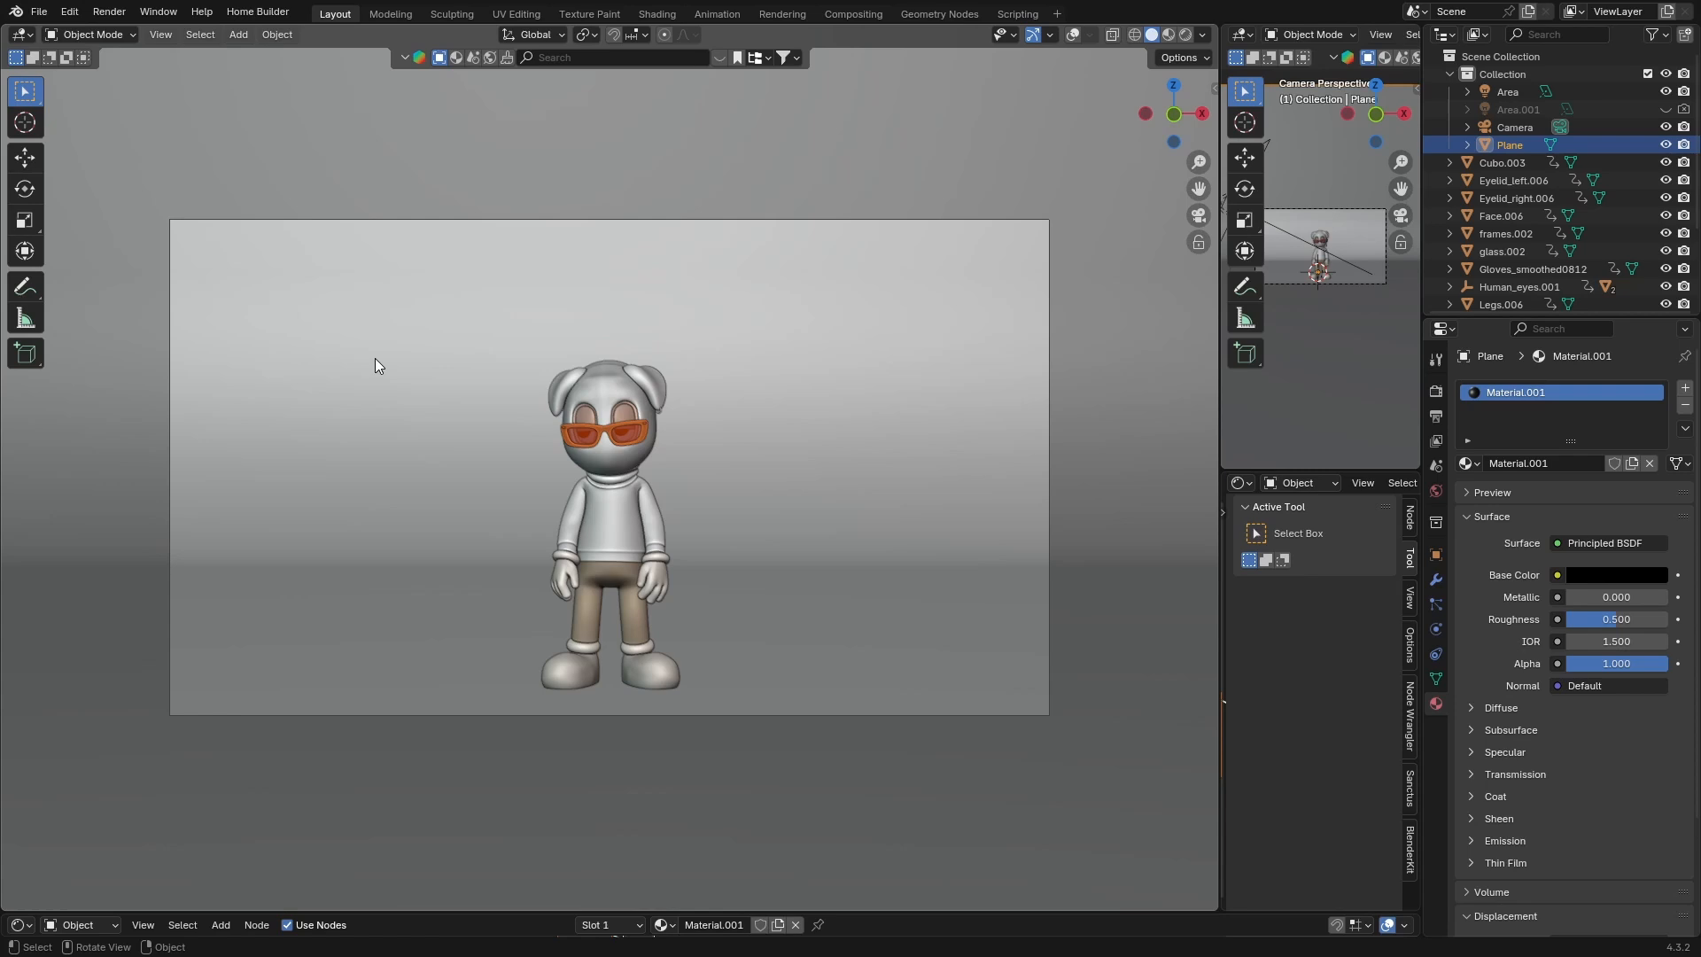
pyautogui.moveTo(961, 245)
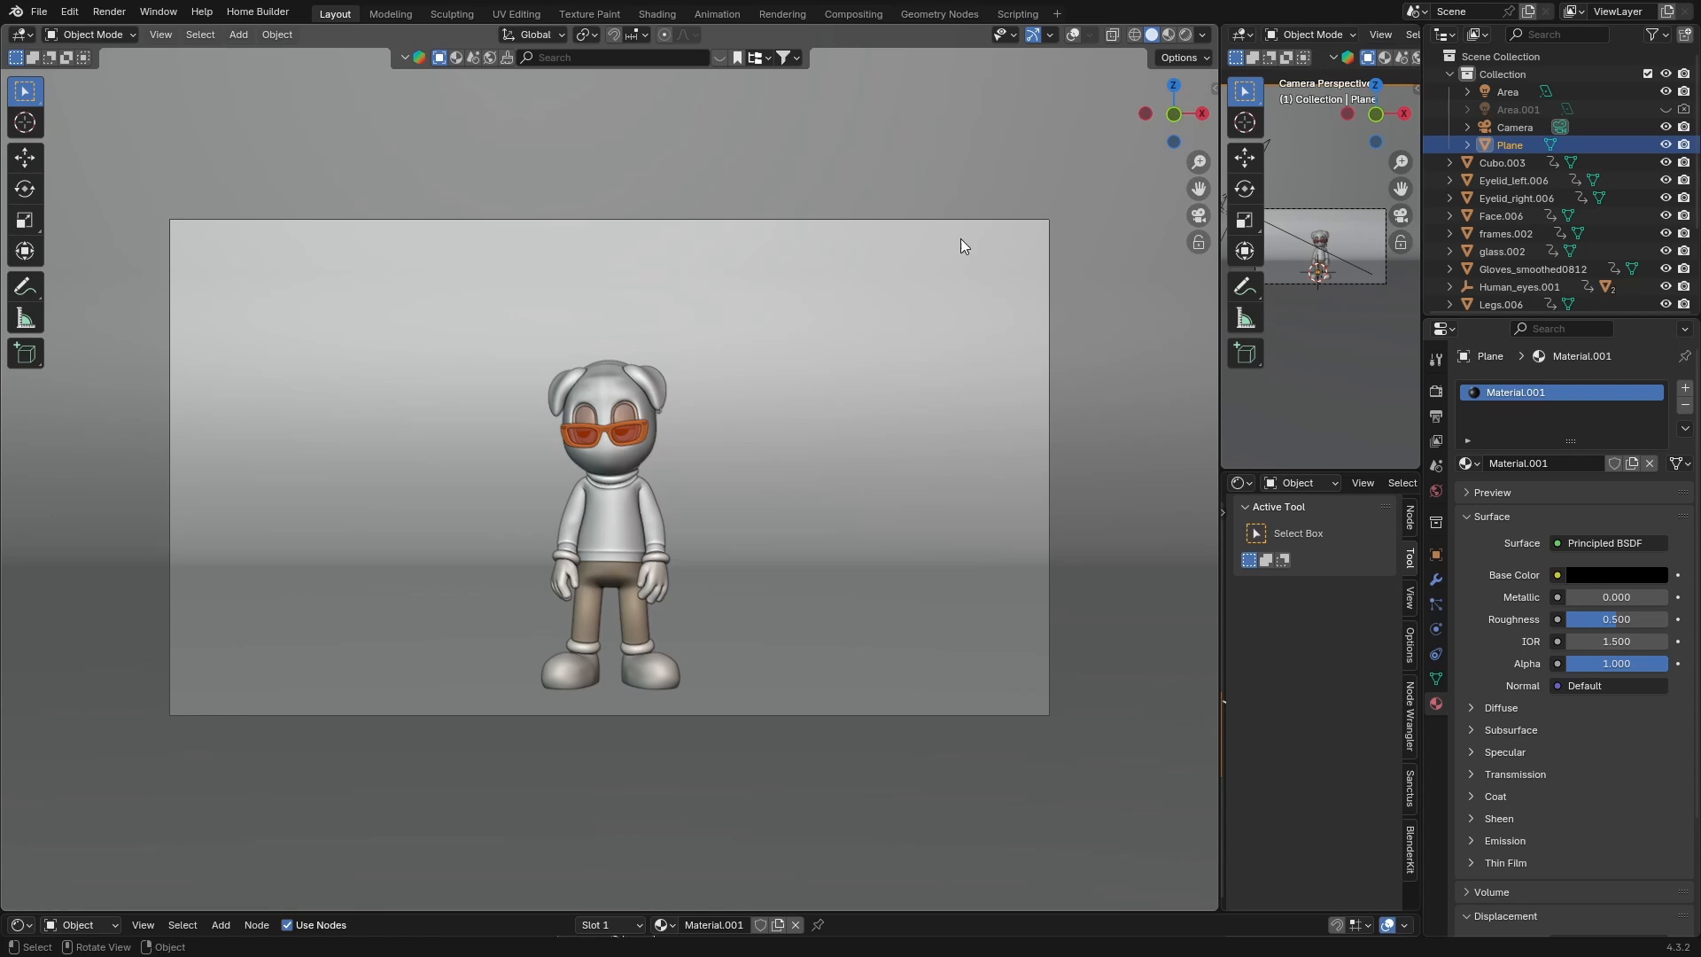
pyautogui.moveTo(195, 646)
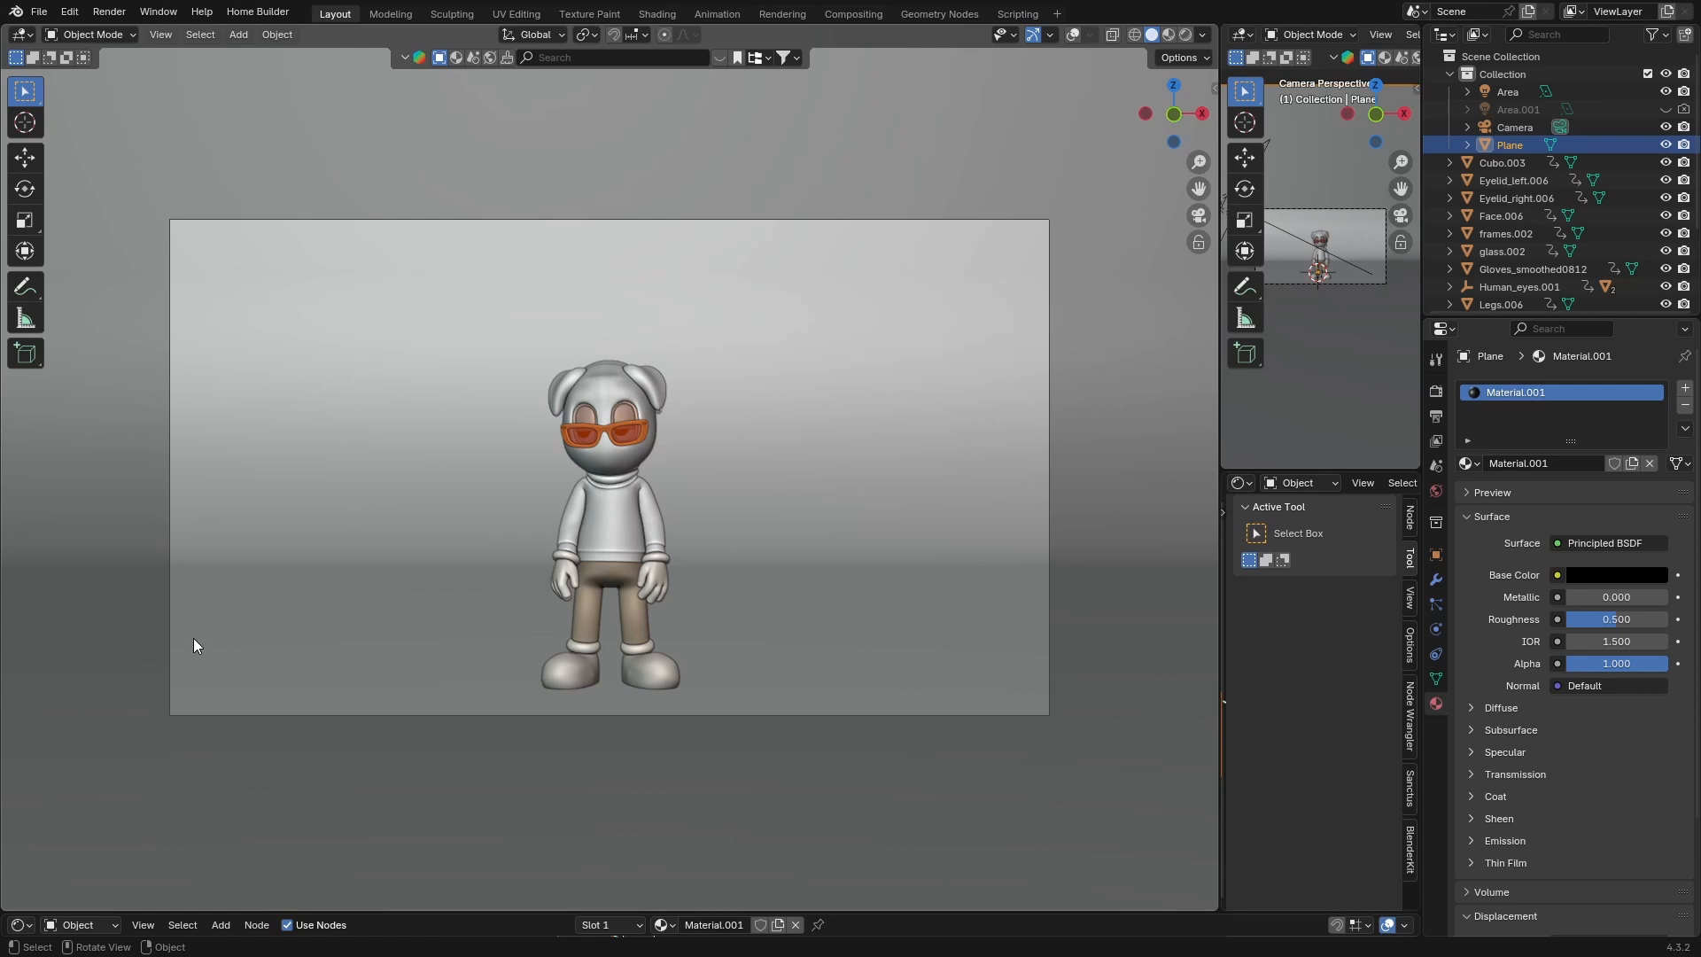
pyautogui.moveTo(368, 392)
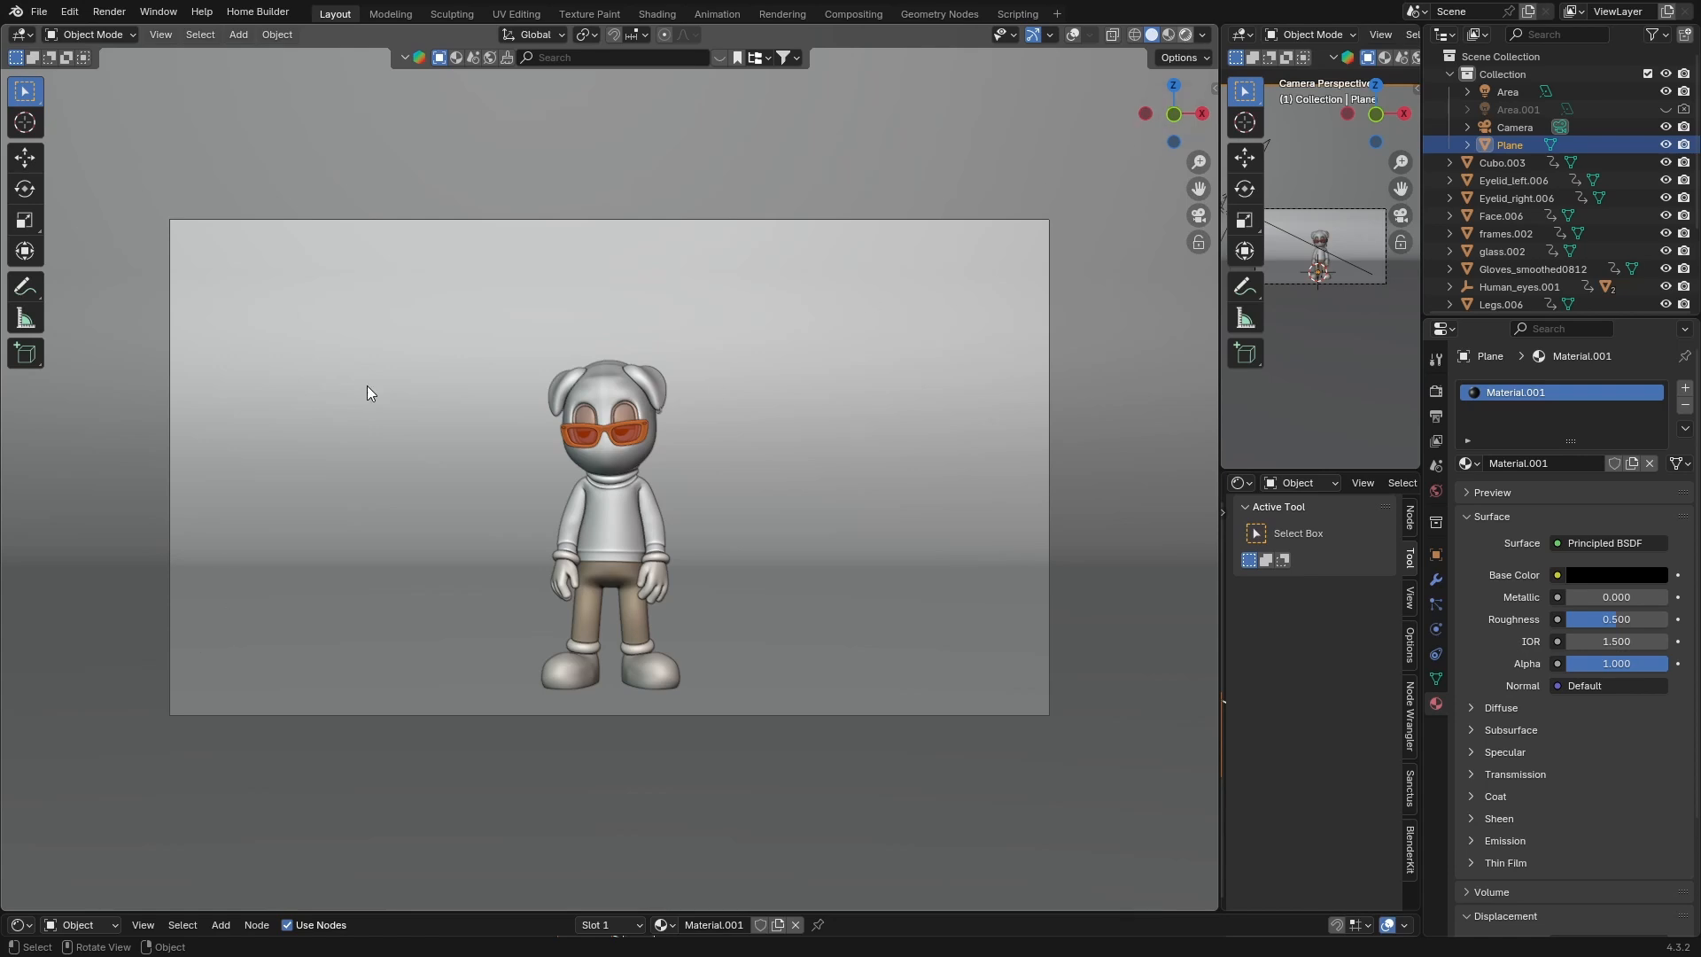
# - Switch the viewport to the camera's view of the cartoon character
pyautogui.click(1171, 33)
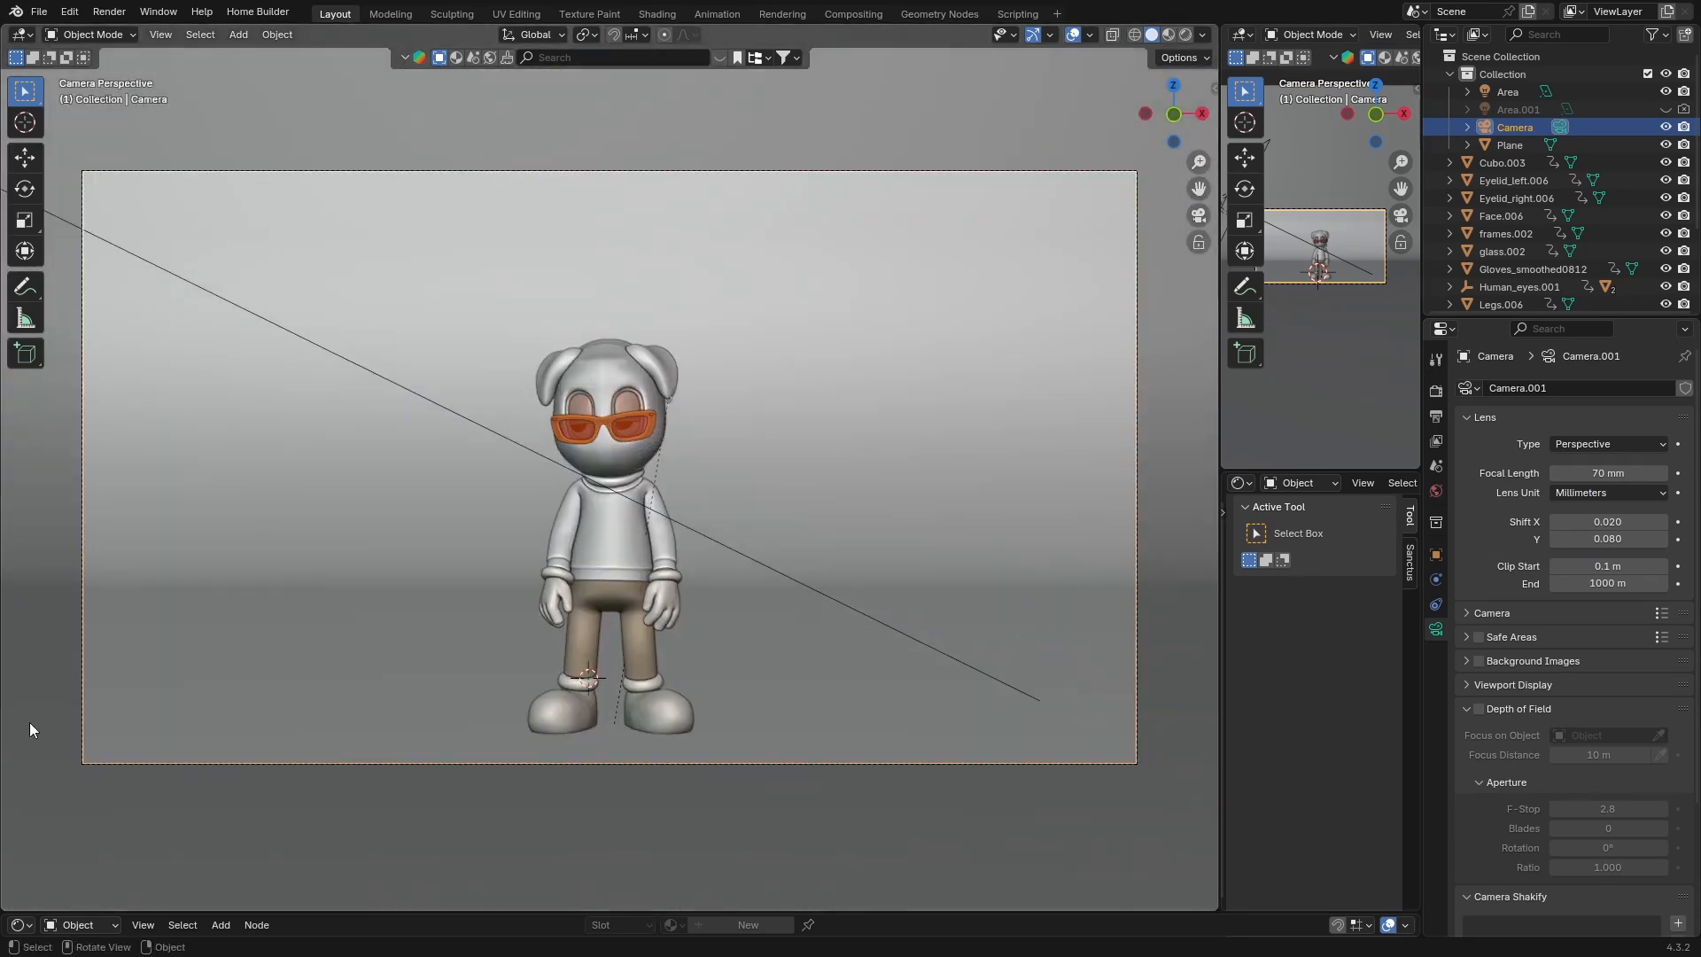
# - Show the viewport in Rendered shading and bring up the Cycles render settings
pyautogui.click(1170, 33)
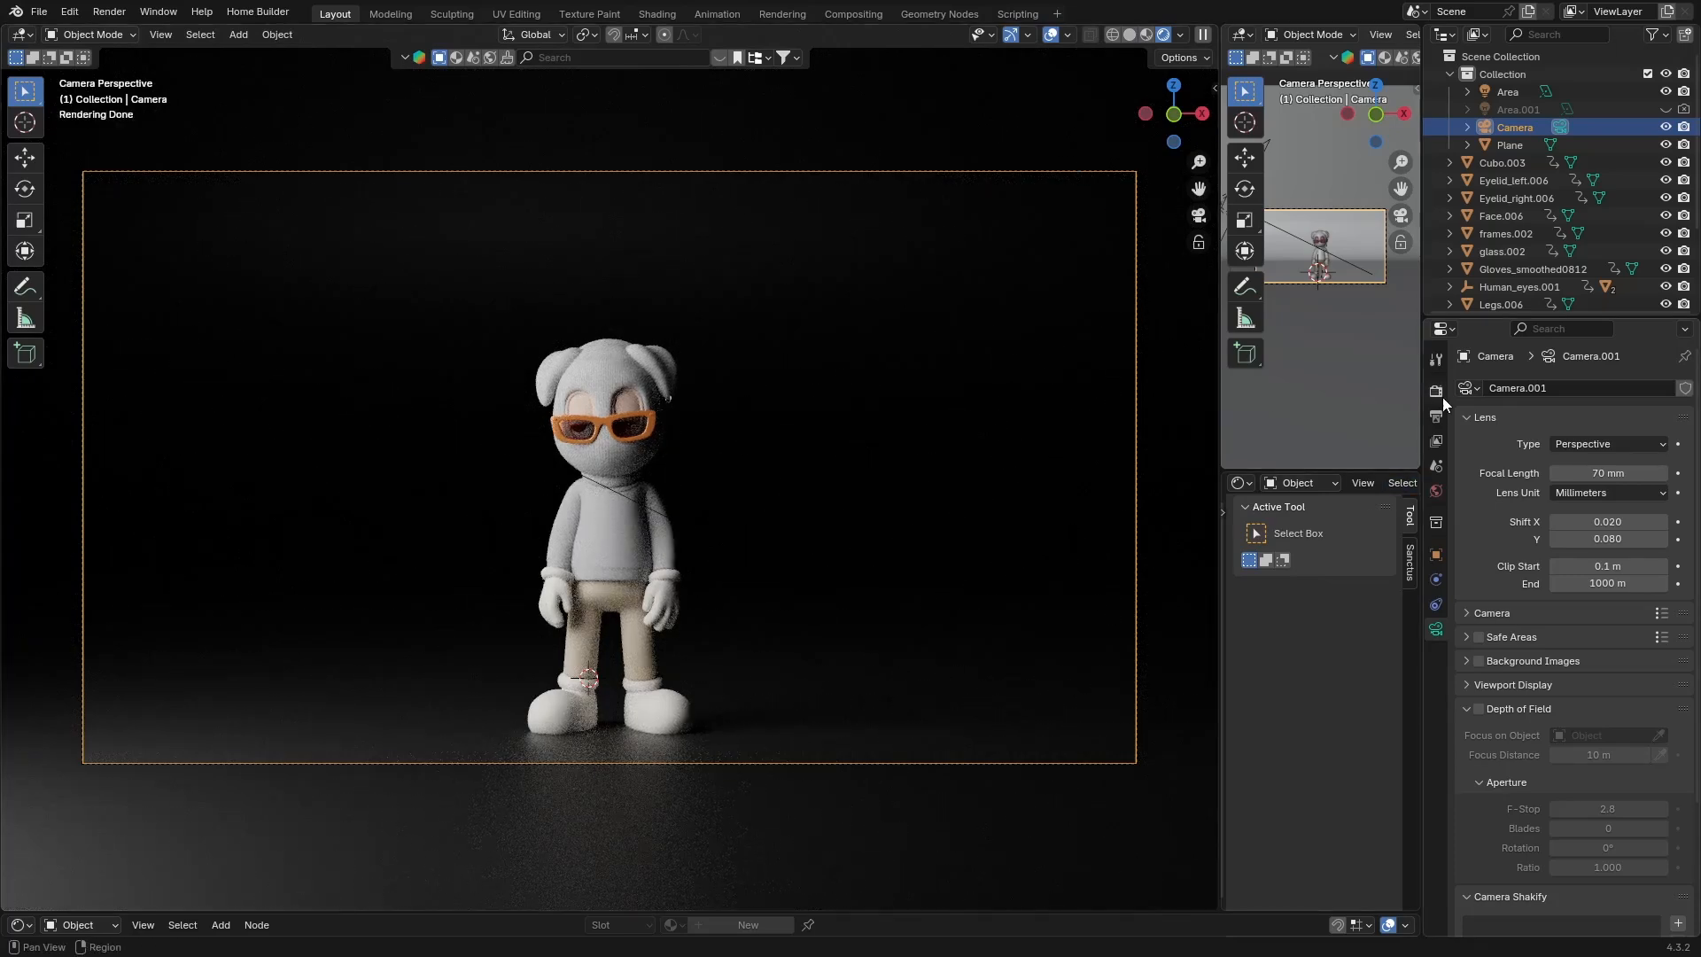
pyautogui.click(1435, 390)
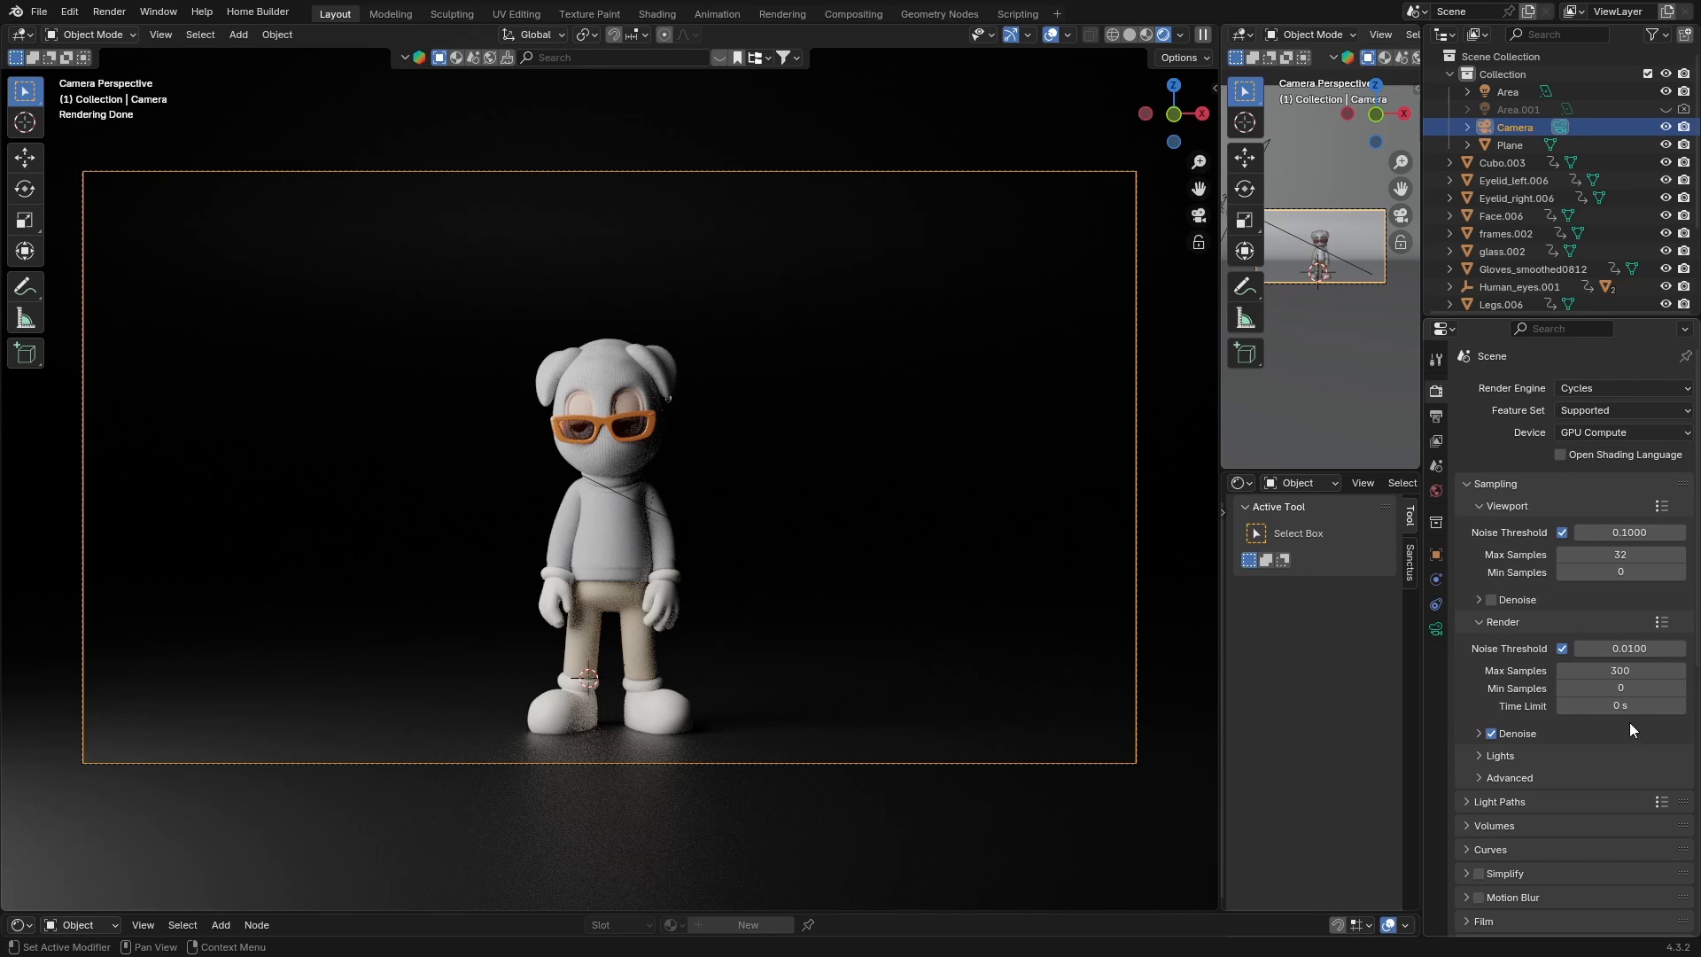
pyautogui.moveTo(1435, 442)
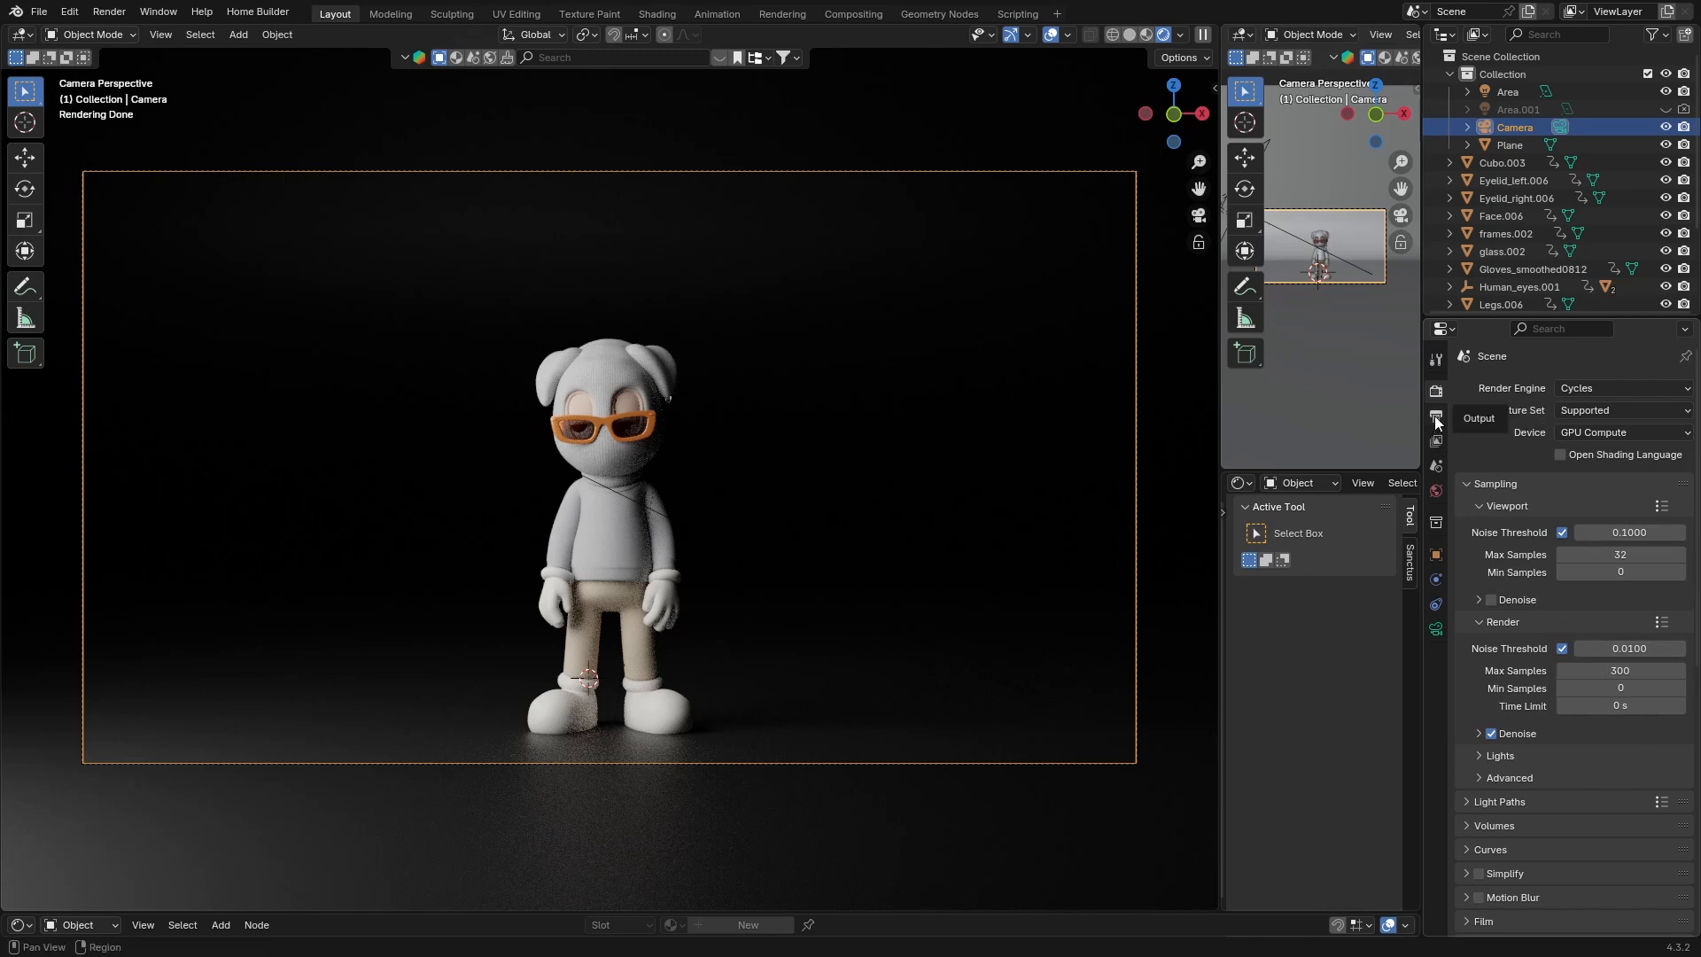
# - Apply the 4K UHDTV 2160p preset in Output Properties for 3840×2160 resolution
pyautogui.click(1435, 415)
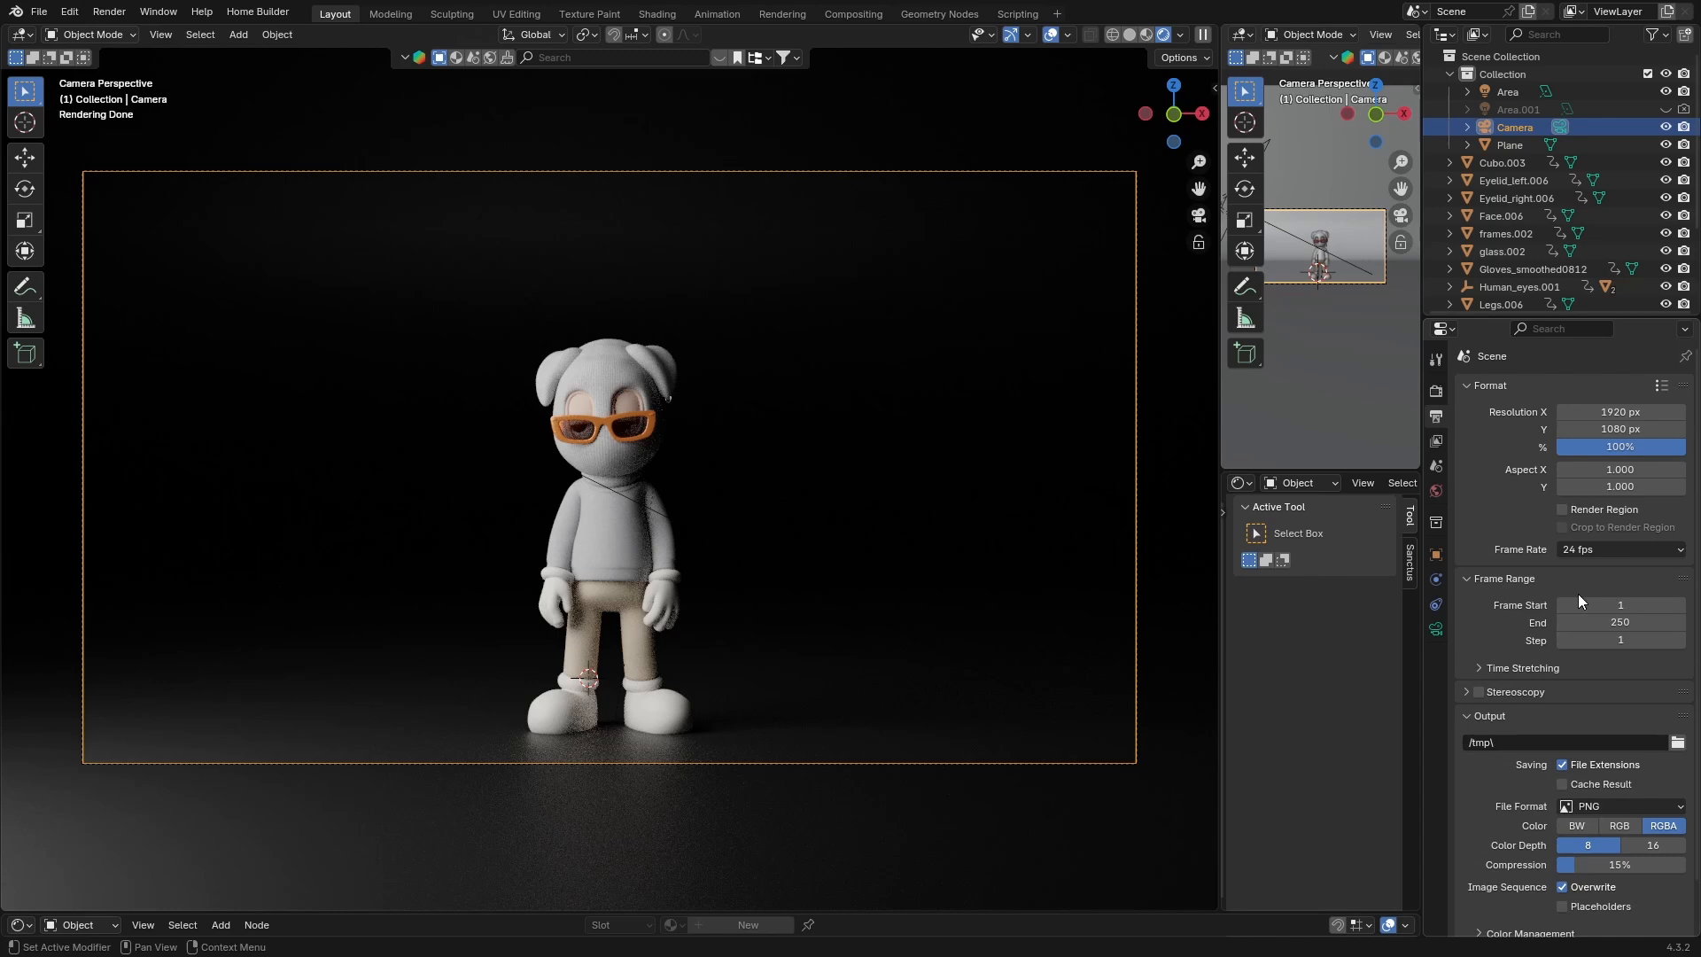
pyautogui.moveTo(1656, 391)
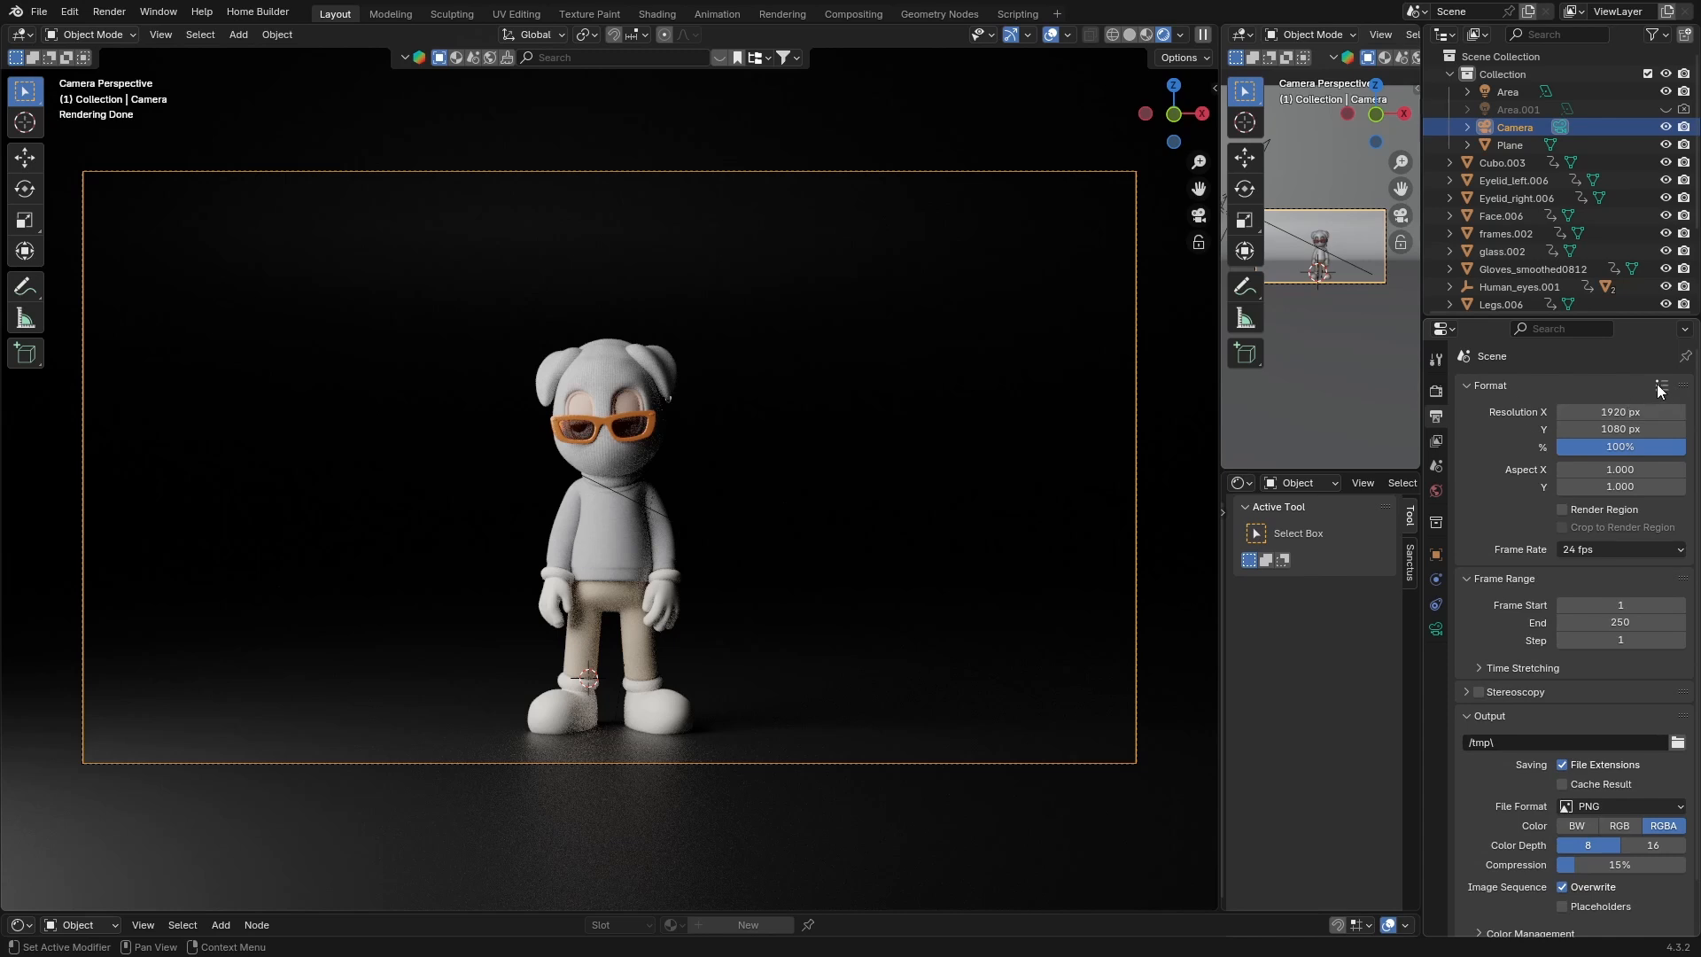
pyautogui.click(1658, 386)
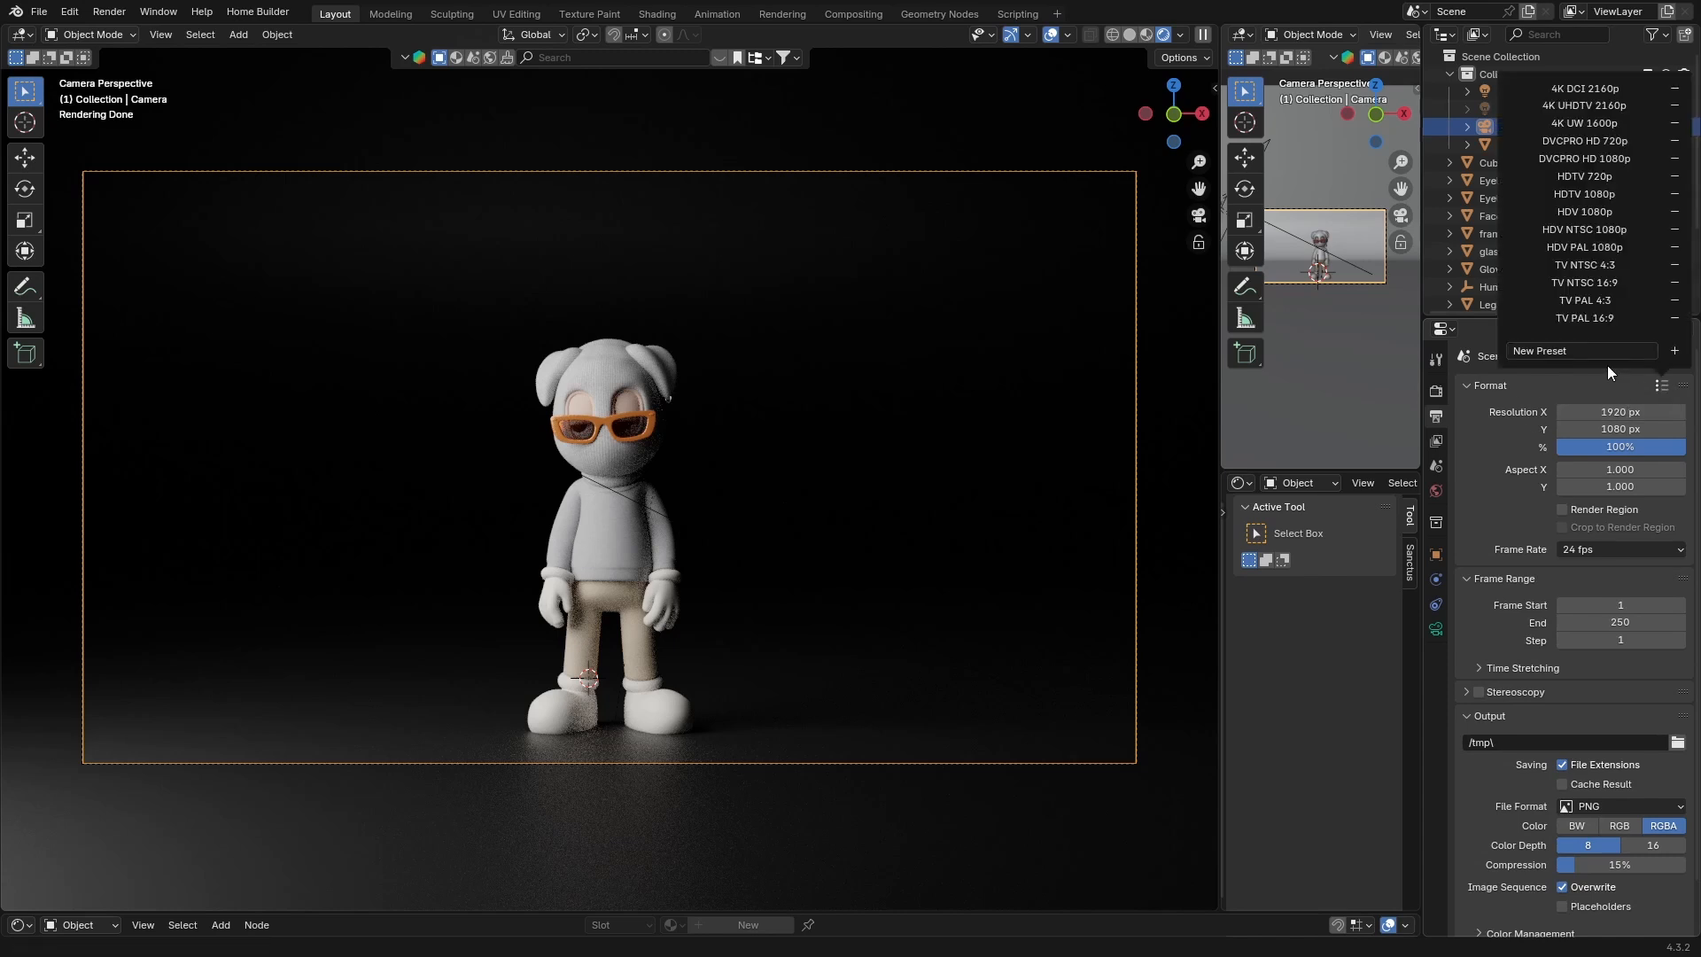
pyautogui.moveTo(1584, 88)
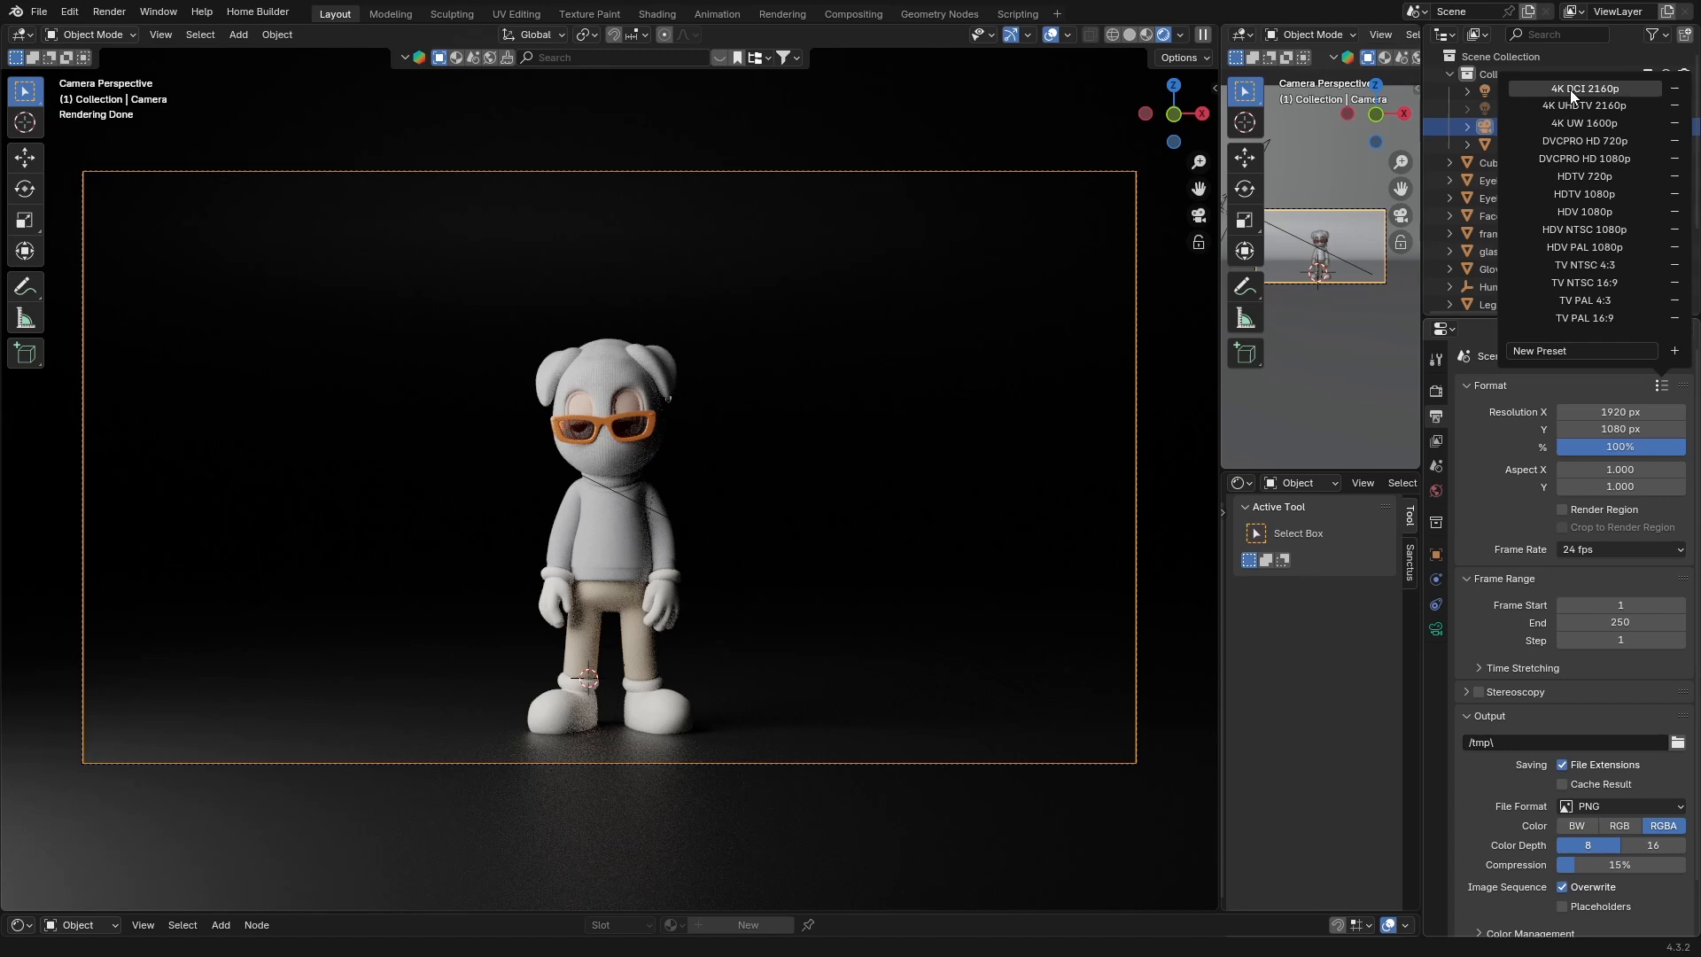
pyautogui.moveTo(1570, 106)
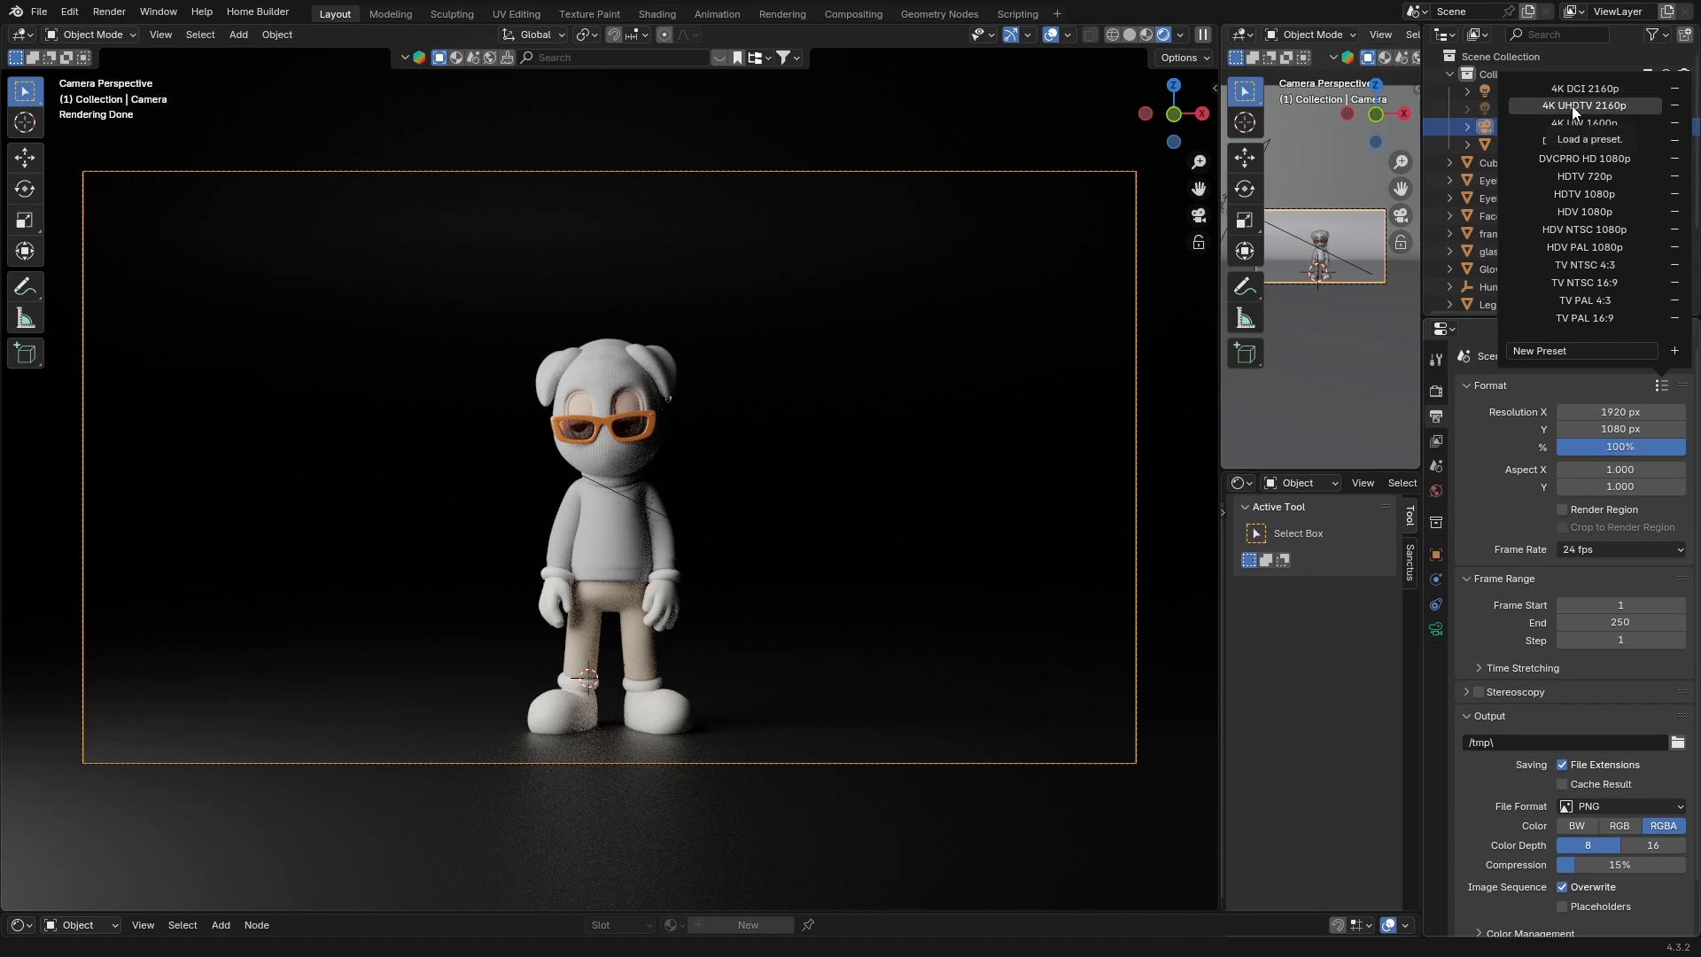
pyautogui.click(1584, 106)
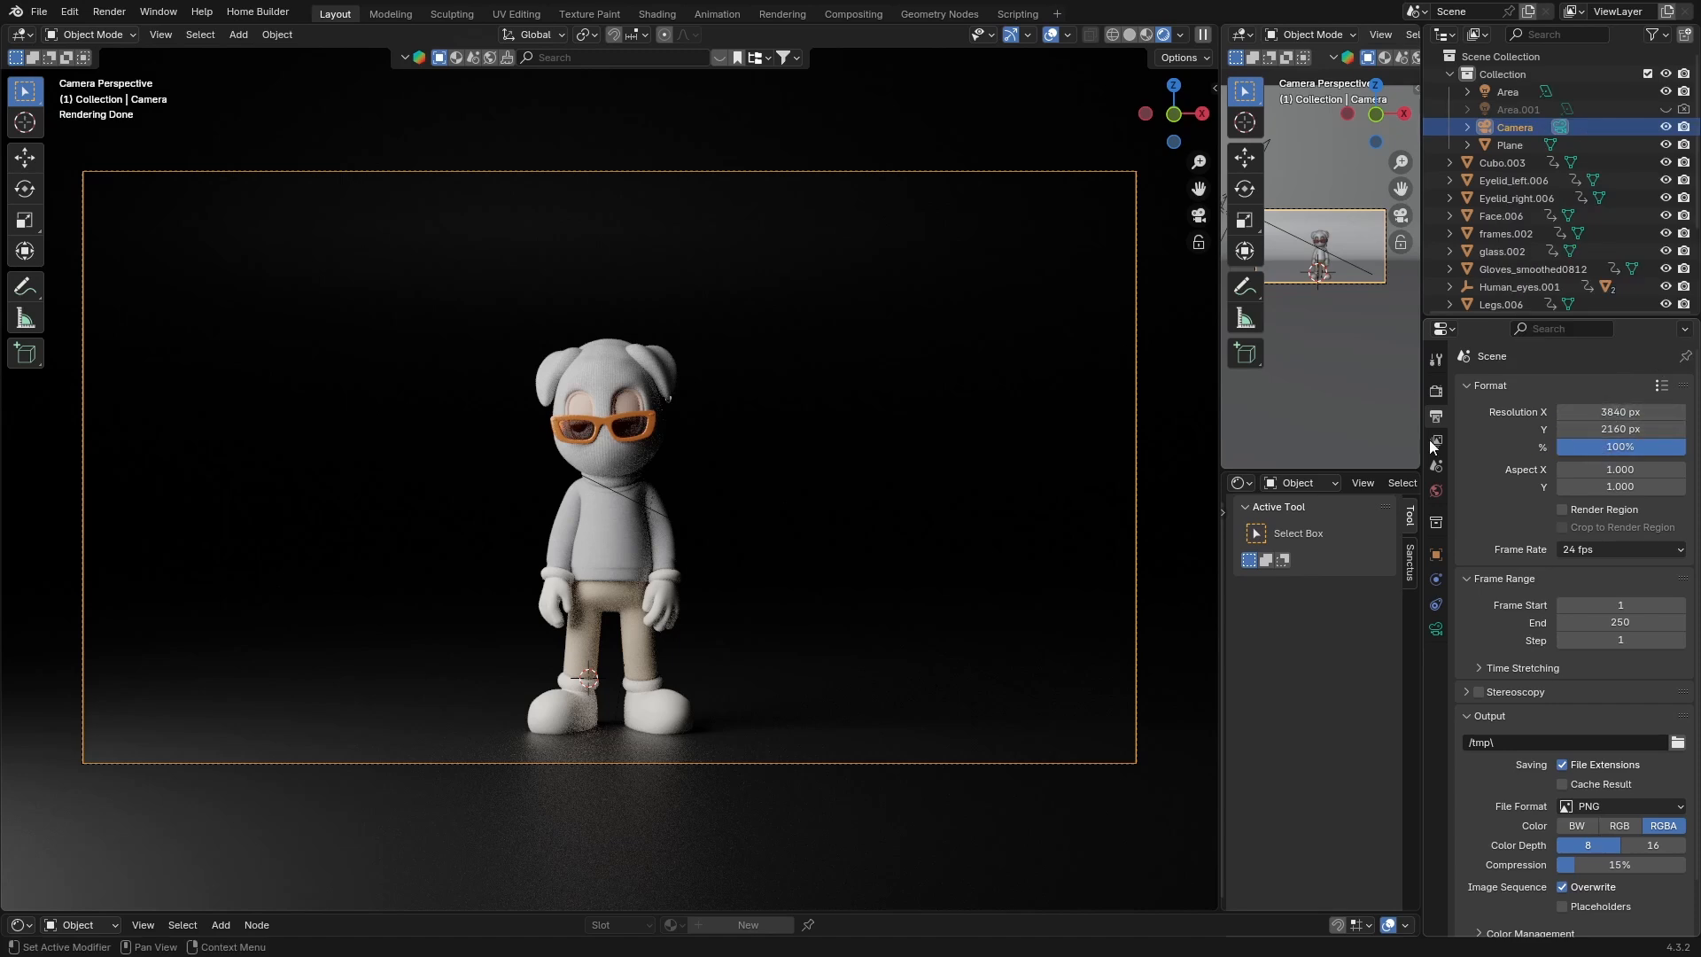
pyautogui.moveTo(1002, 346)
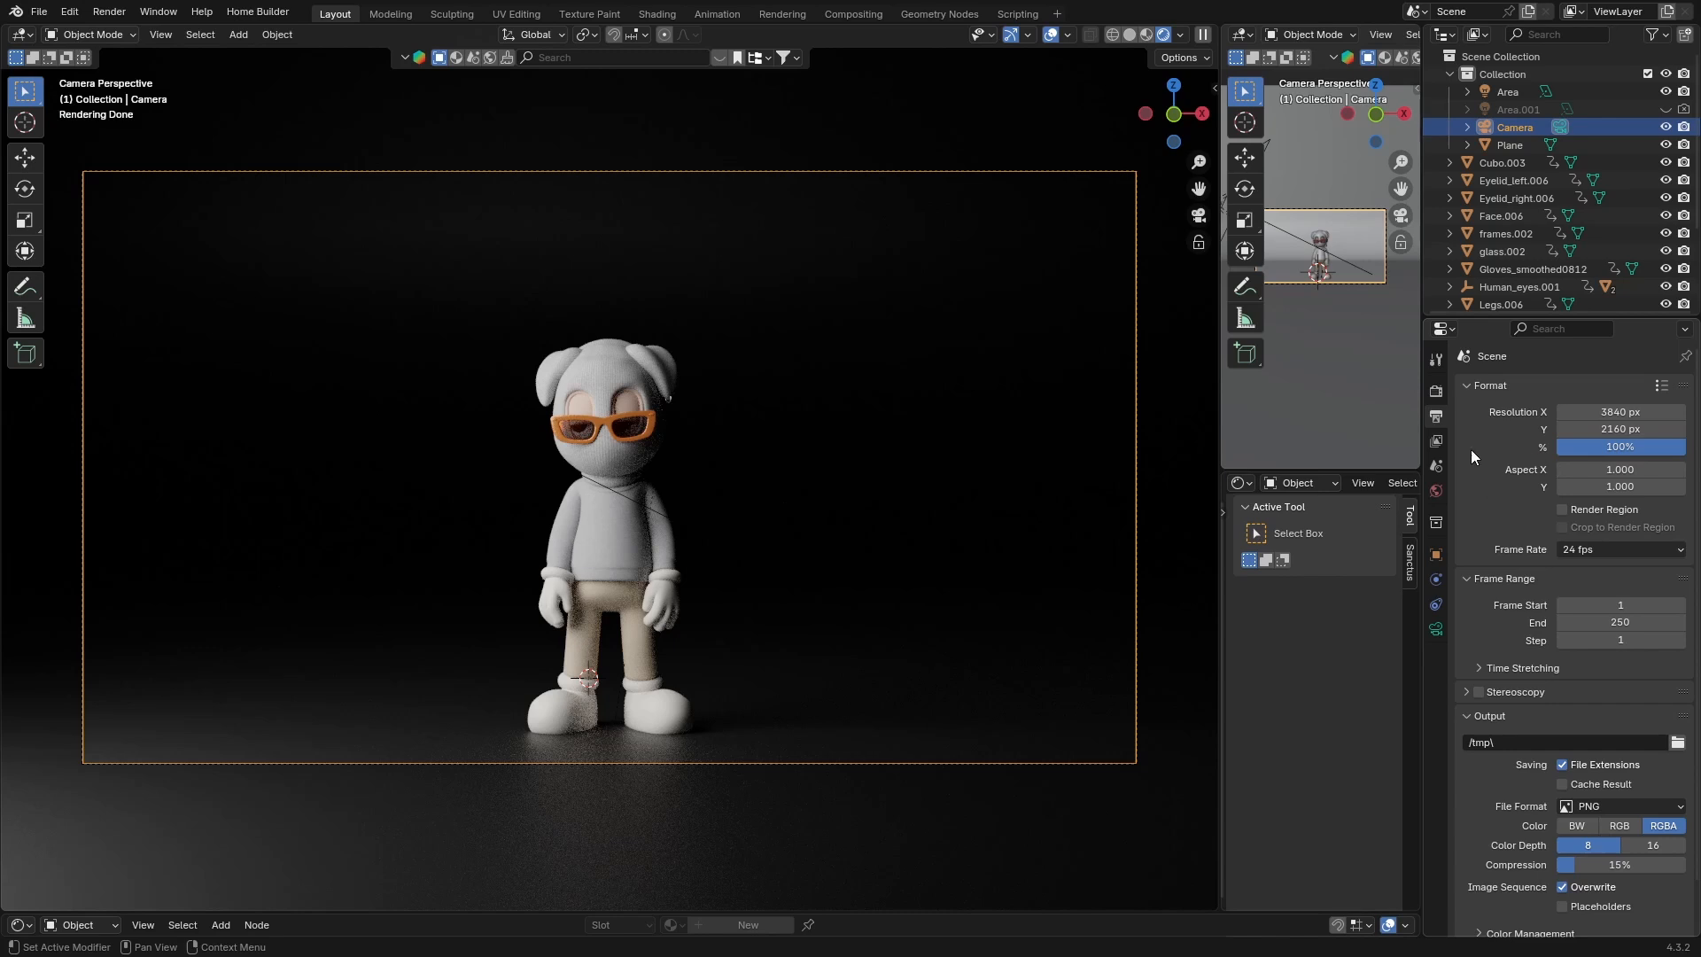
pyautogui.moveTo(624, 427)
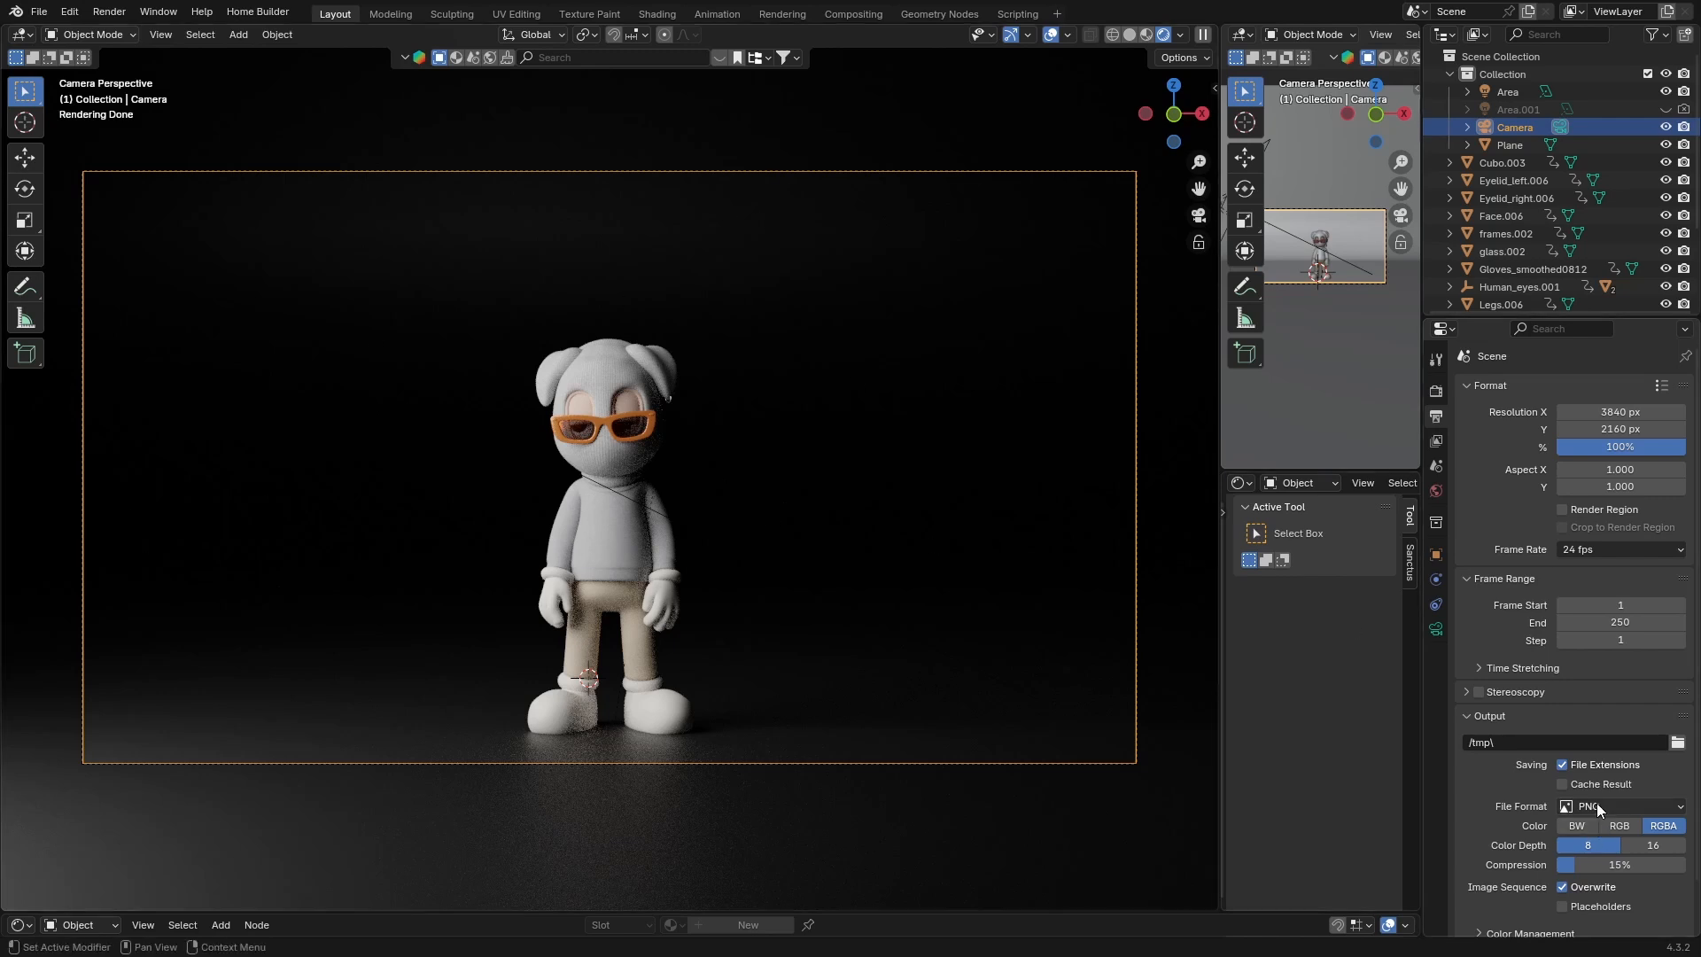
pyautogui.click(1620, 805)
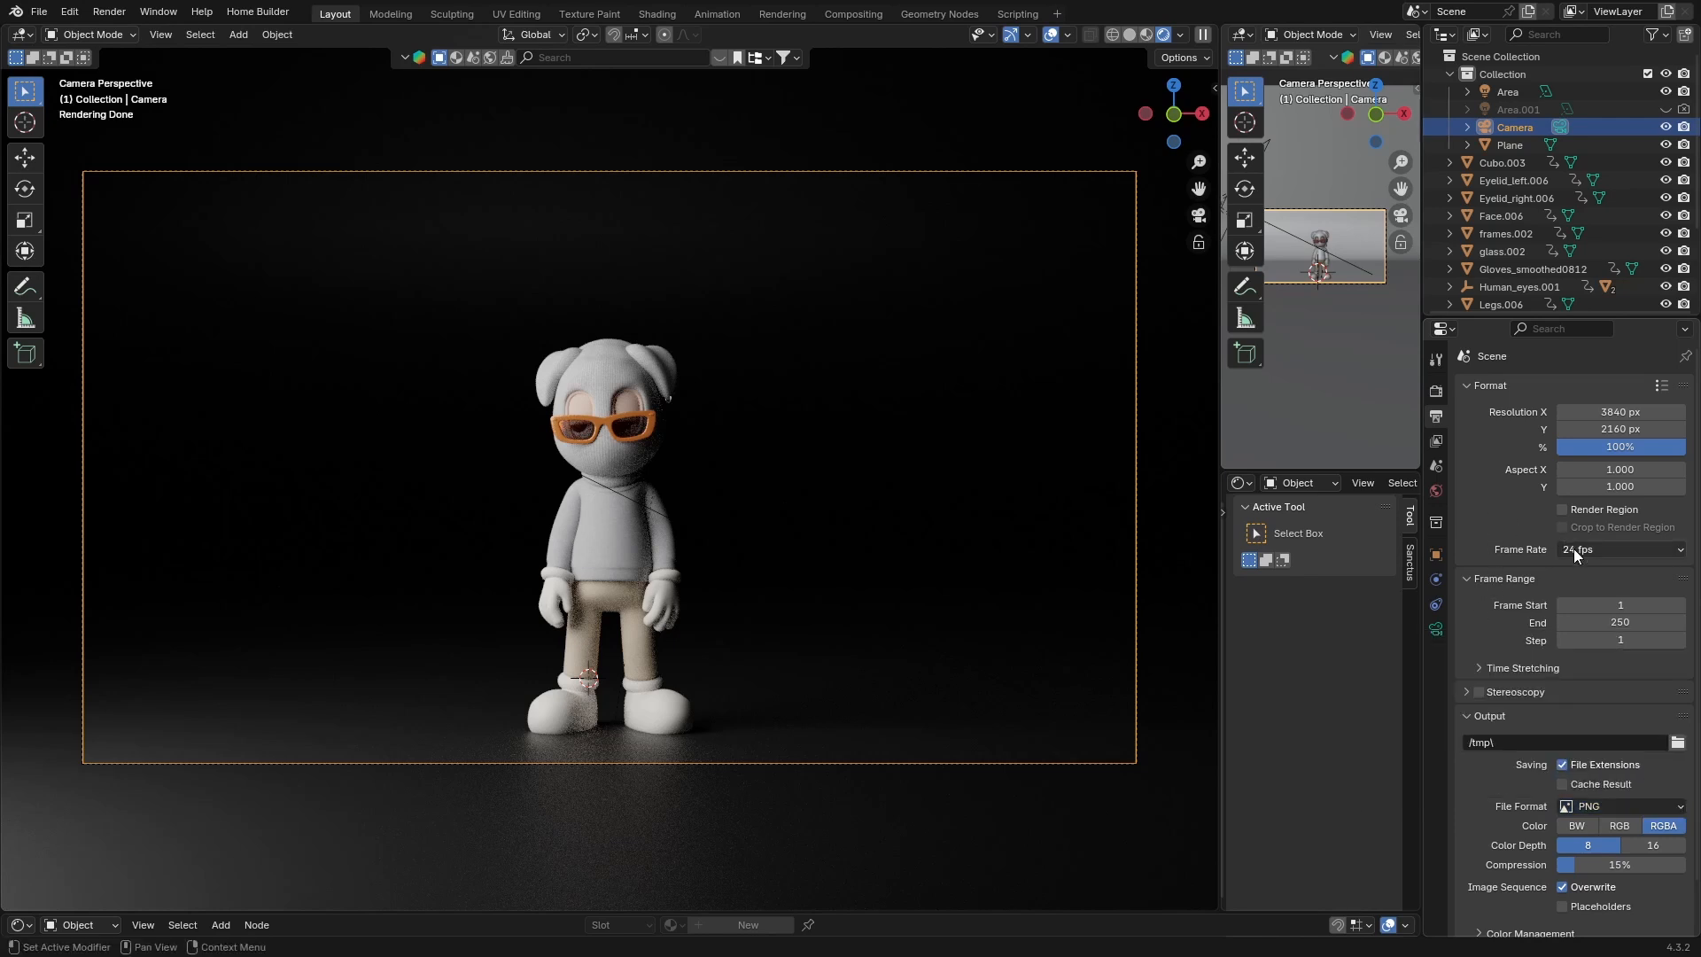
pyautogui.click(1619, 549)
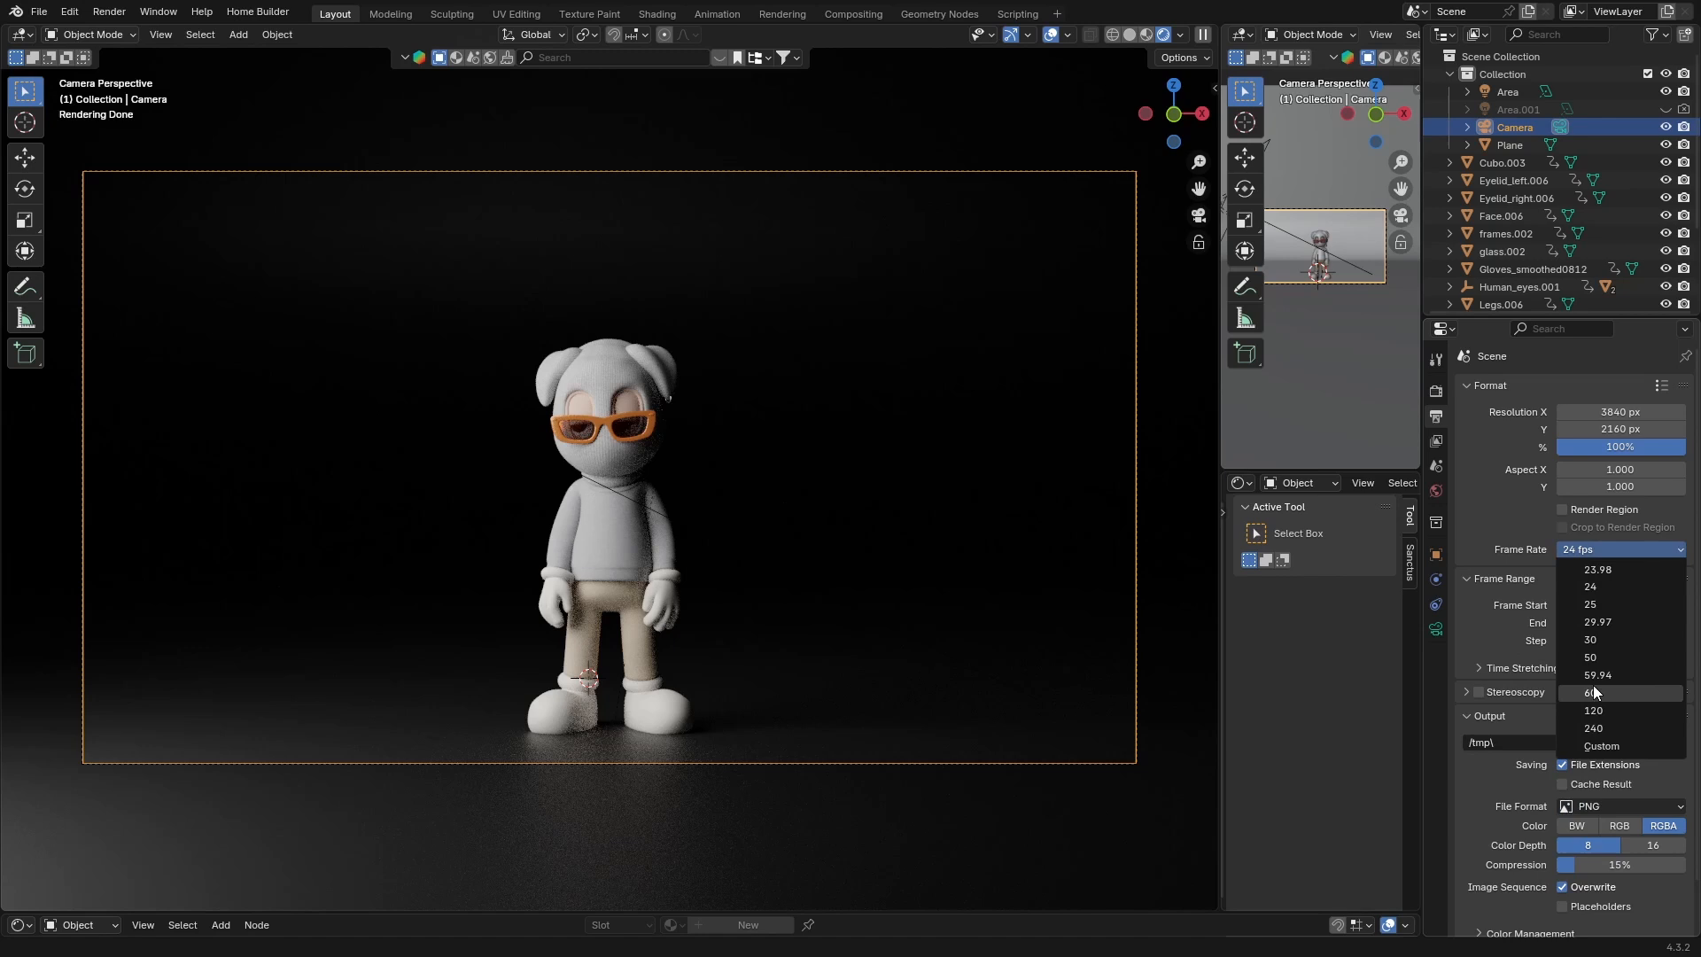
pyautogui.moveTo(1591, 605)
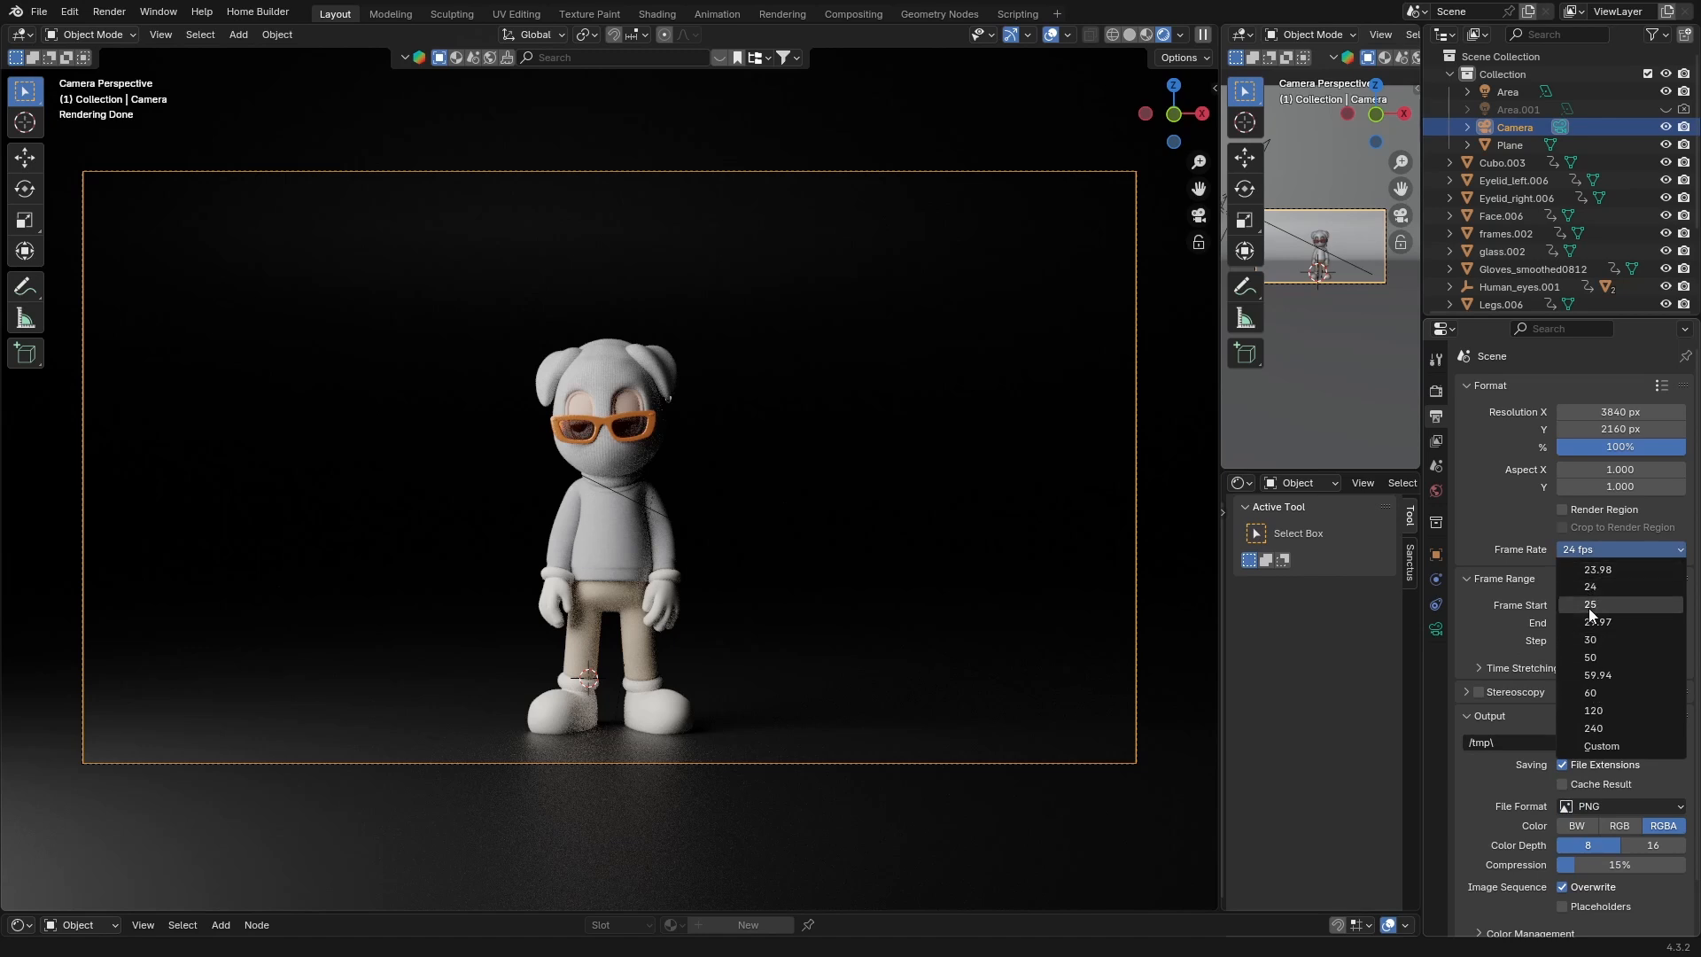
pyautogui.moveTo(1598, 675)
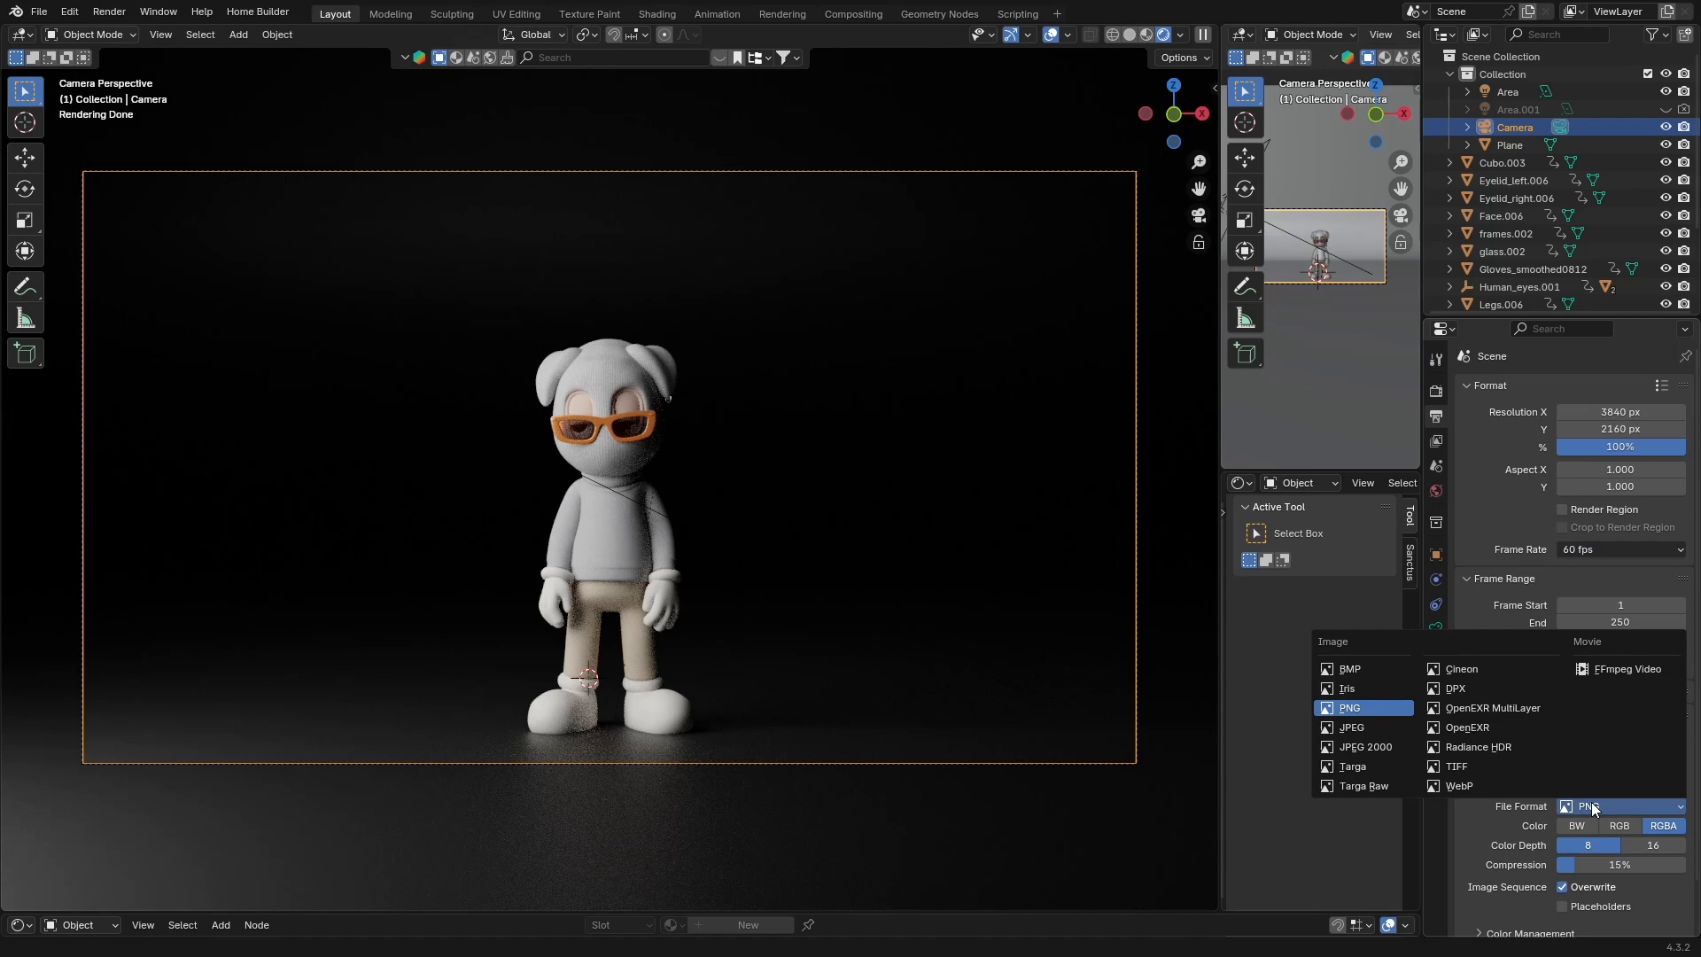
pyautogui.click(1618, 550)
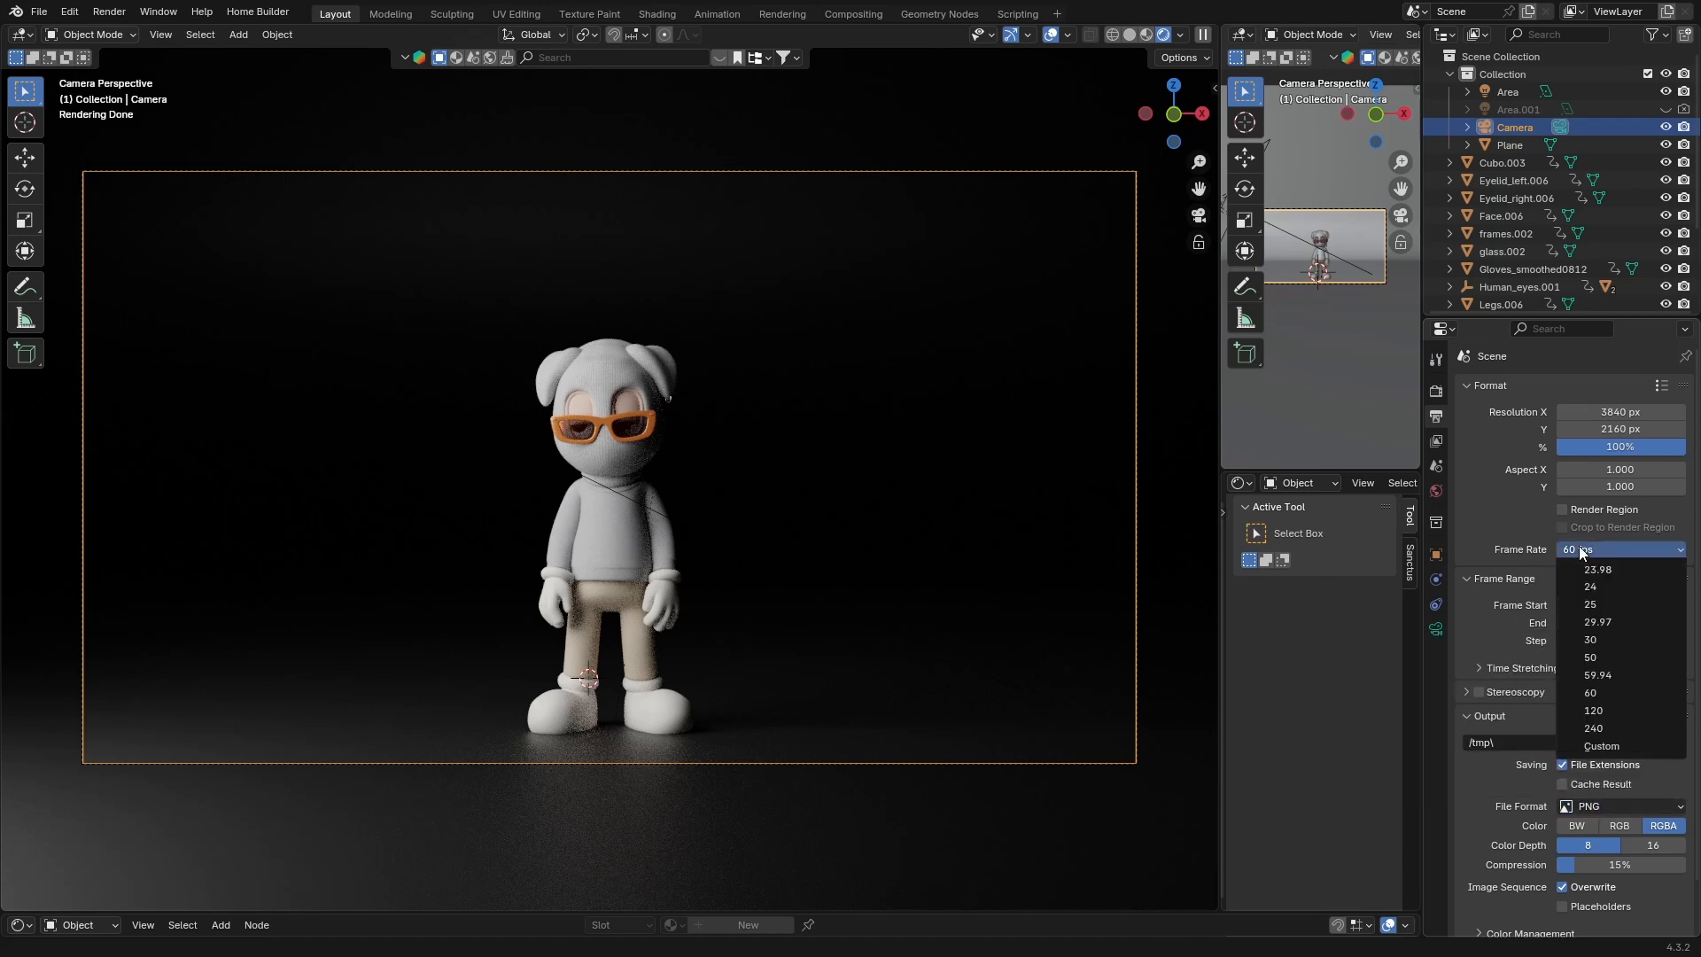
pyautogui.click(1589, 585)
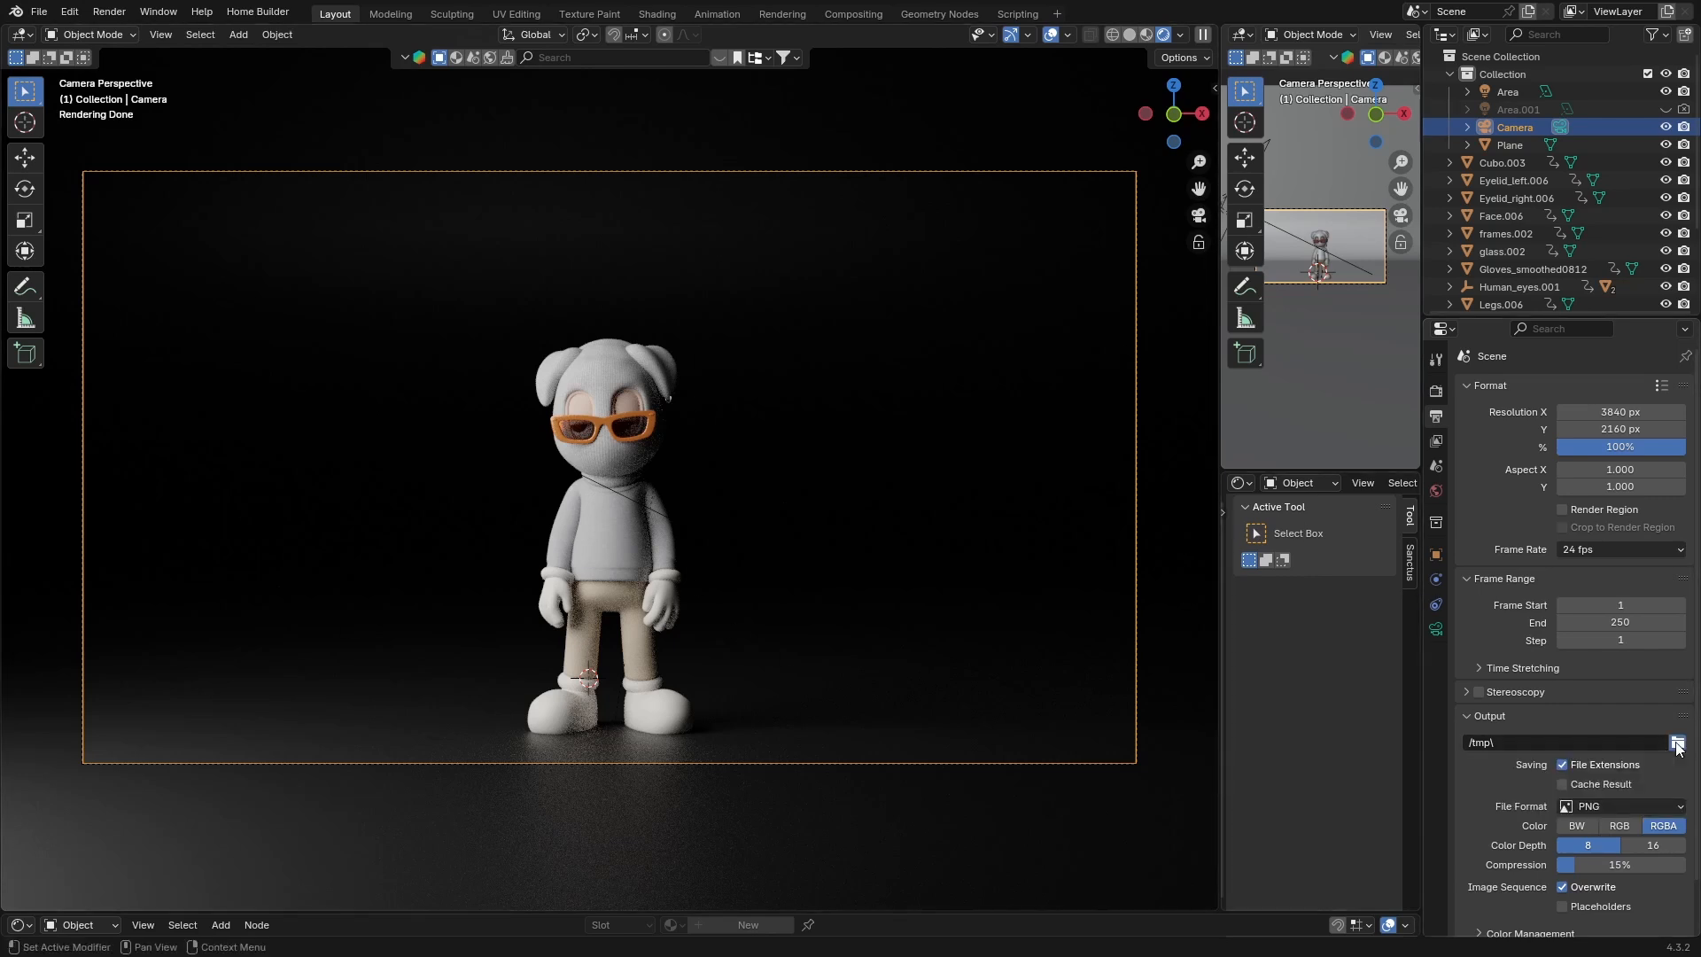
pyautogui.click(1677, 742)
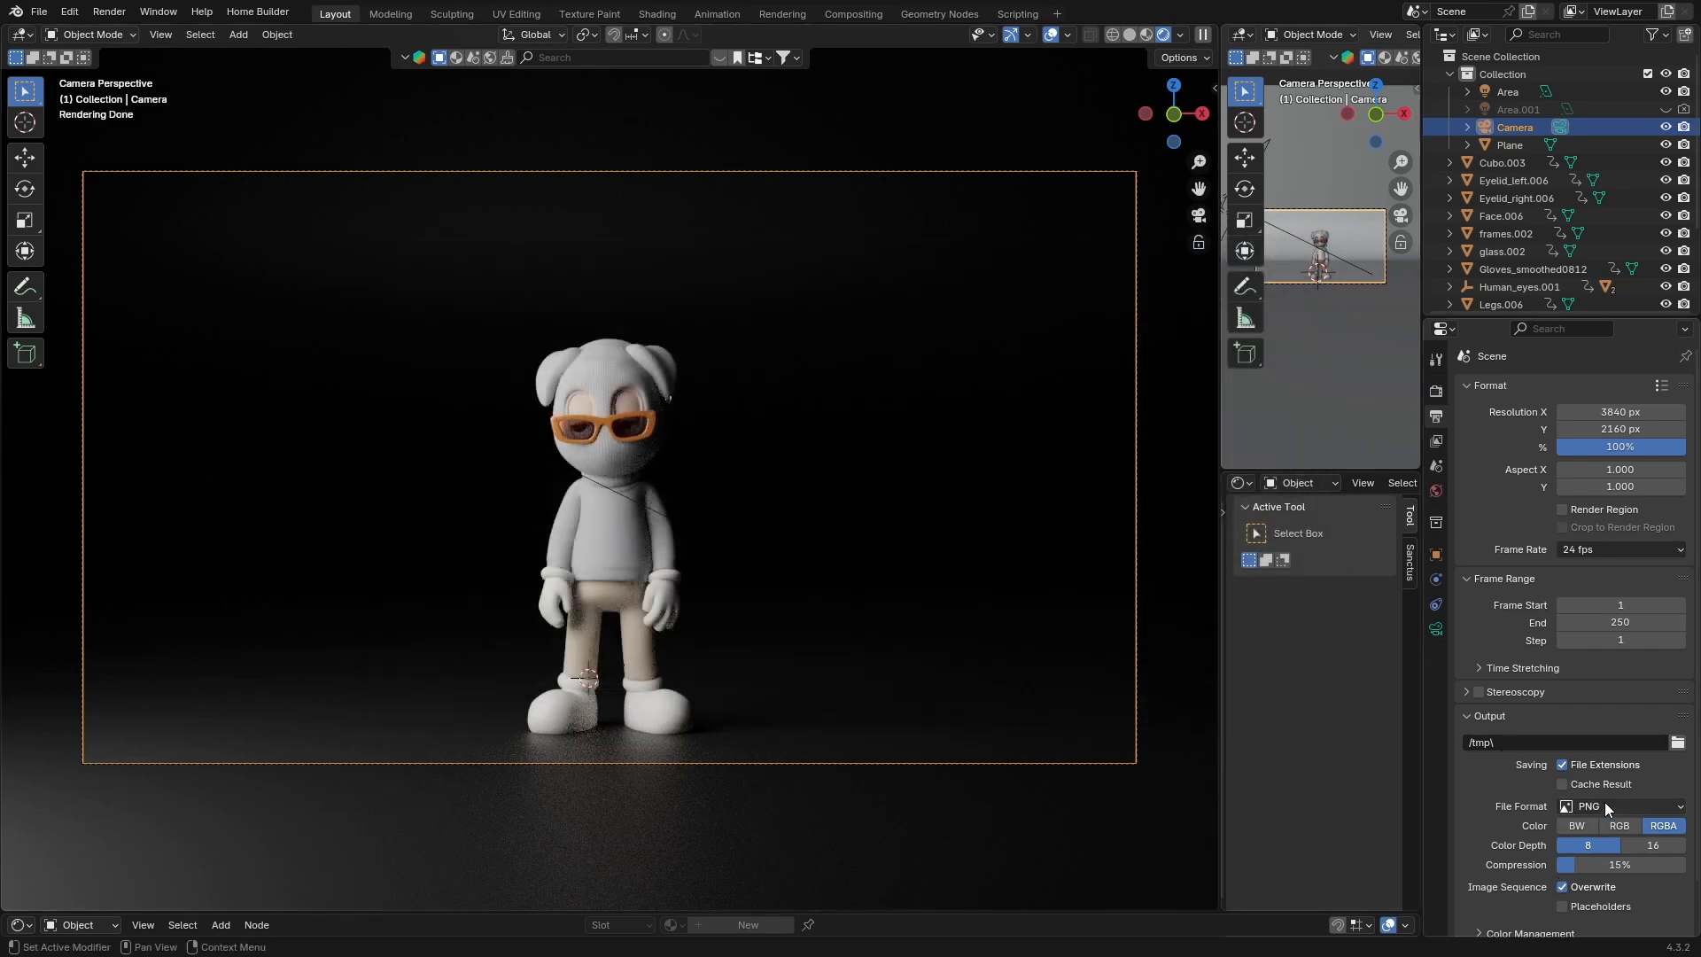
pyautogui.click(1619, 806)
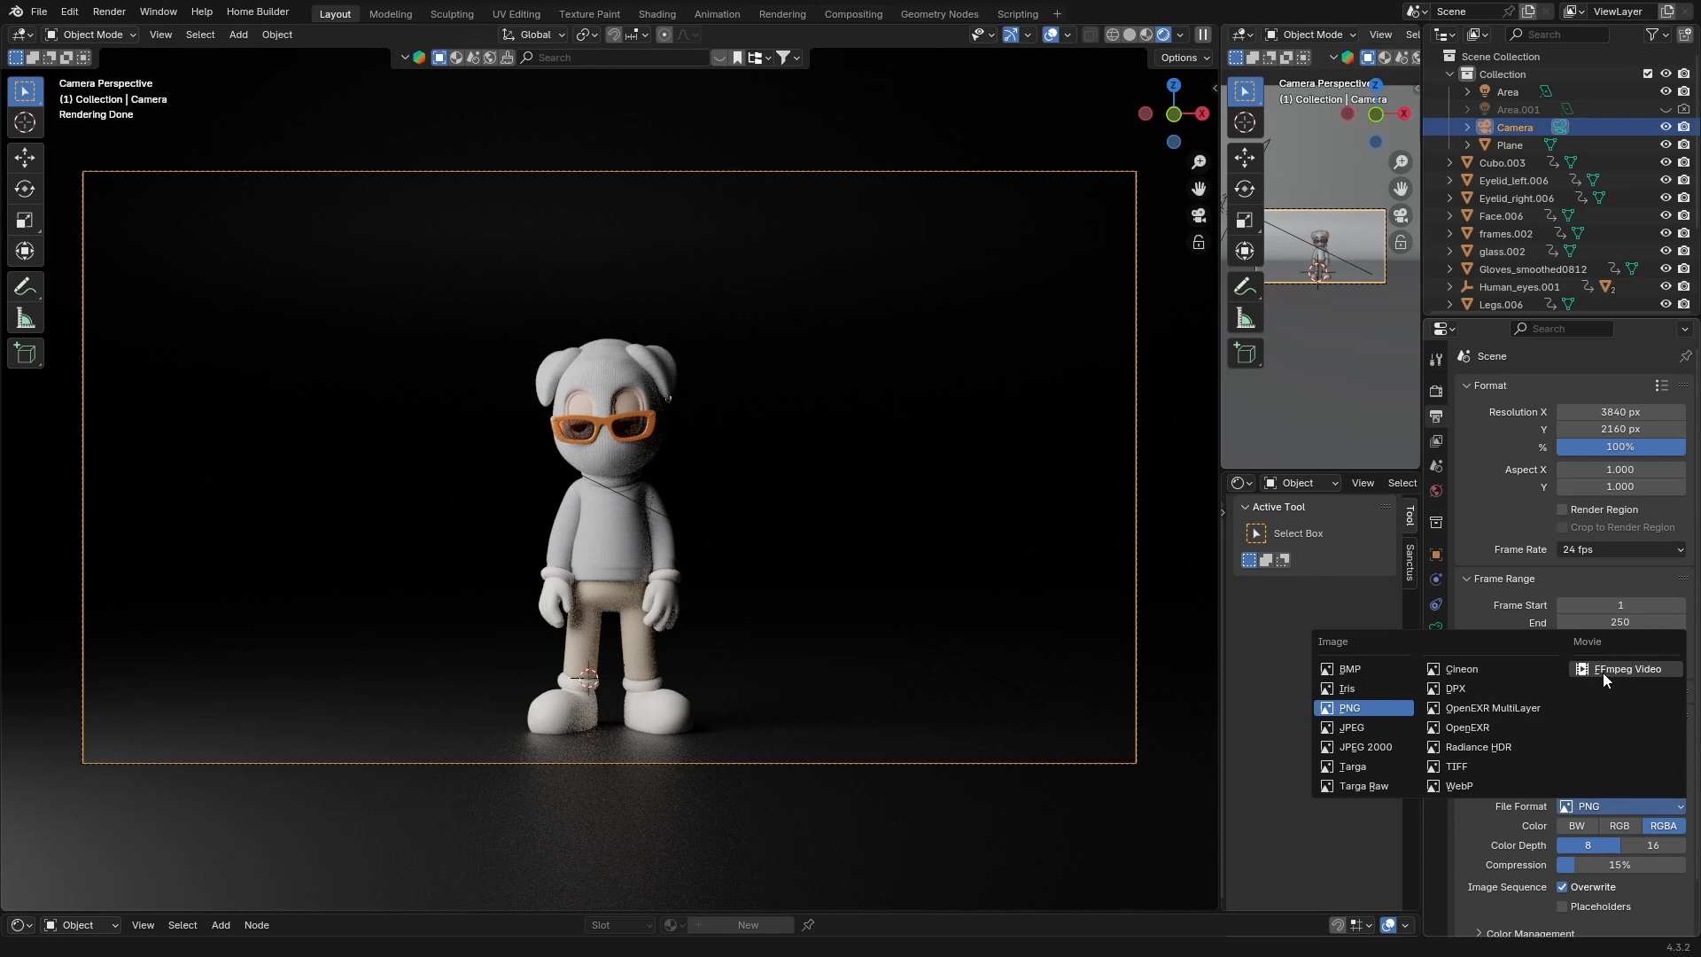
pyautogui.moveTo(1377, 707)
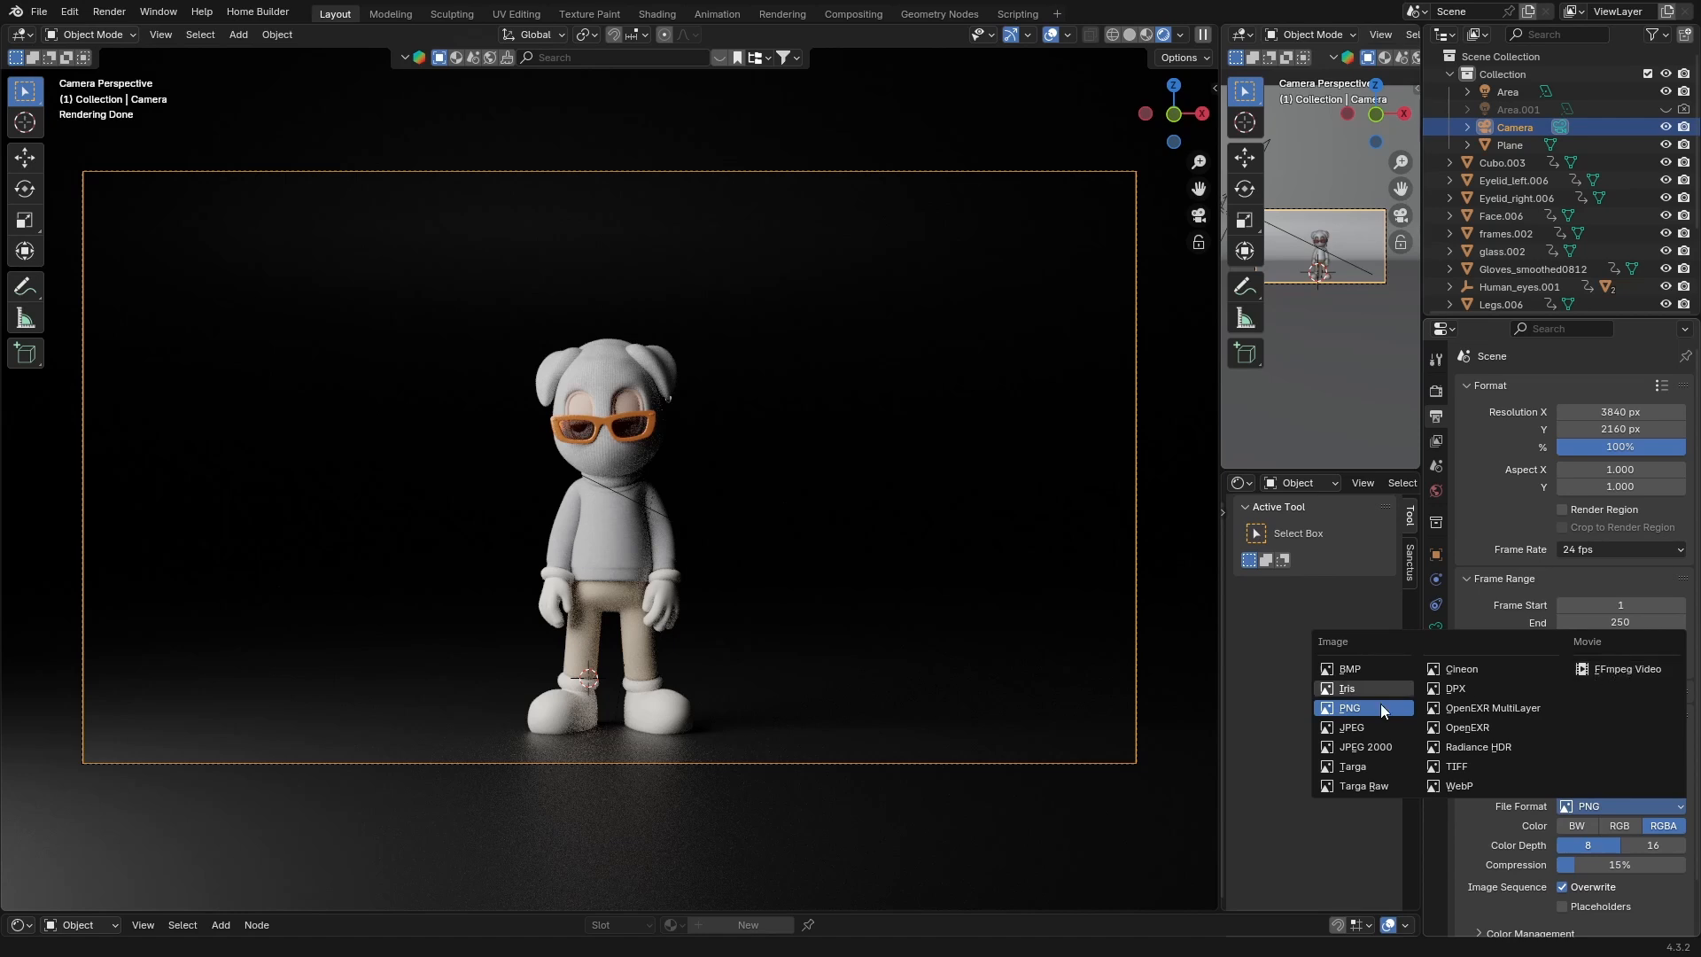
pyautogui.moveTo(1350, 668)
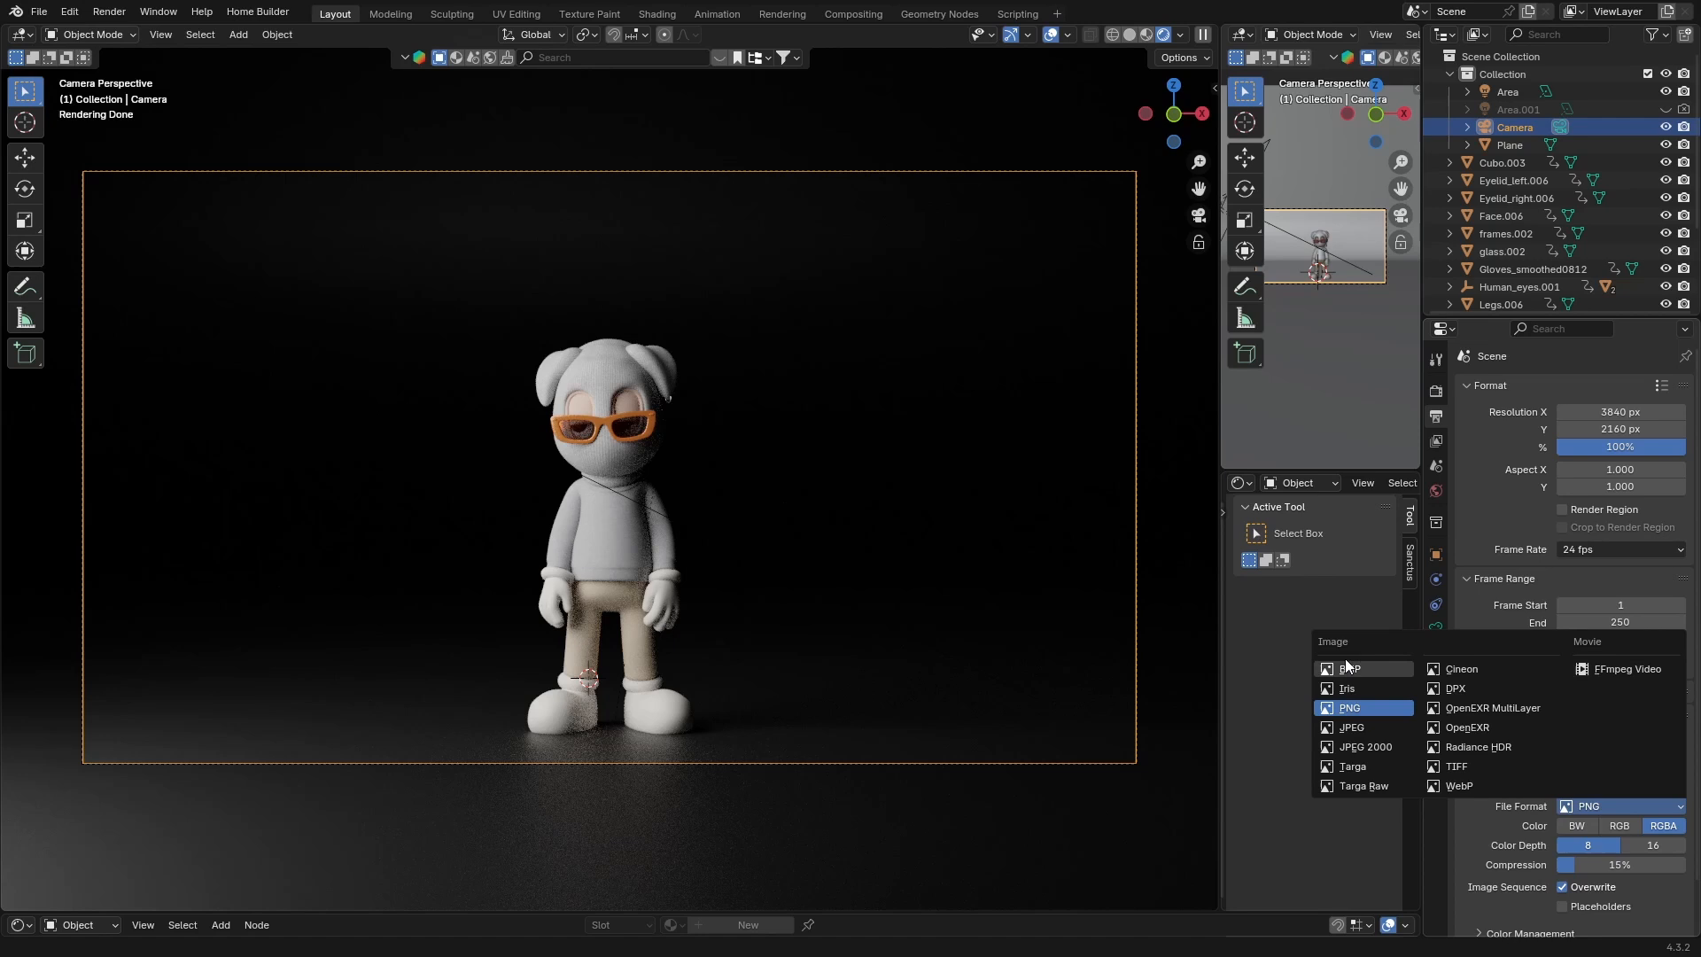
pyautogui.moveTo(1352, 727)
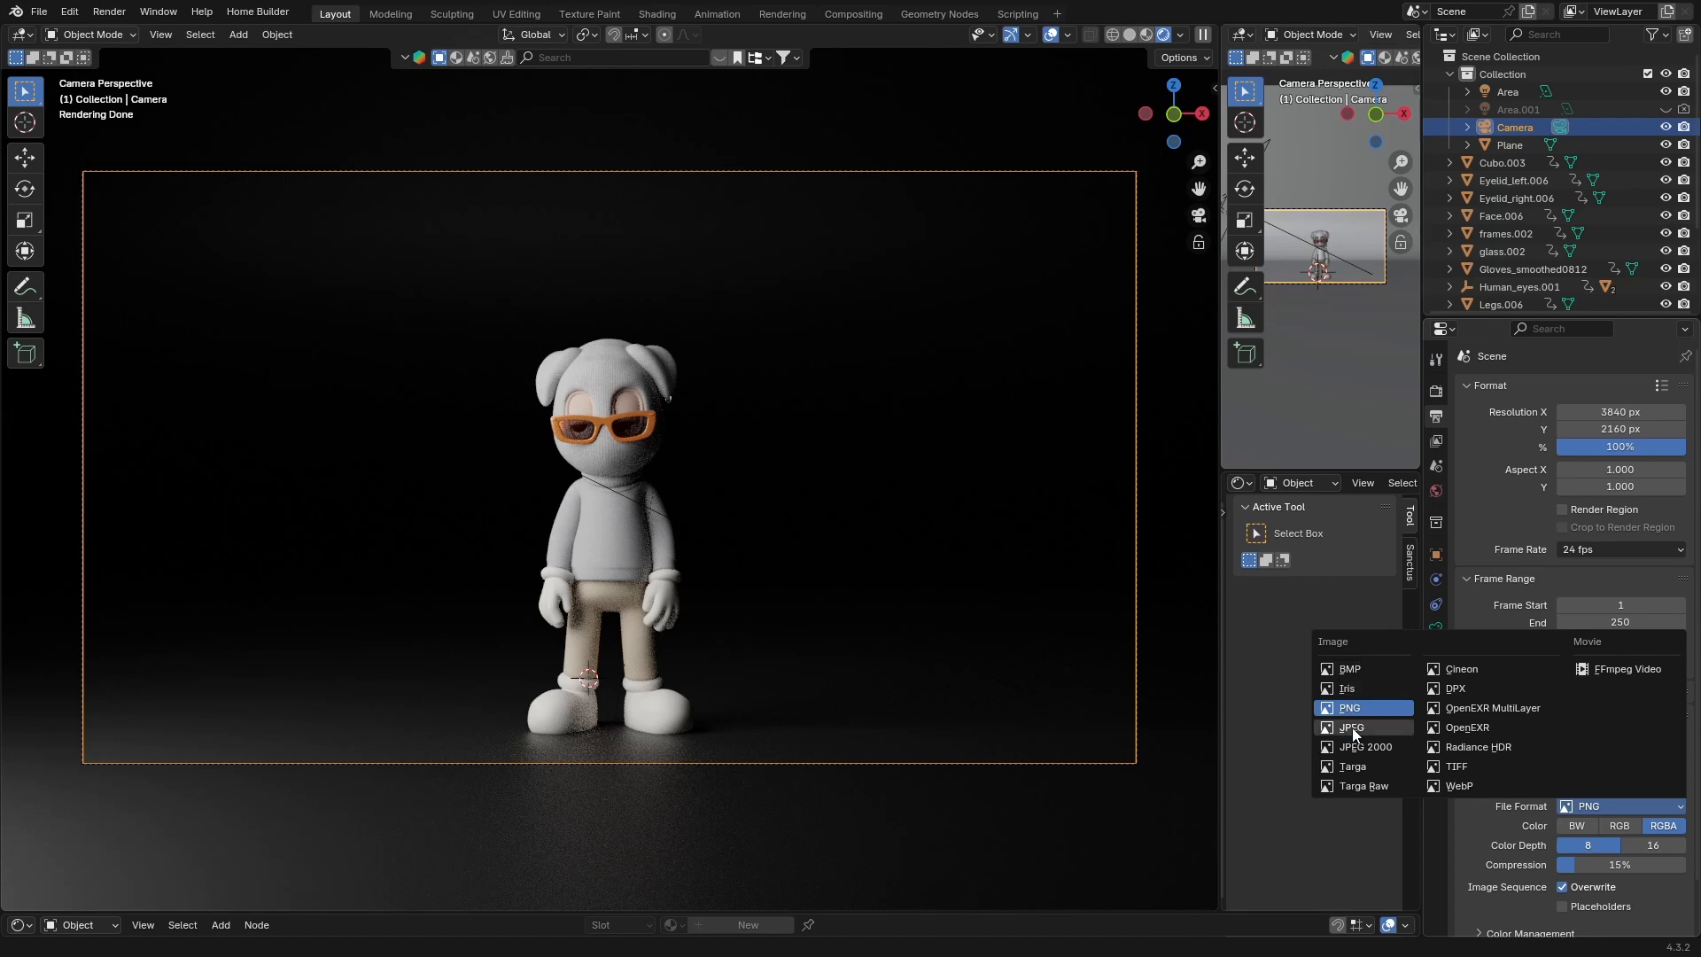
pyautogui.moveTo(1349, 707)
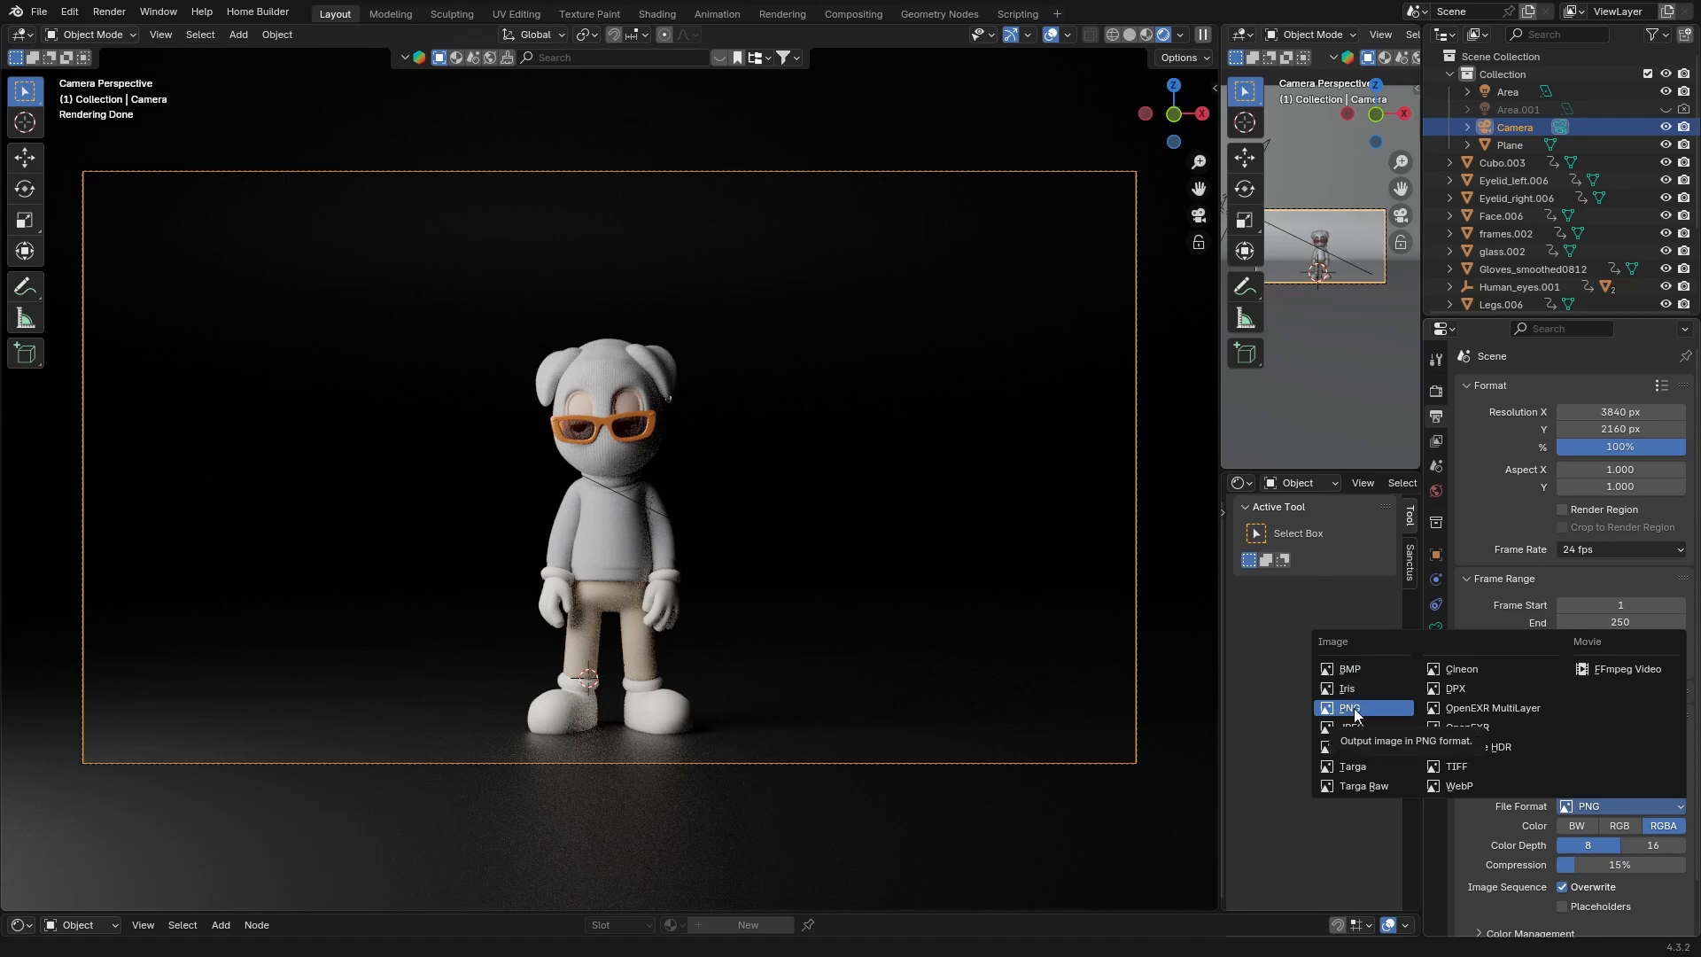
pyautogui.moveTo(1346, 687)
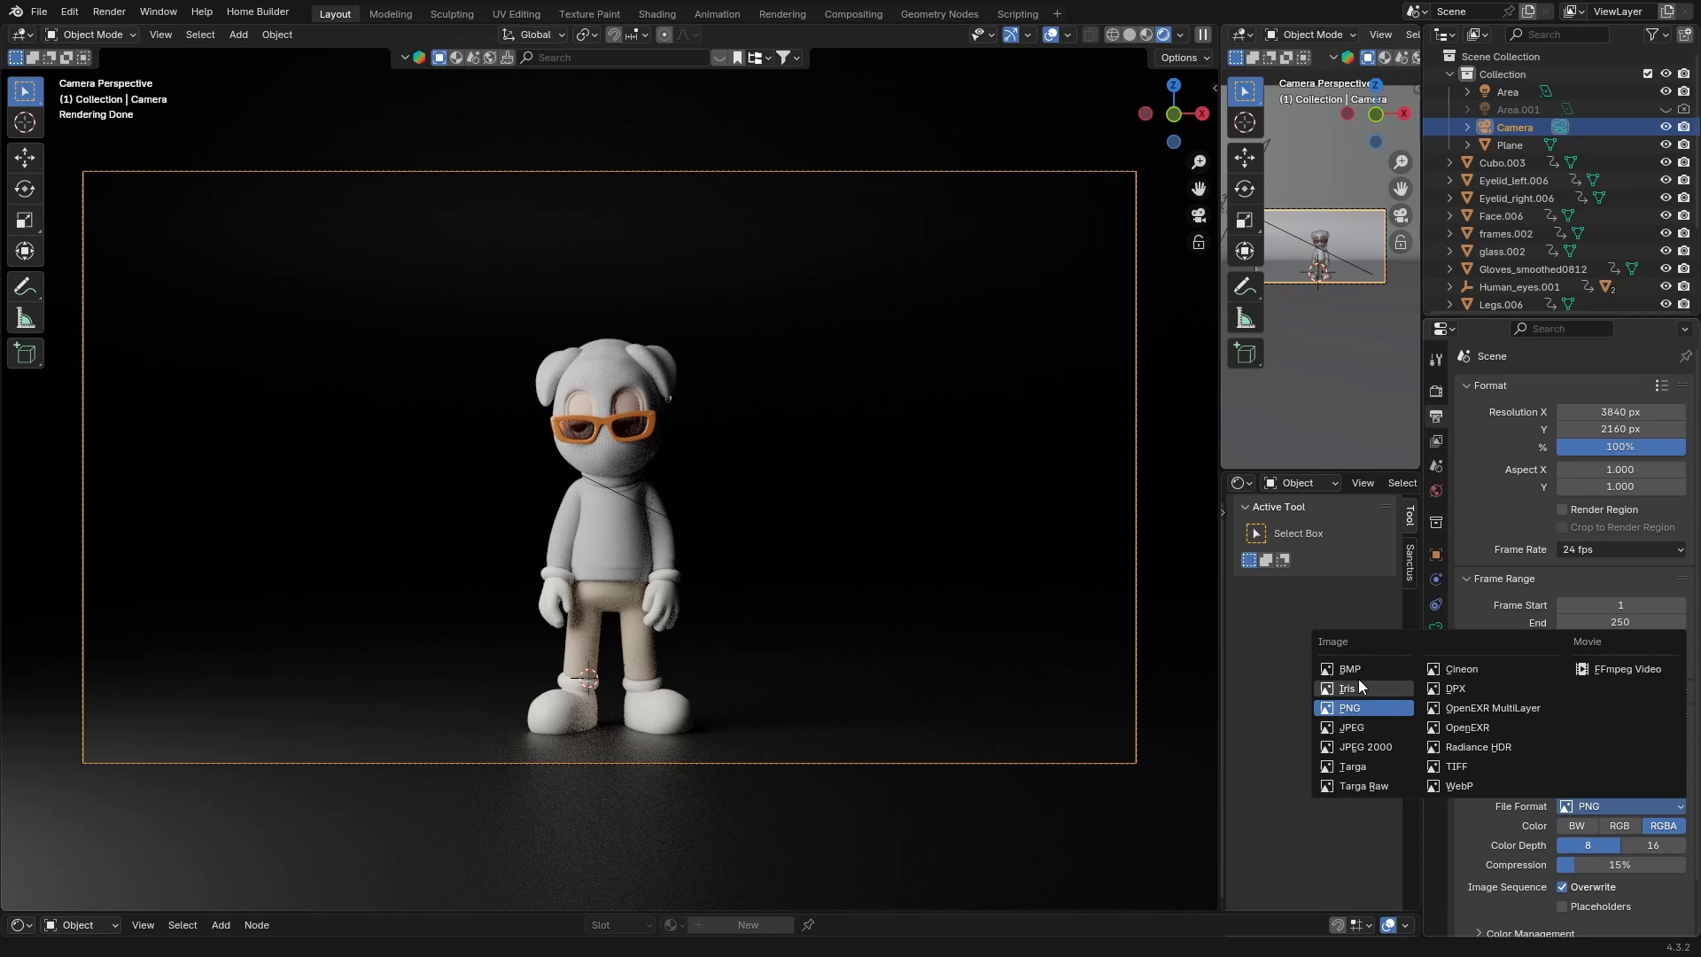
pyautogui.moveTo(1351, 727)
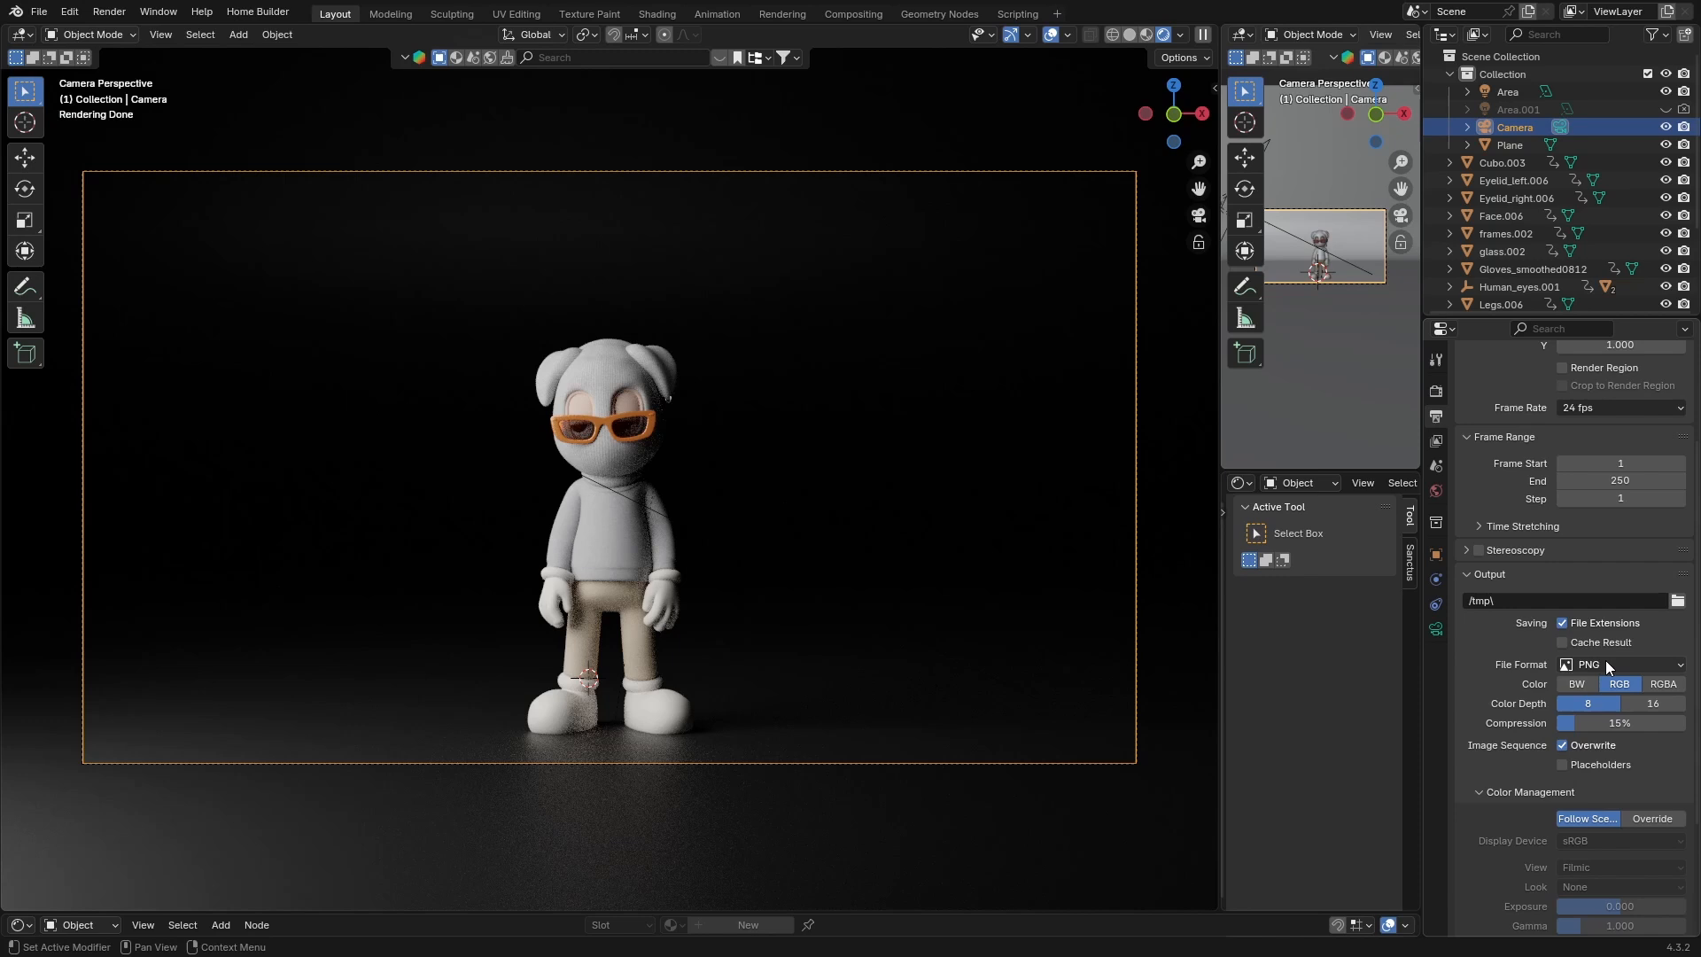
# - Change the file format to FFmpeg Video with the MPEG-4 (divx) video codec
pyautogui.click(1622, 663)
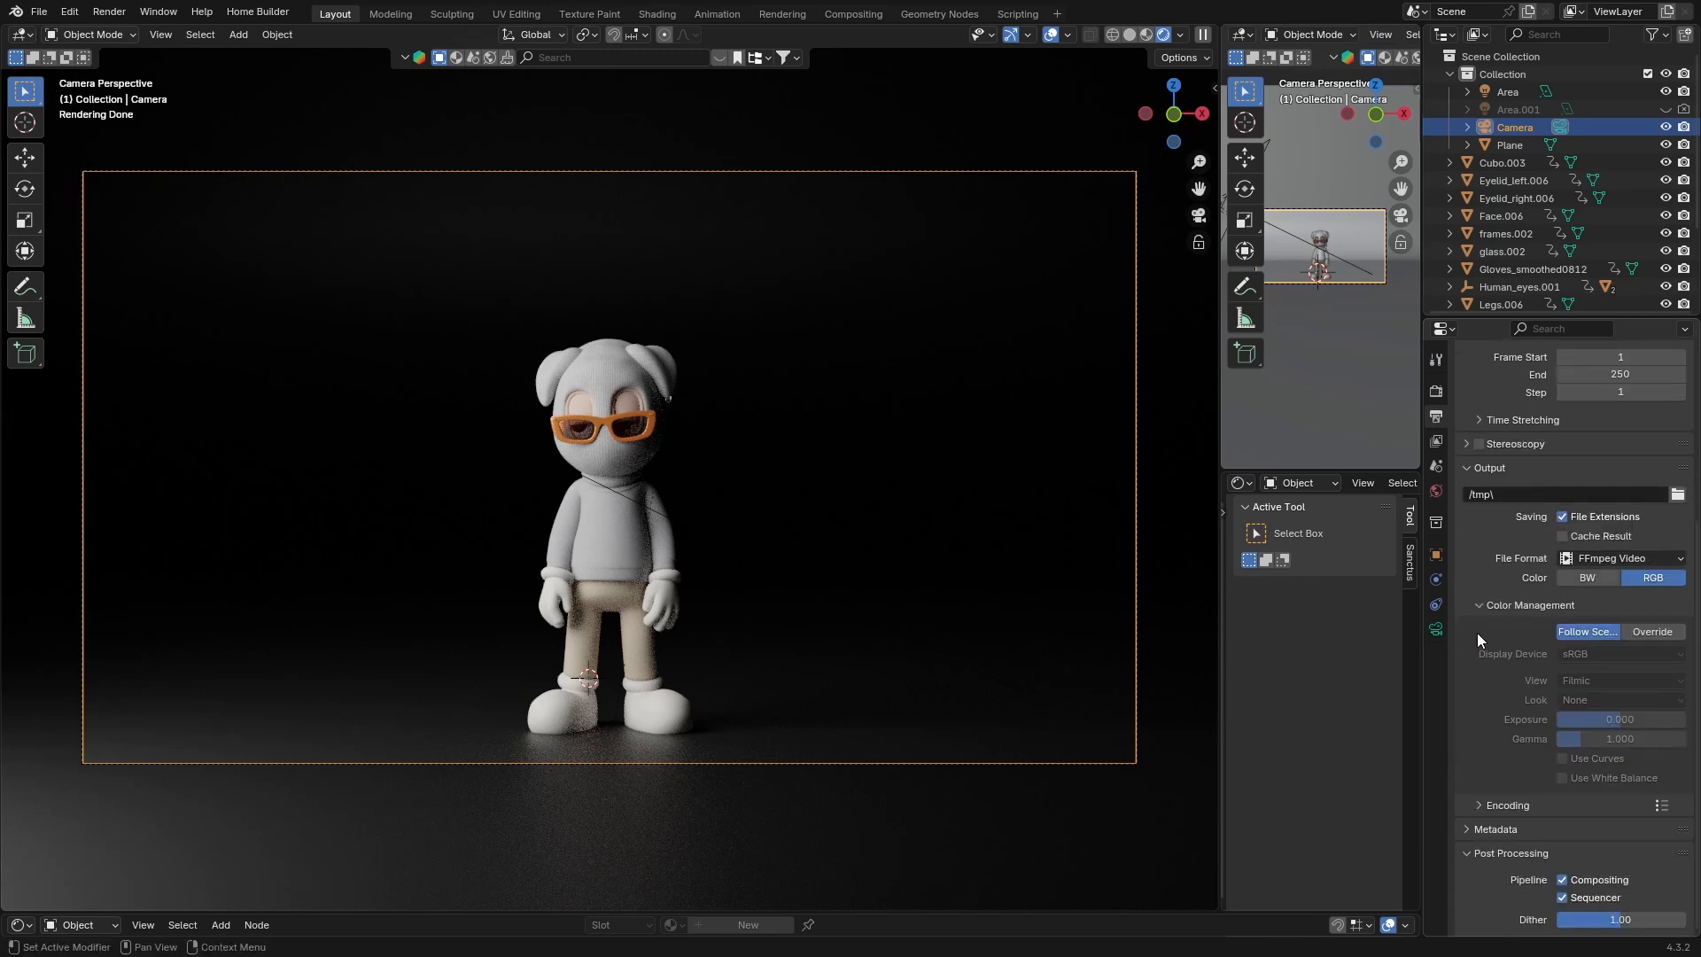
pyautogui.scroll(-3)
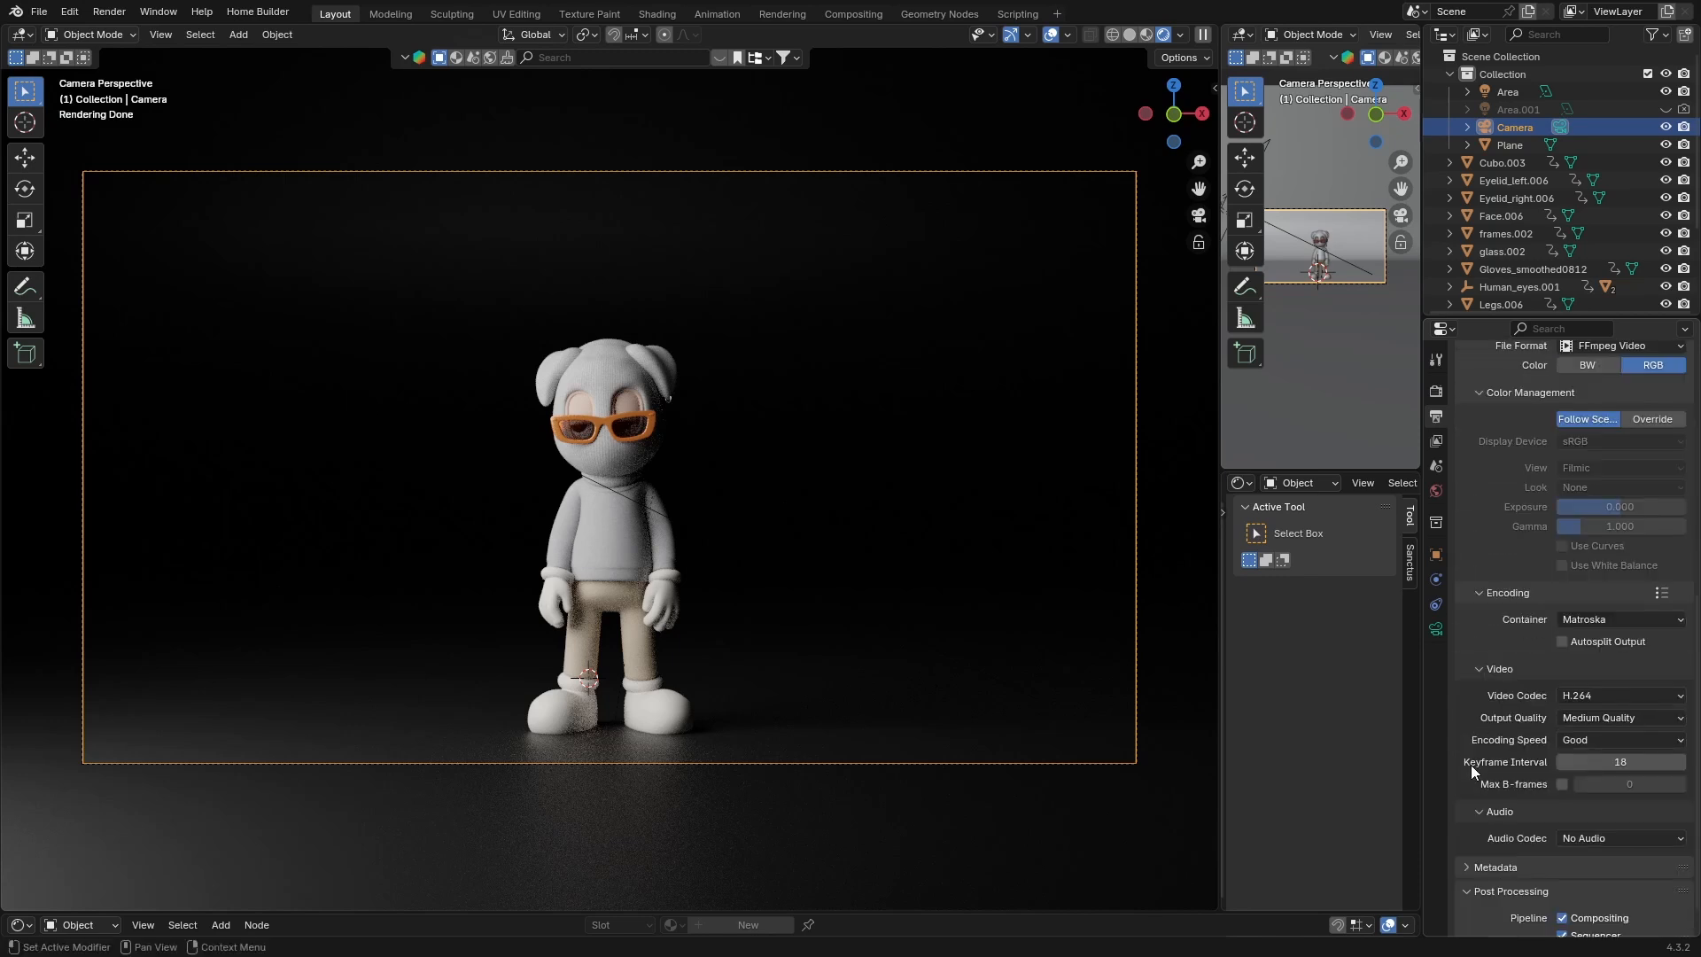
pyautogui.click(1615, 695)
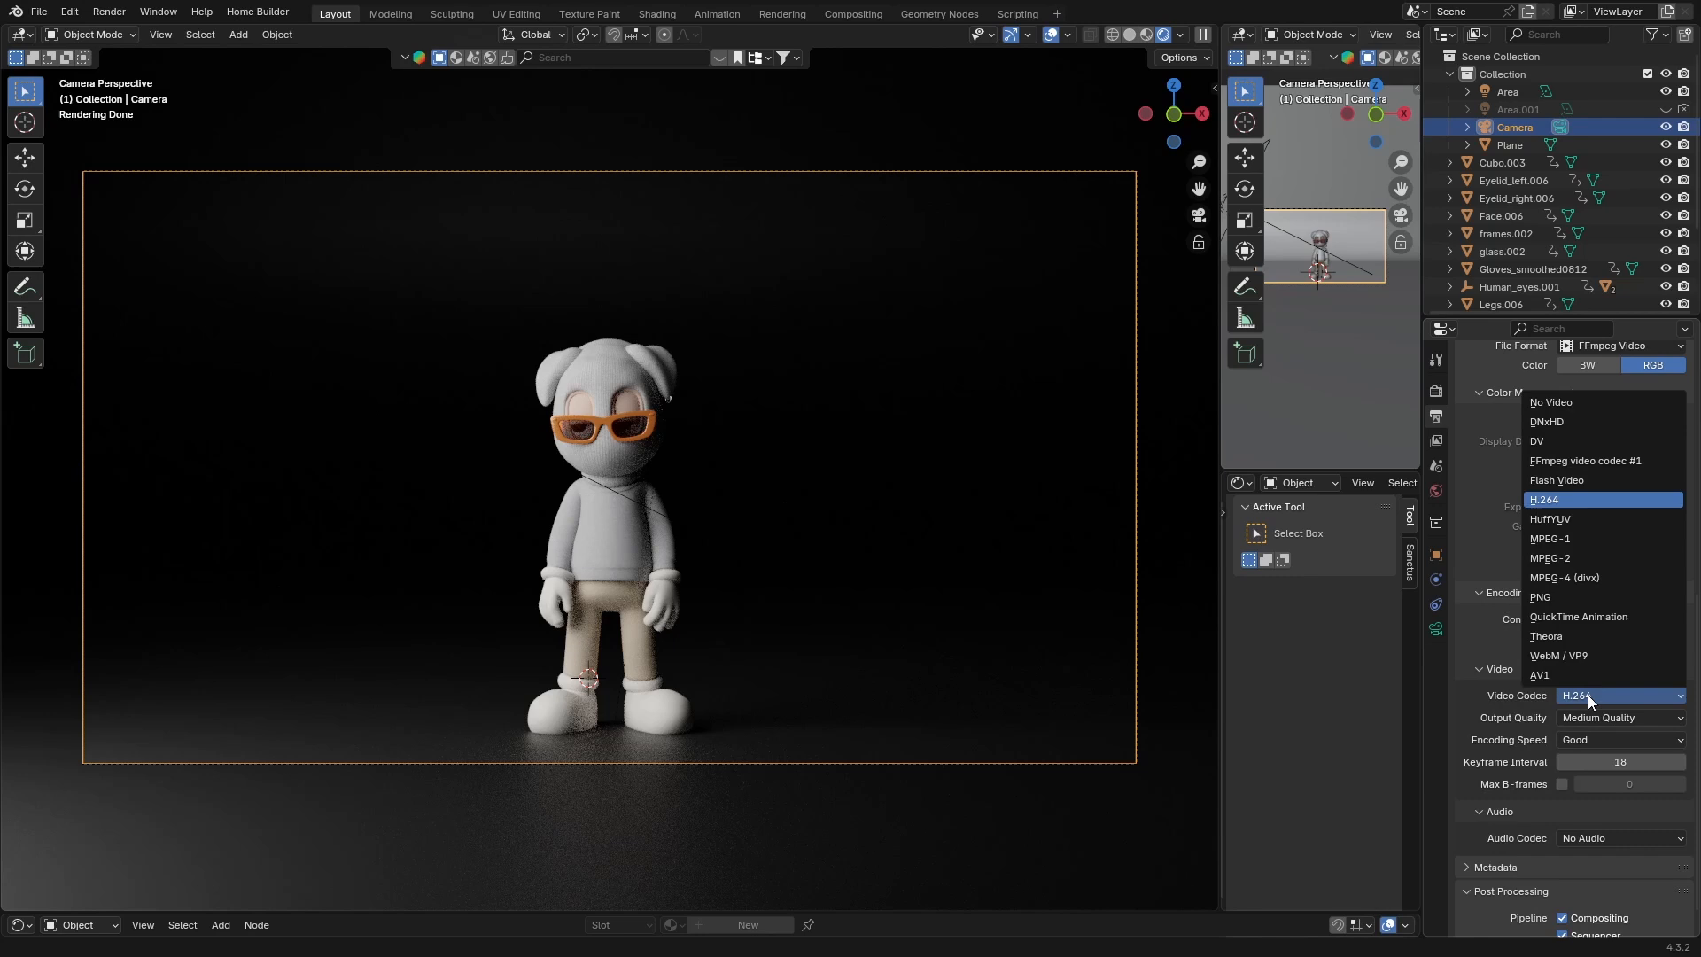
pyautogui.moveTo(1565, 576)
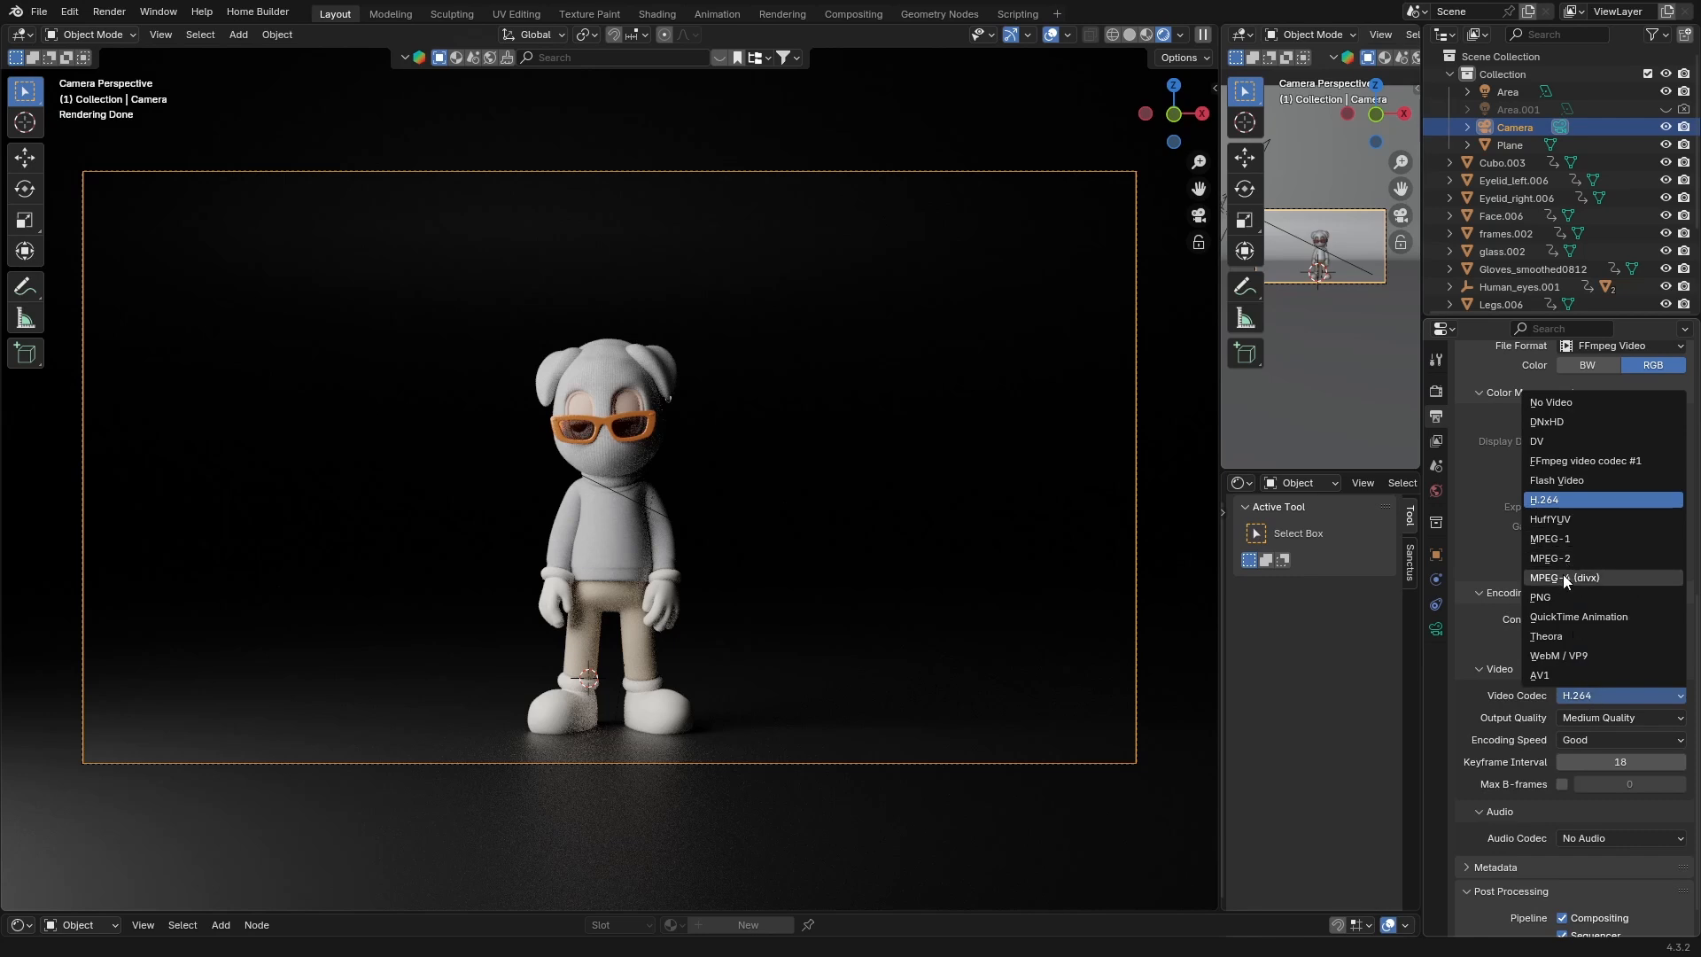
pyautogui.click(1572, 576)
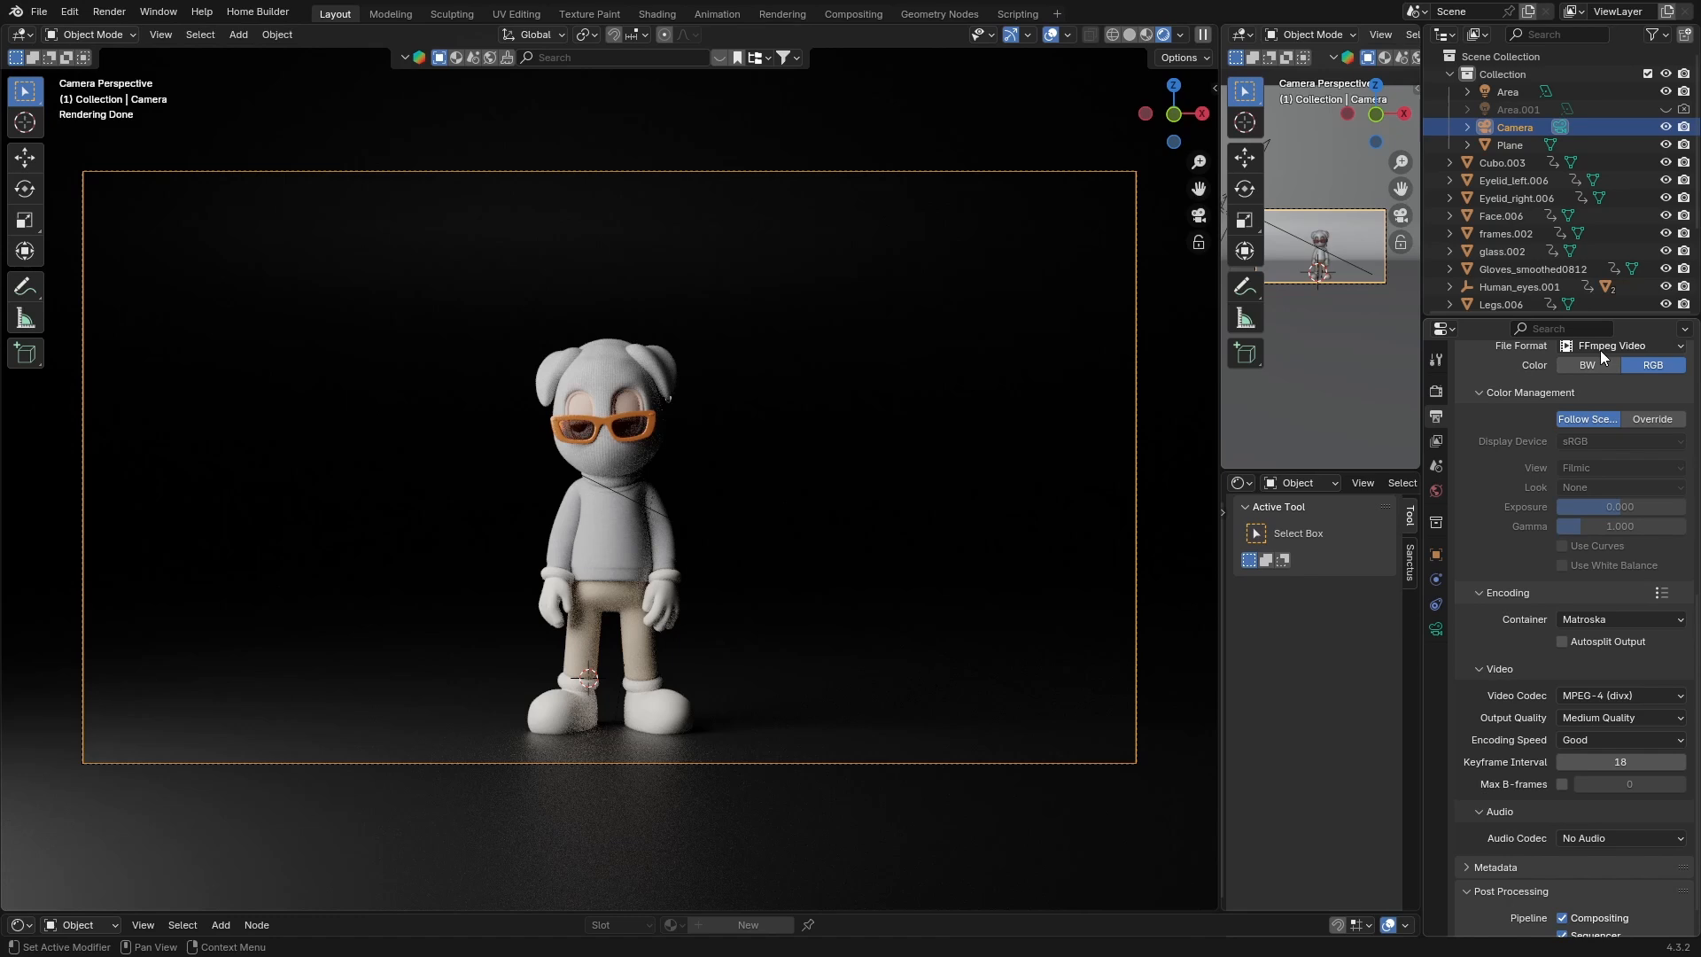
pyautogui.moveTo(1502, 579)
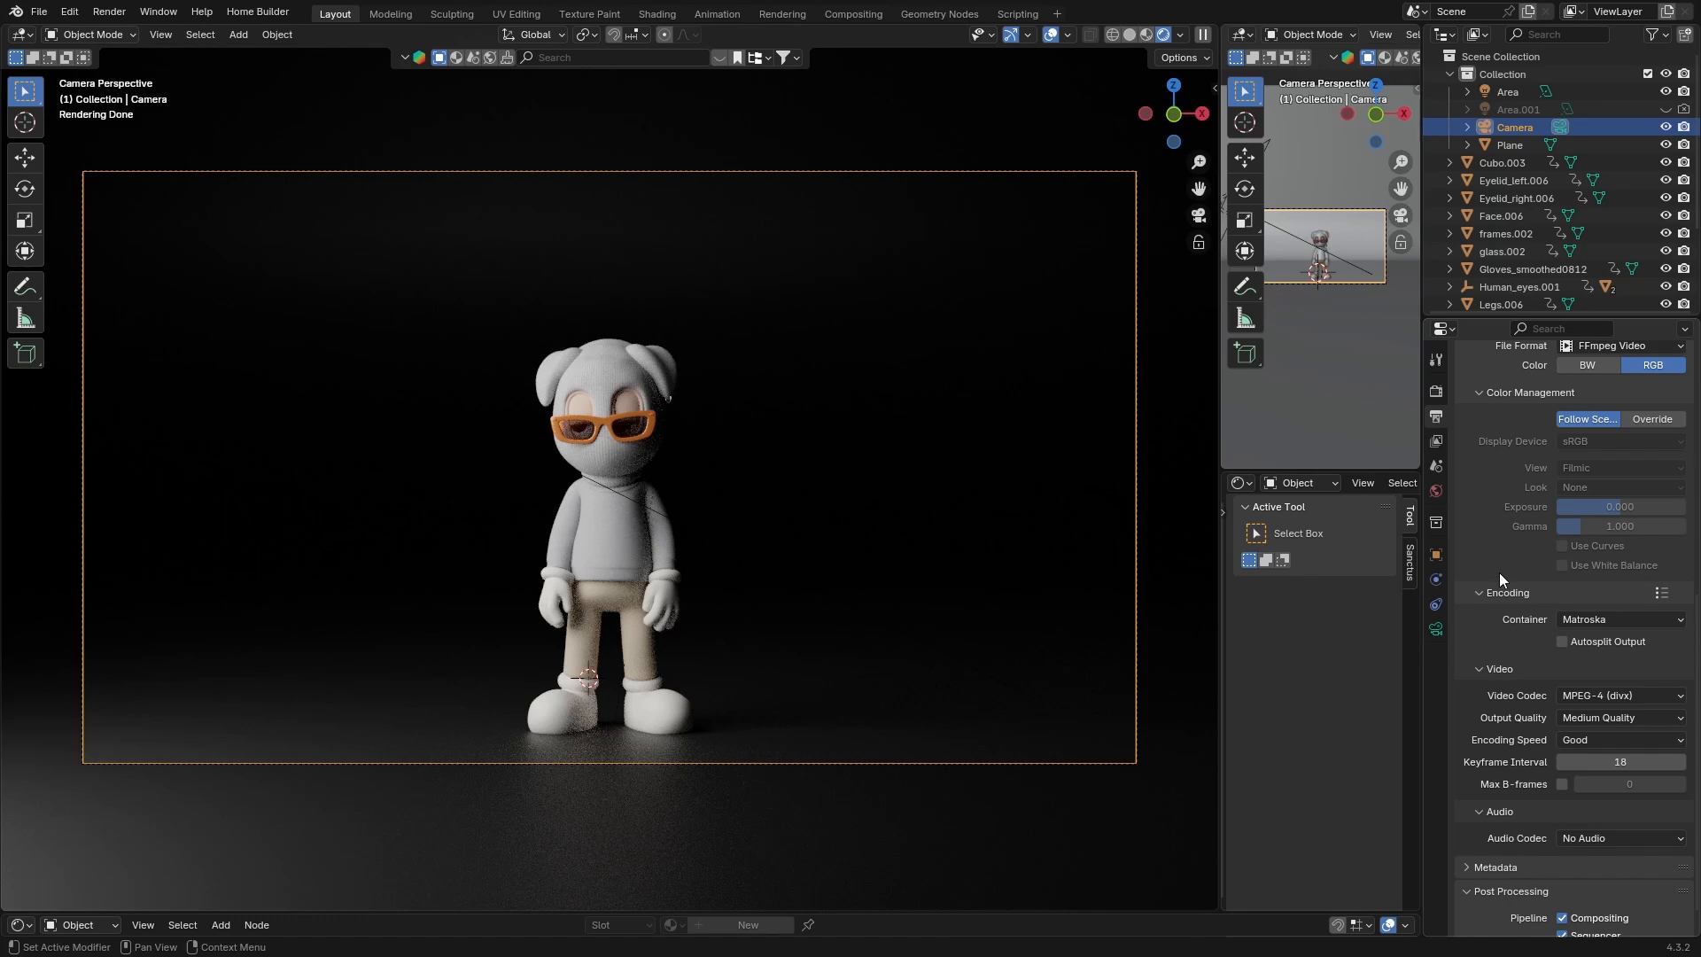
pyautogui.scroll(3)
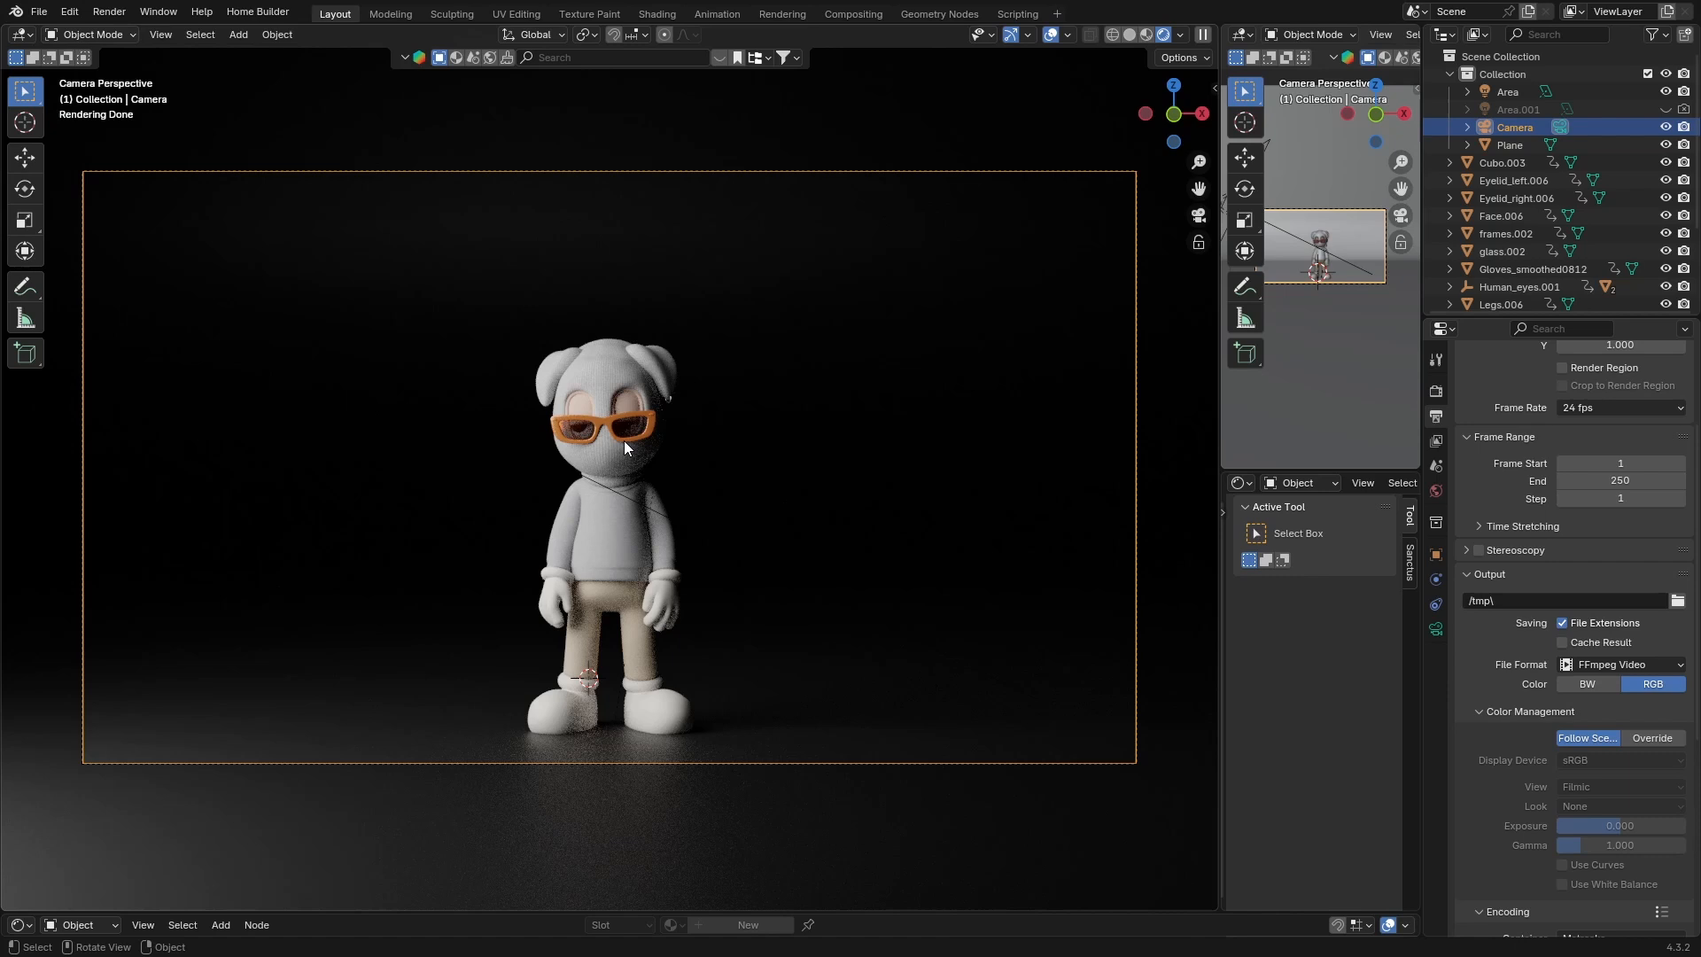
pyautogui.moveTo(629, 240)
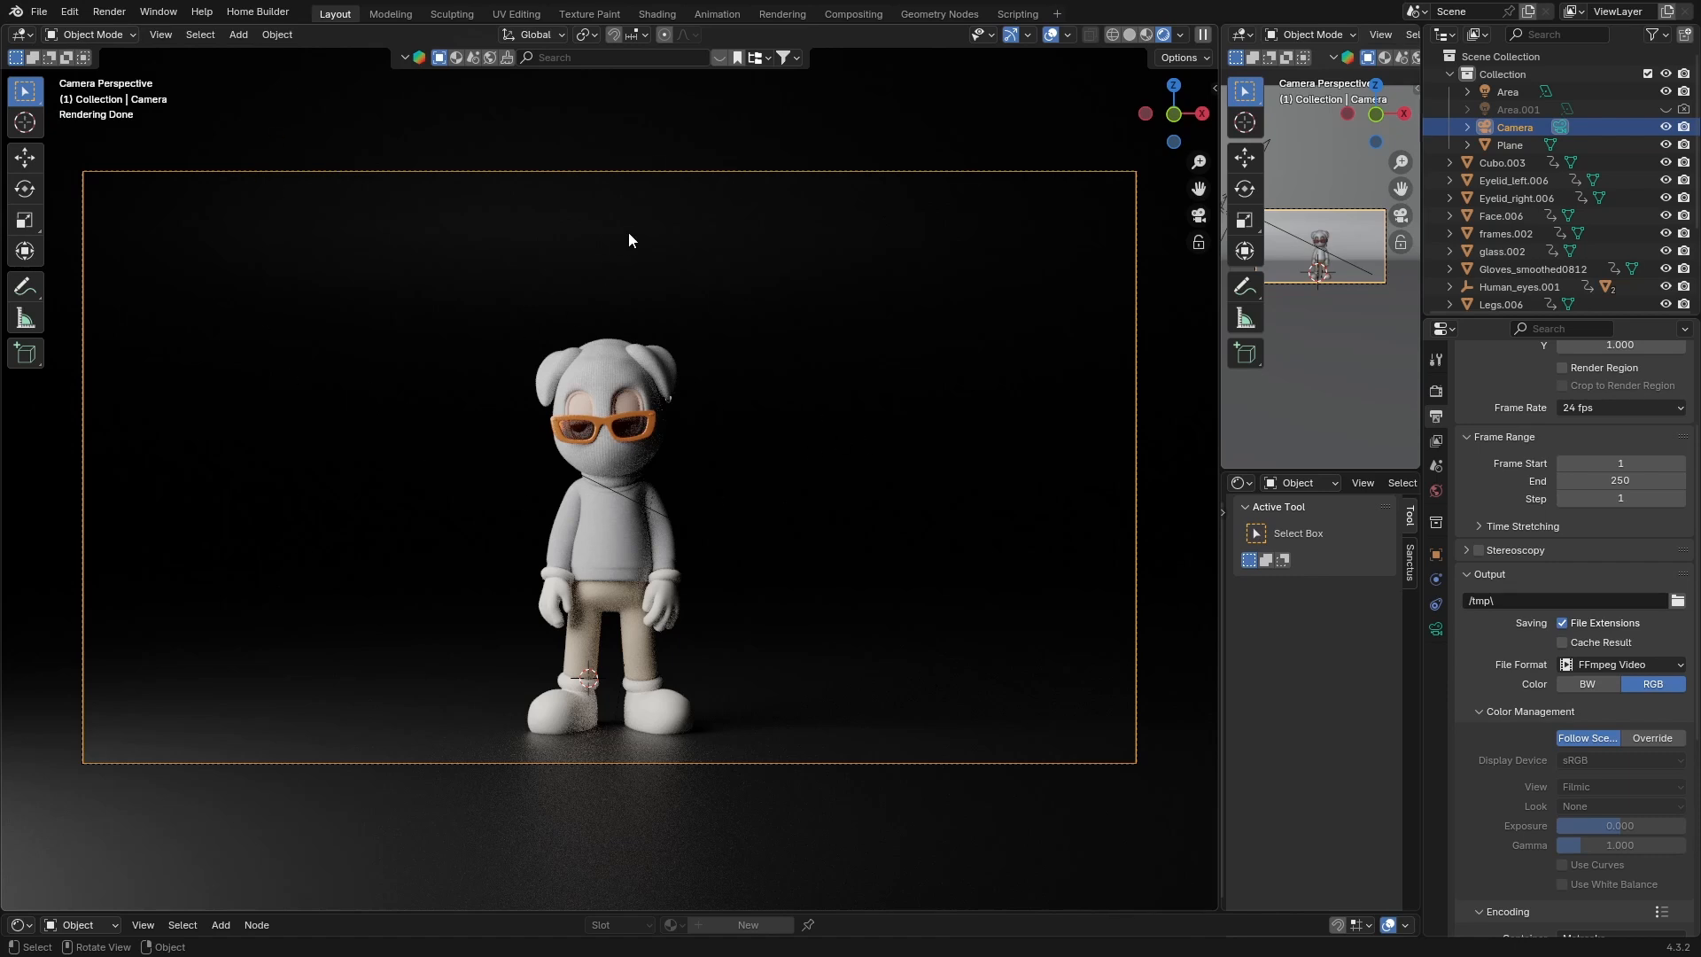
# - Render a still image of the character through the Render menu's Render Image command
pyautogui.click(69, 11)
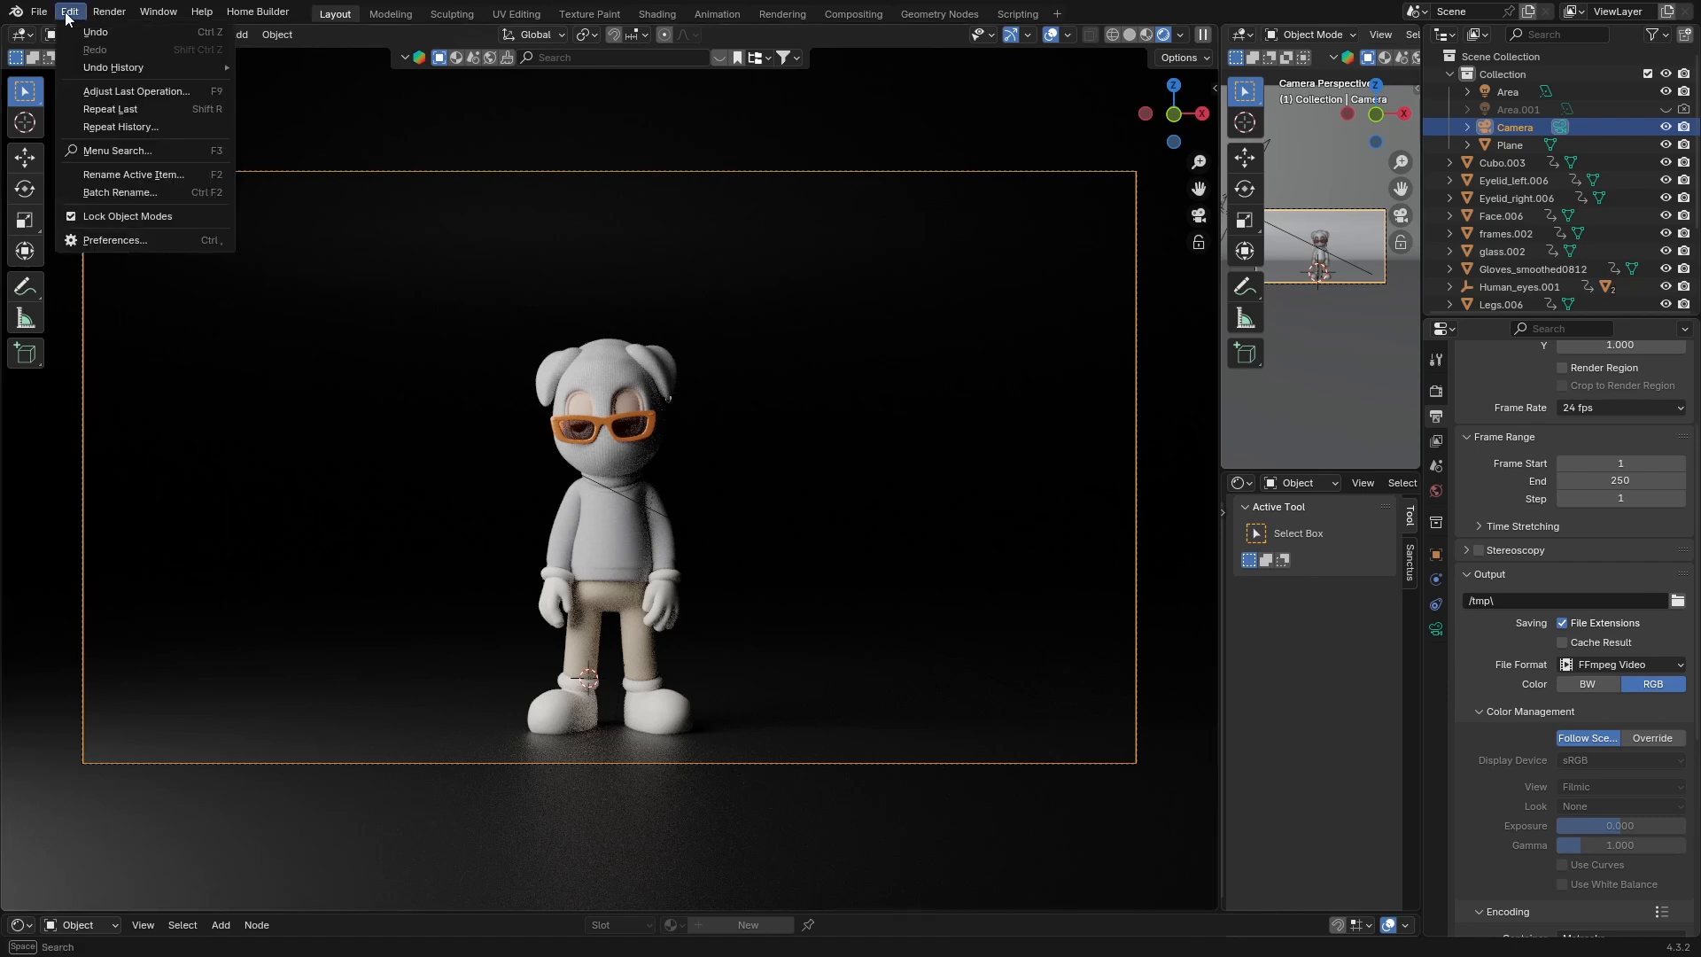
pyautogui.click(108, 11)
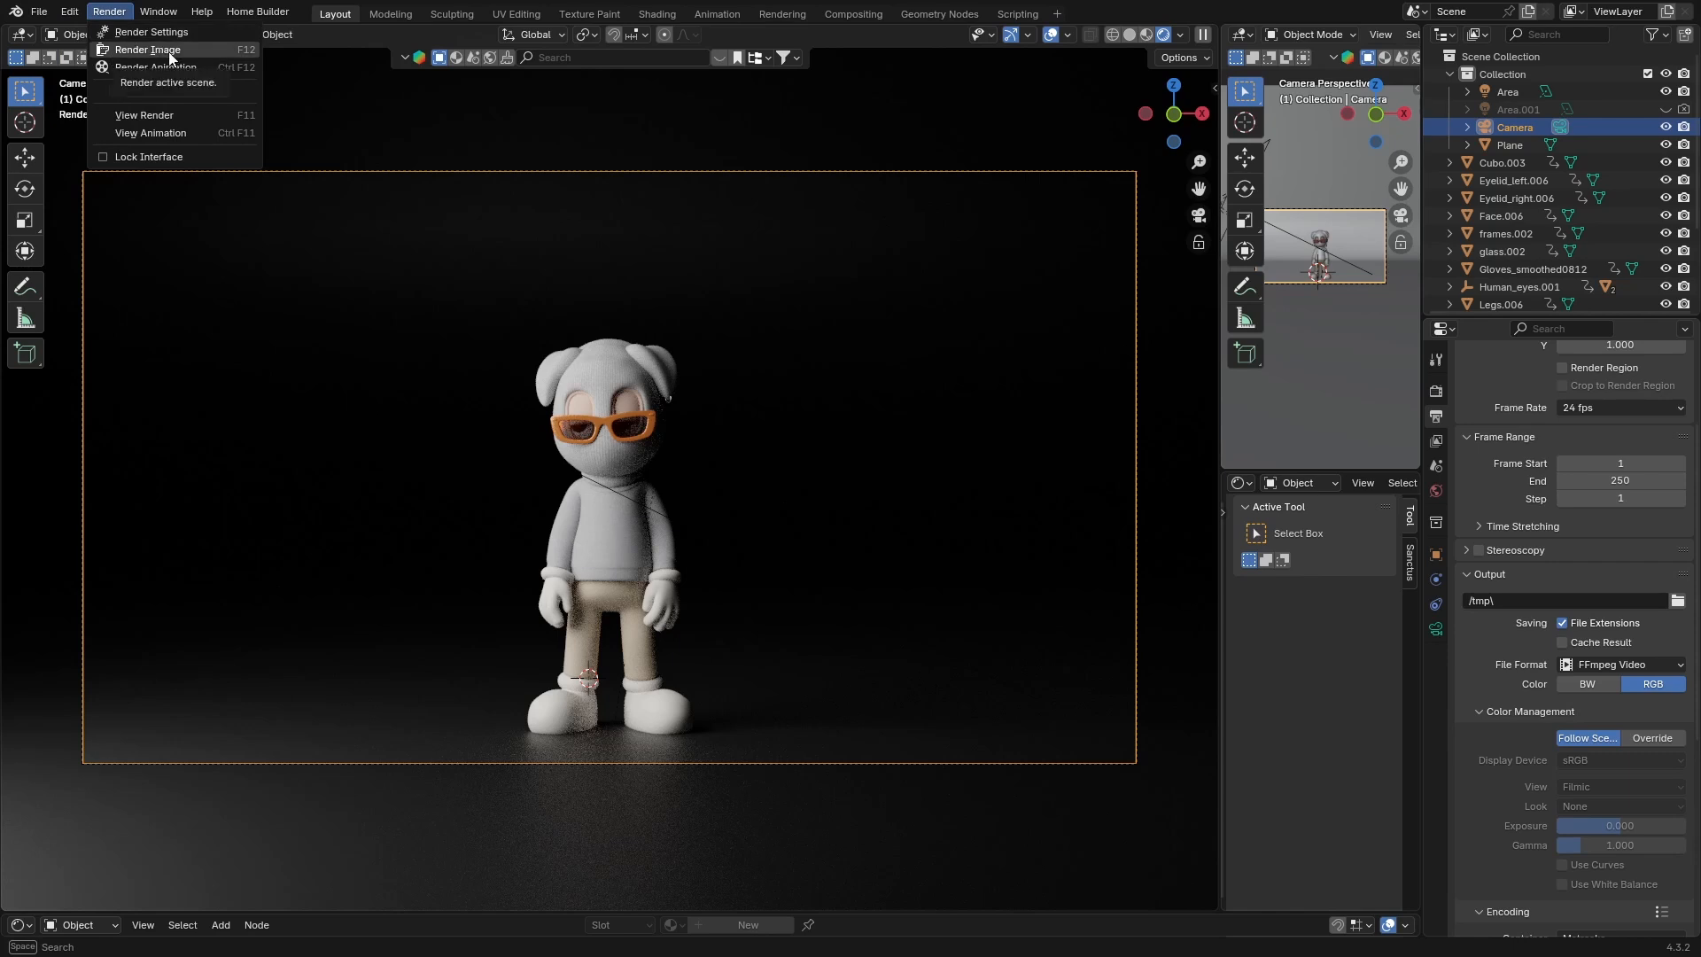
pyautogui.moveTo(155, 67)
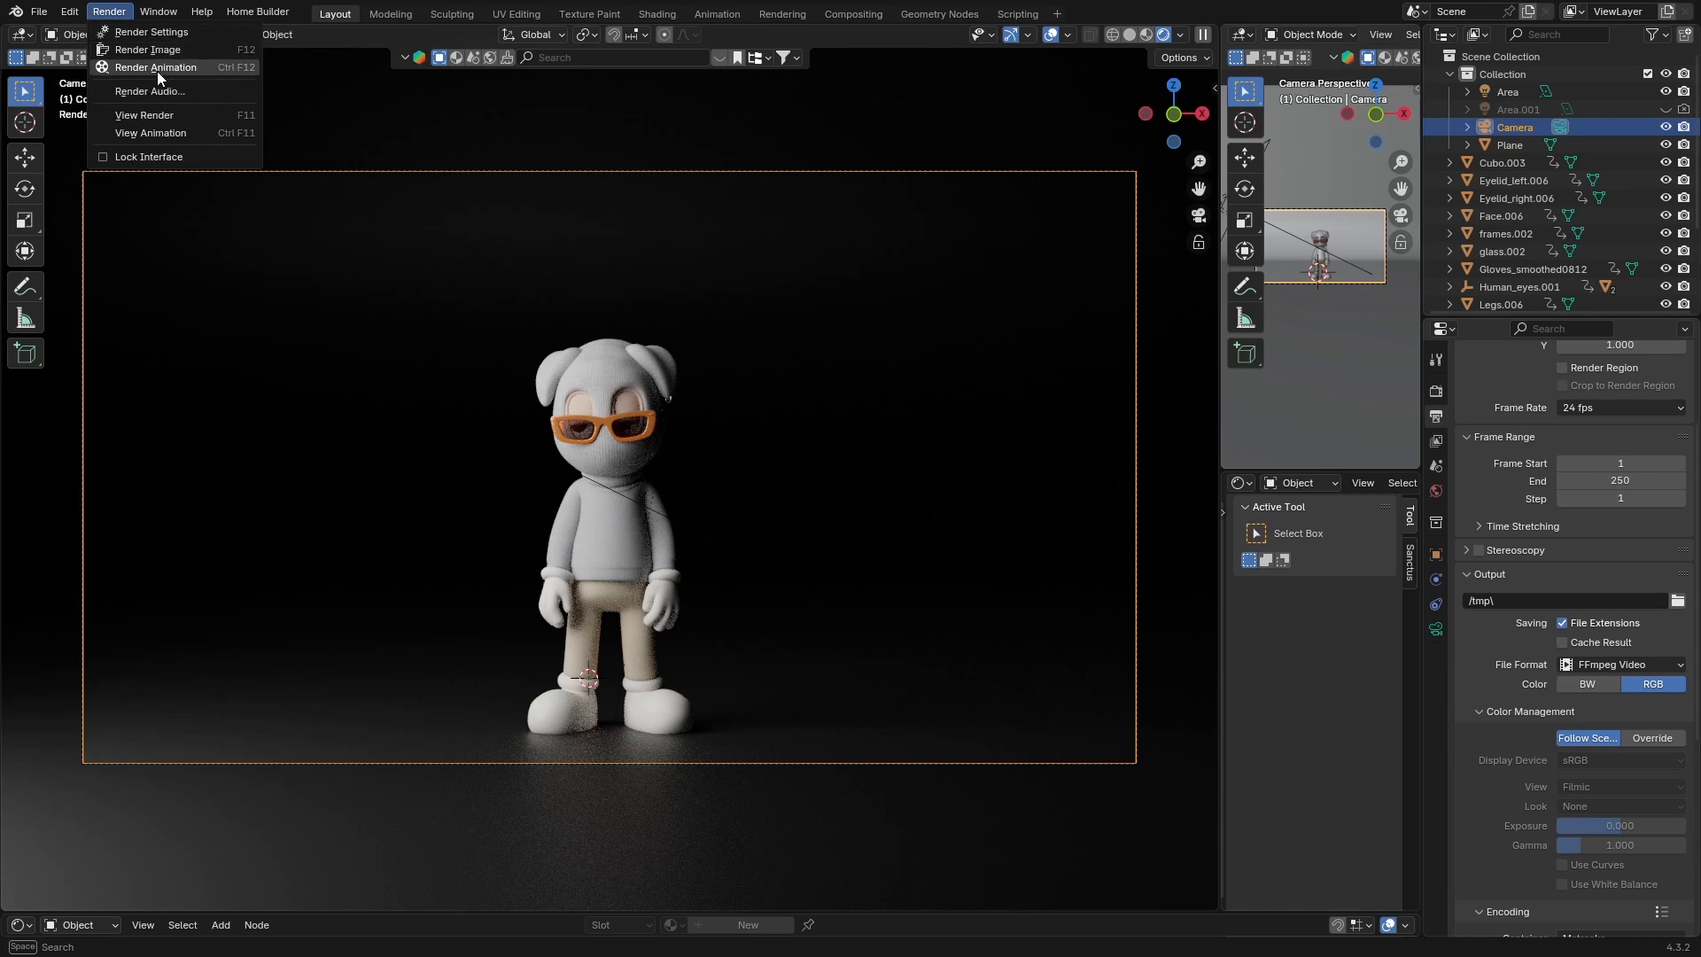
pyautogui.moveTo(155, 67)
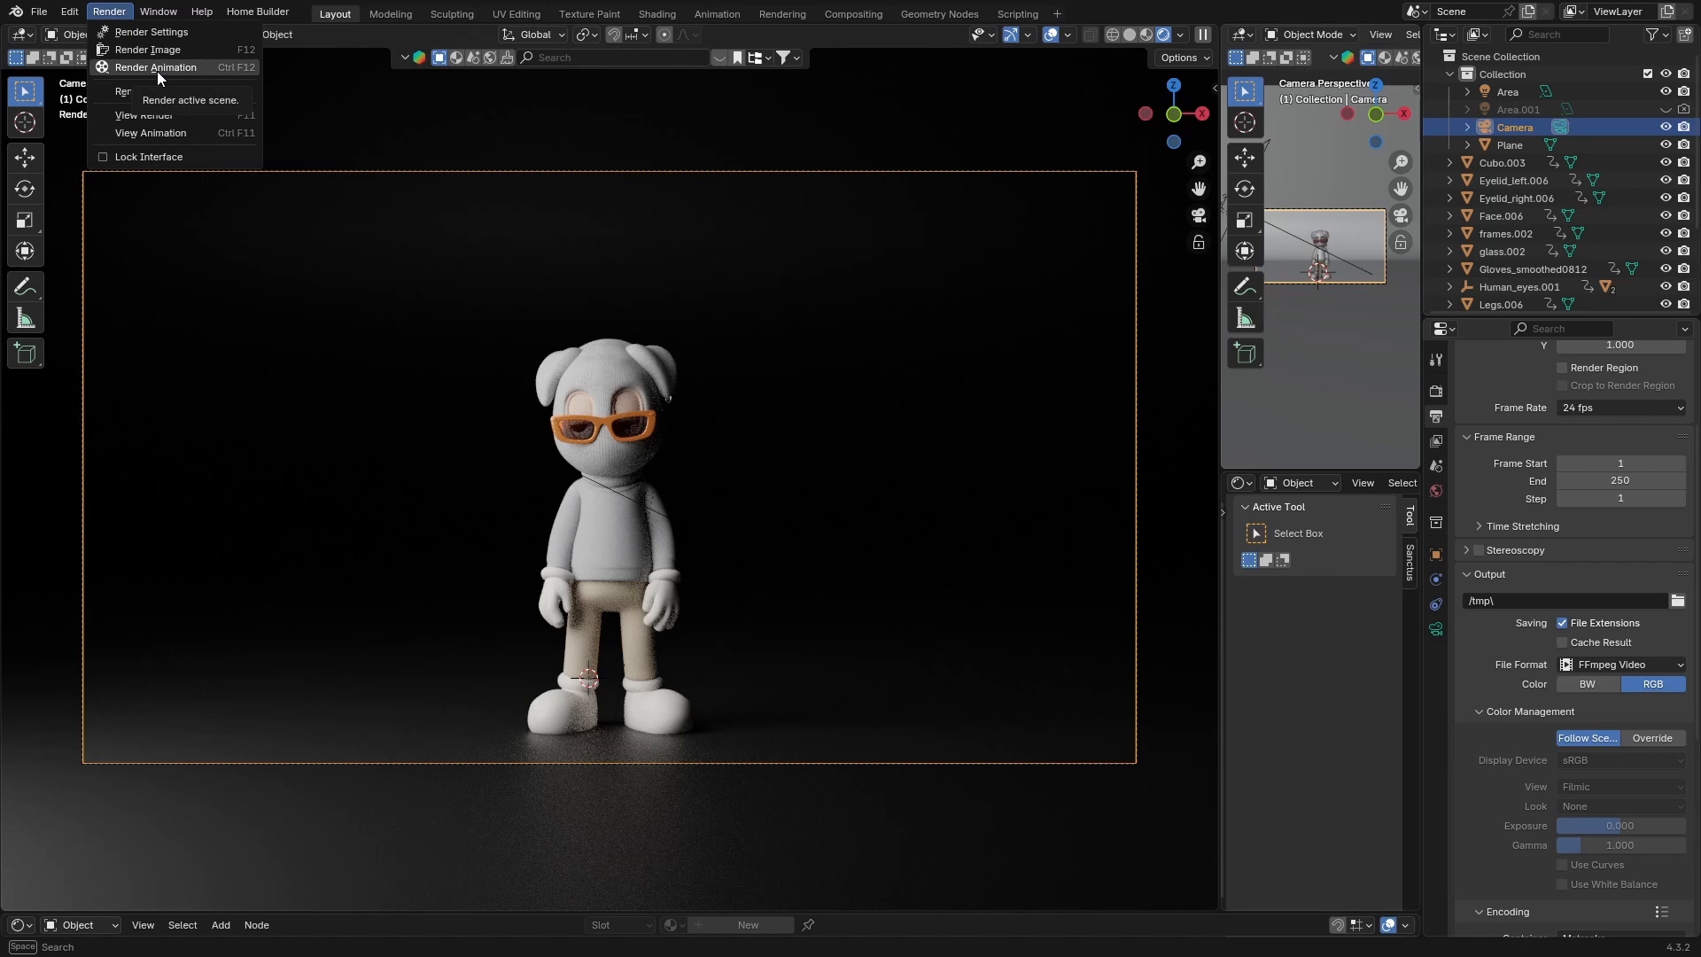
pyautogui.moveTo(146, 50)
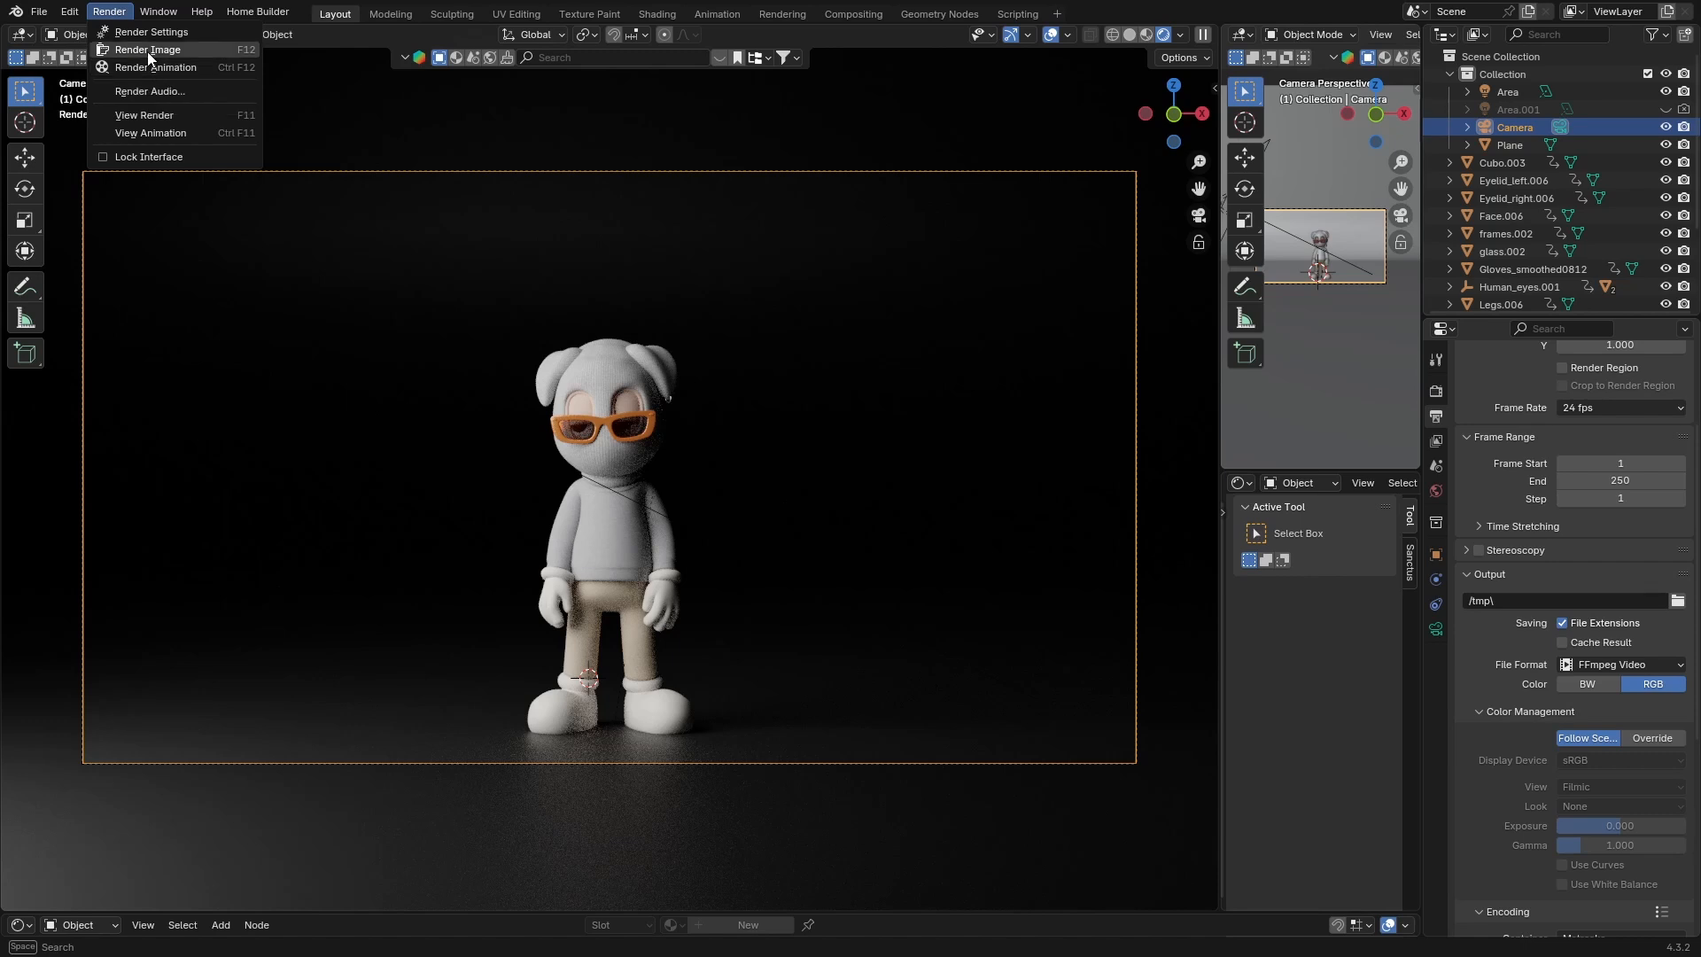
pyautogui.click(145, 50)
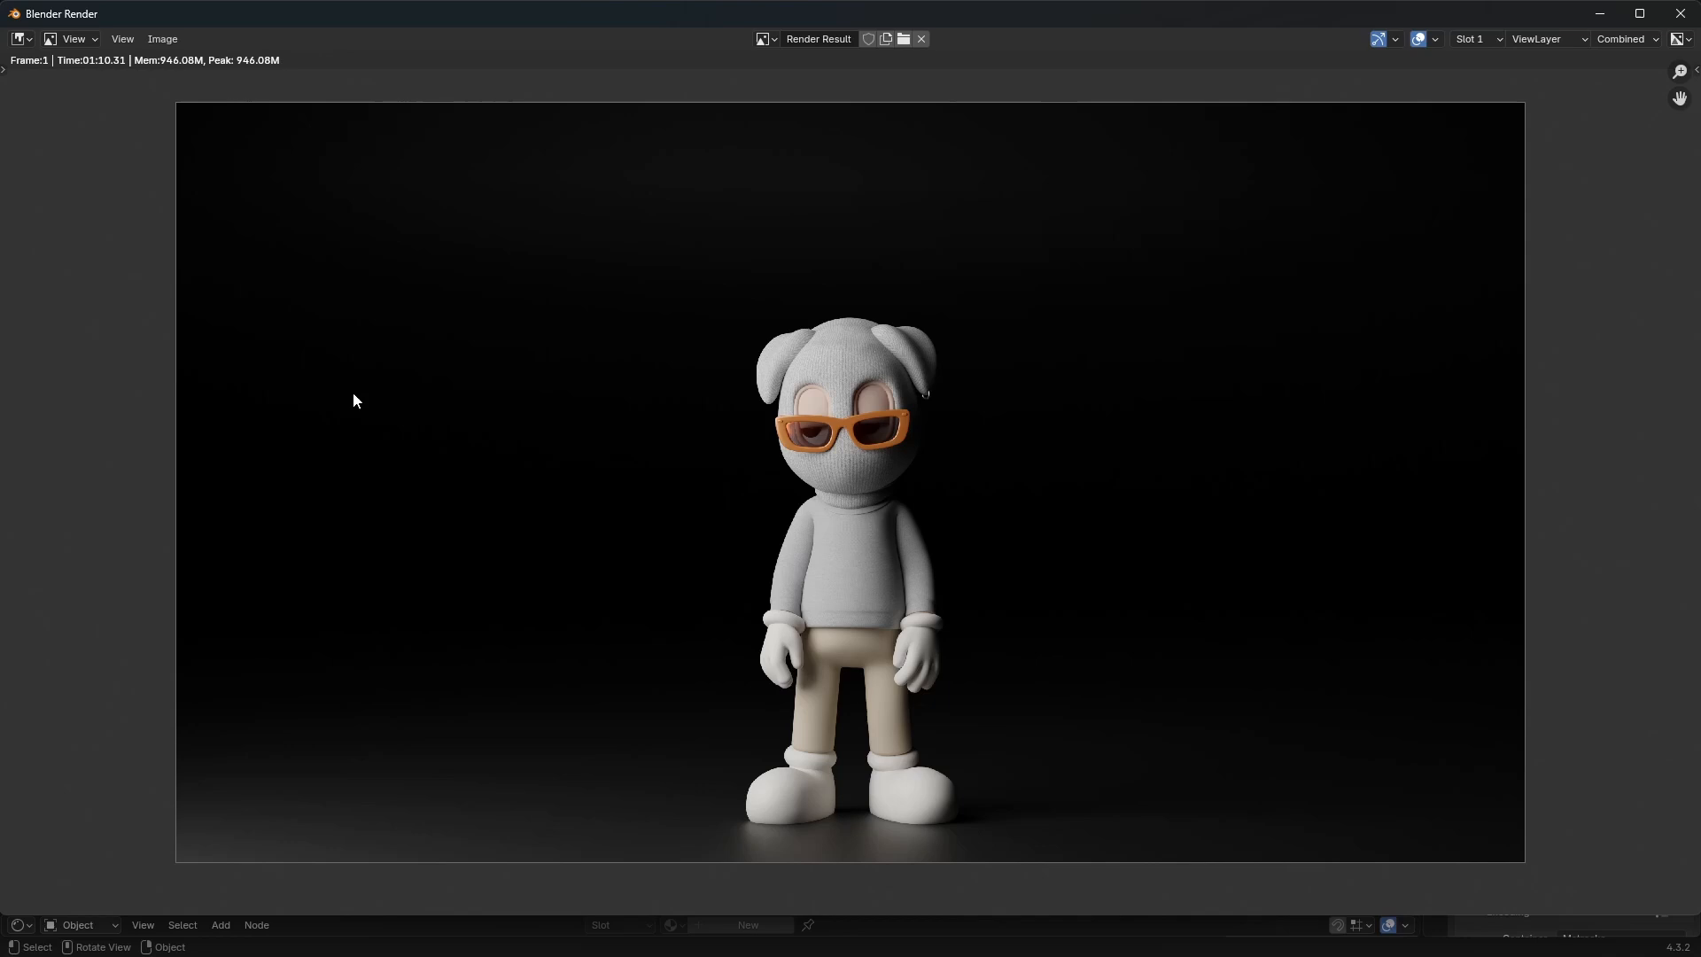
pyautogui.moveTo(372, 398)
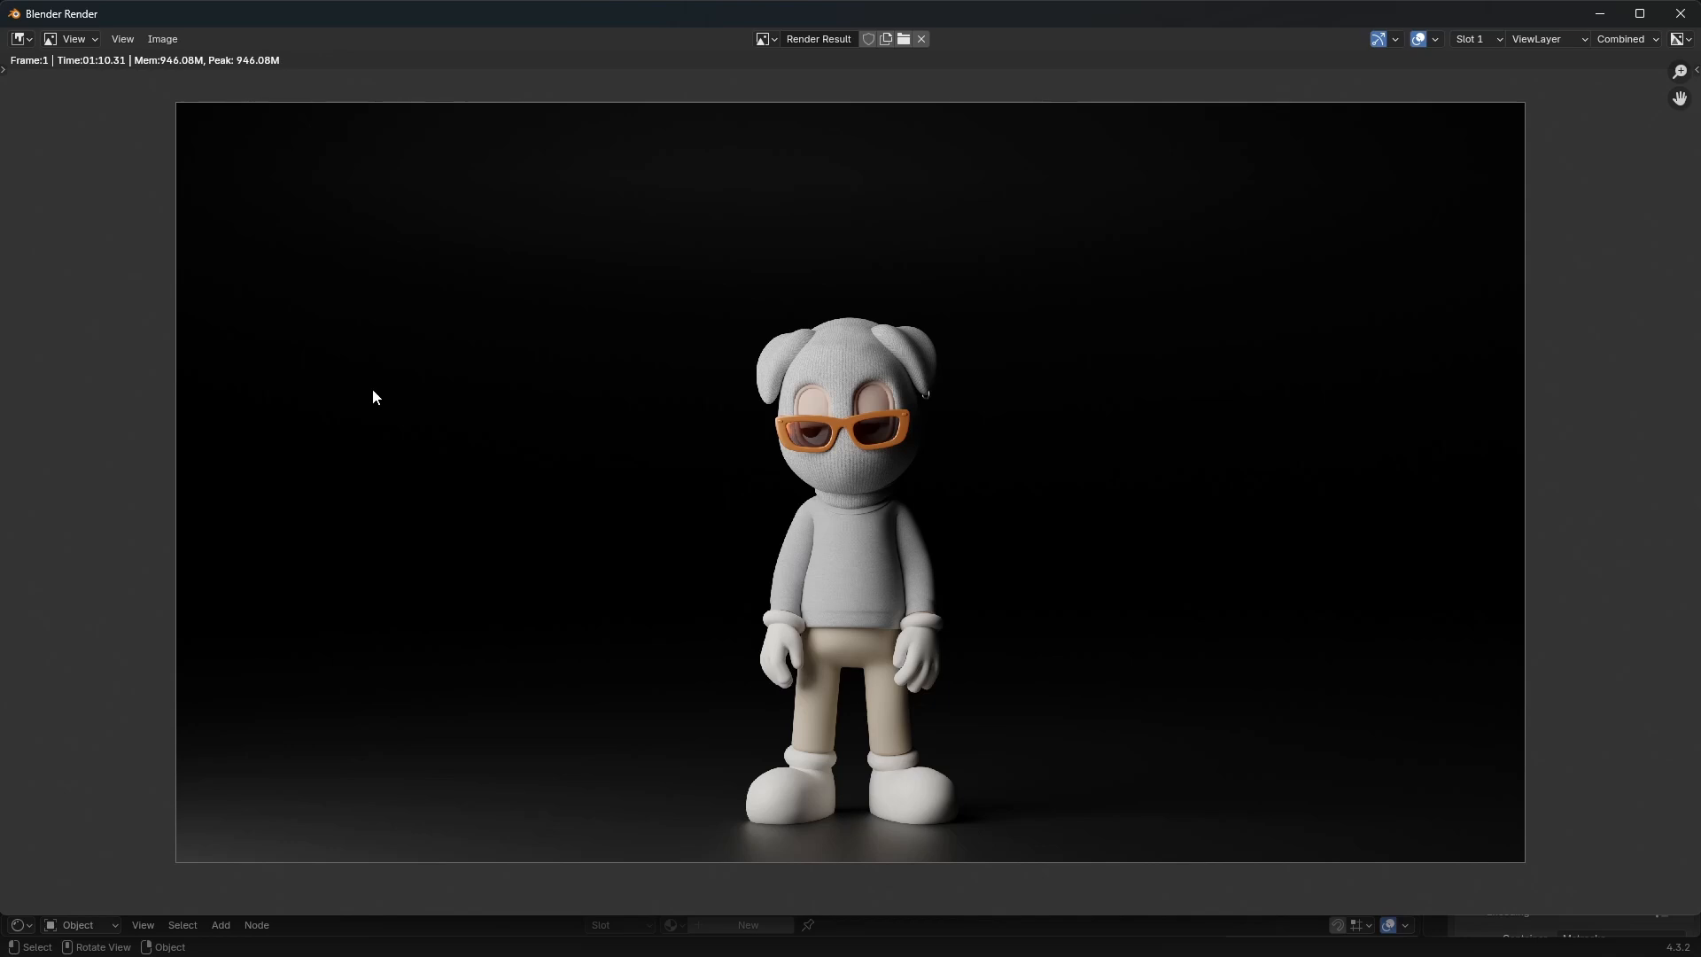
pyautogui.moveTo(589, 392)
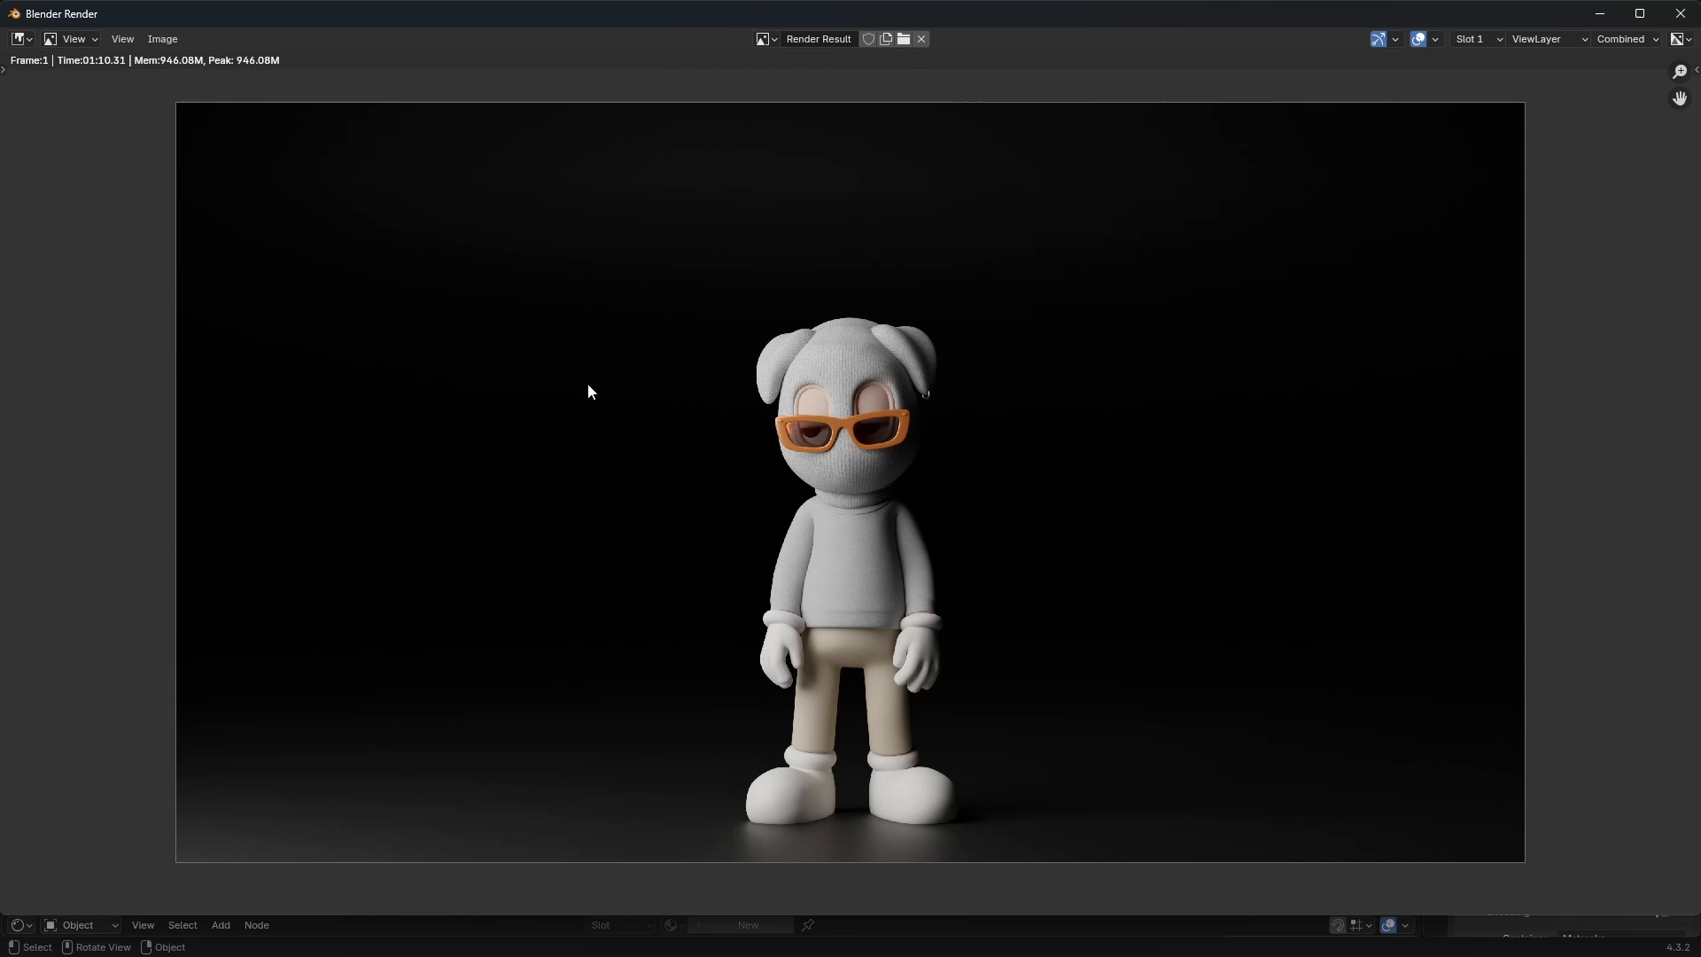
pyautogui.moveTo(516, 374)
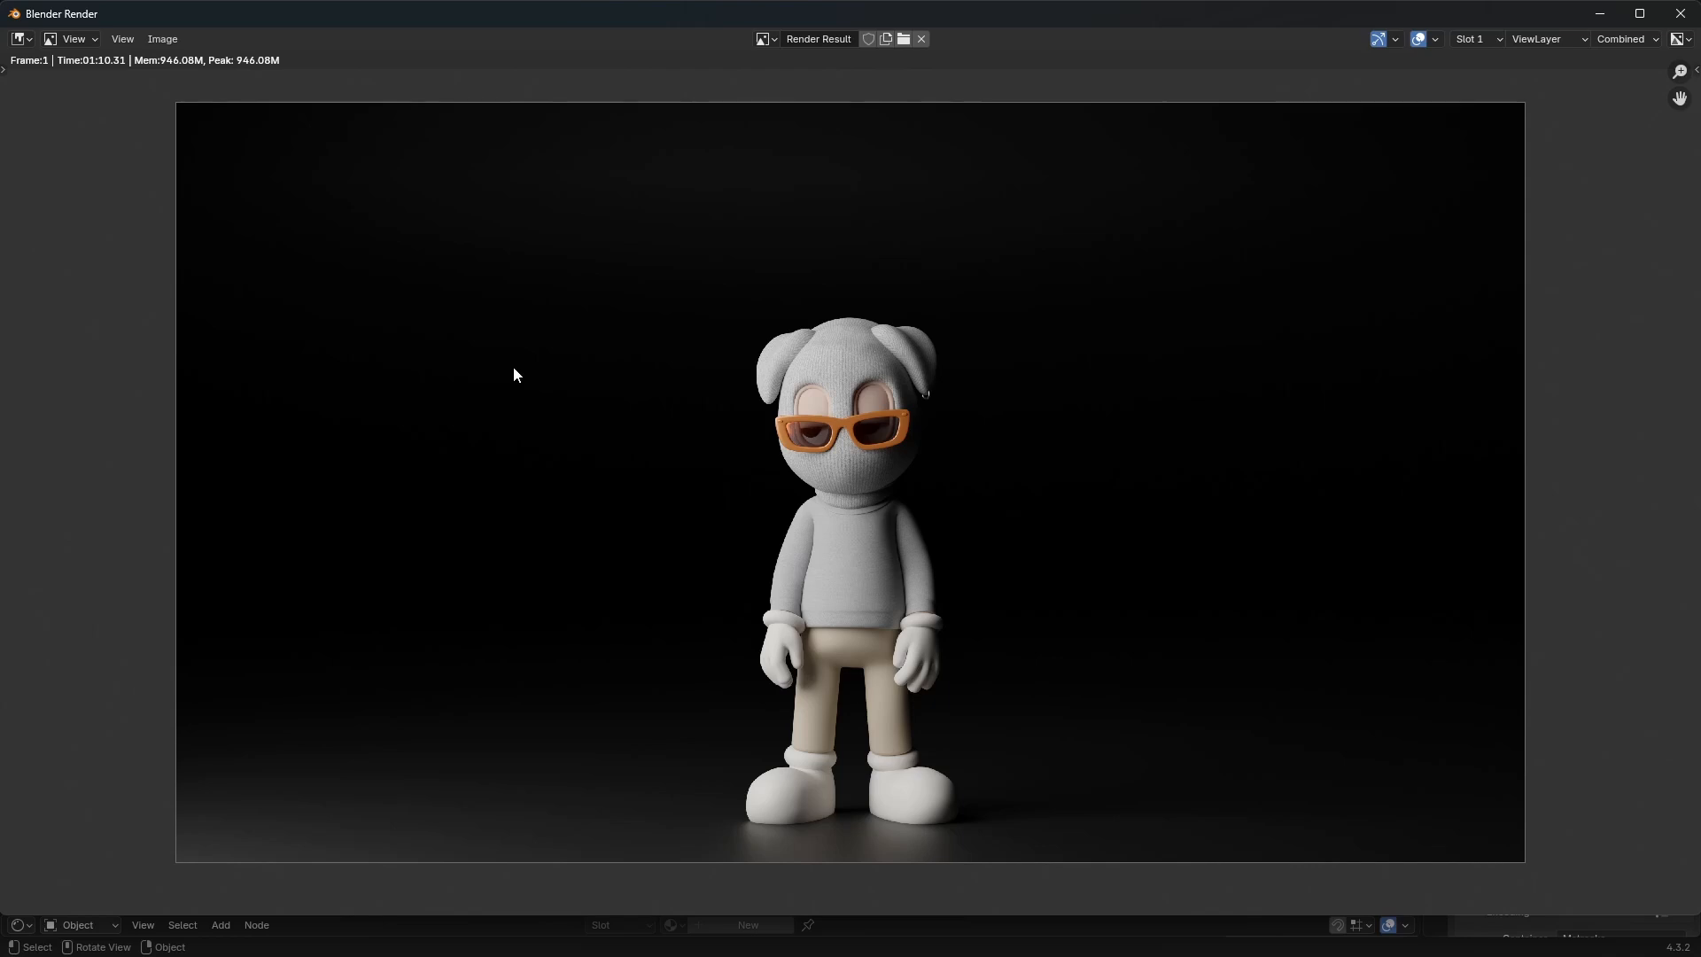
pyautogui.moveTo(245, 445)
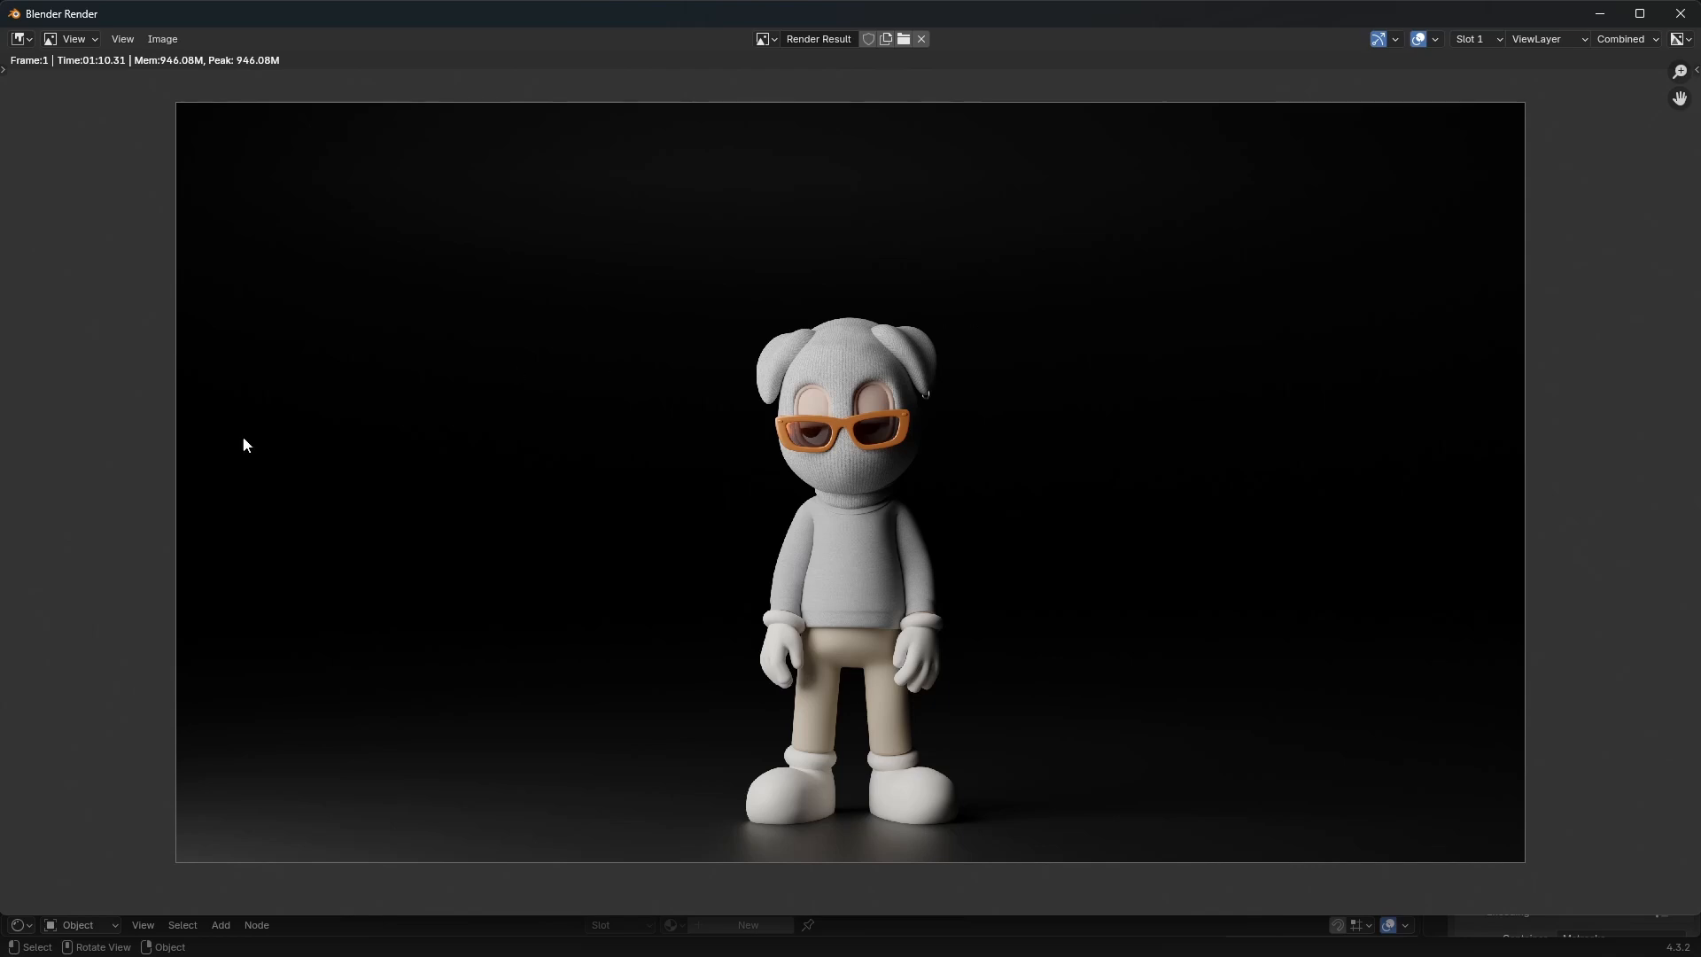
pyautogui.moveTo(637, 288)
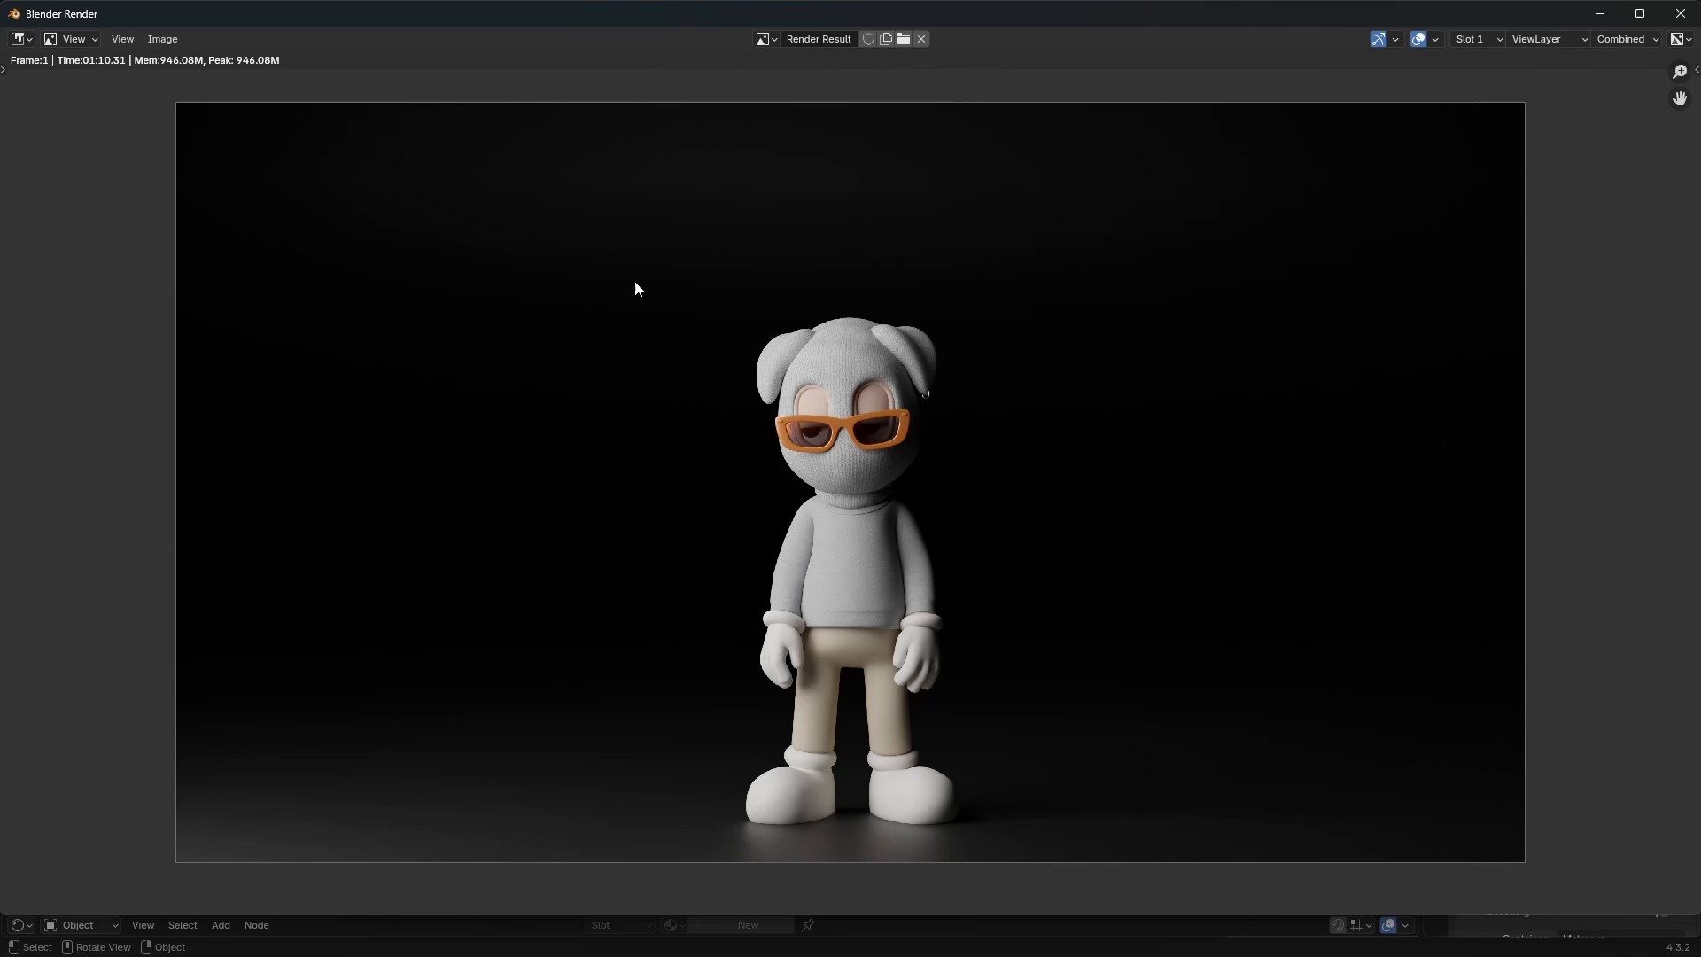